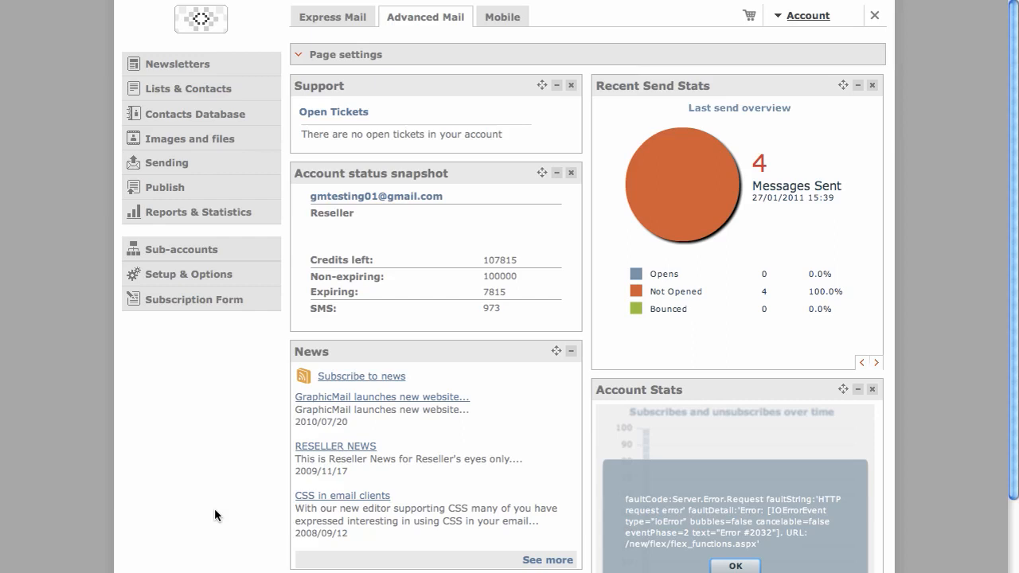
mouse_move(420, 96)
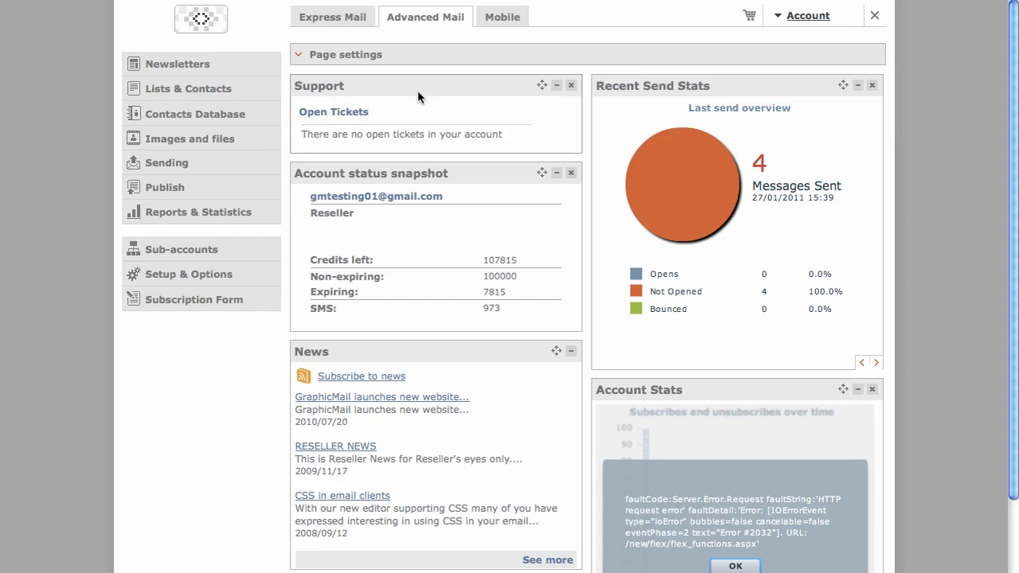
From the Mobile tab's Manage Mobile Sites menu, start creating a new mobile site
click(502, 16)
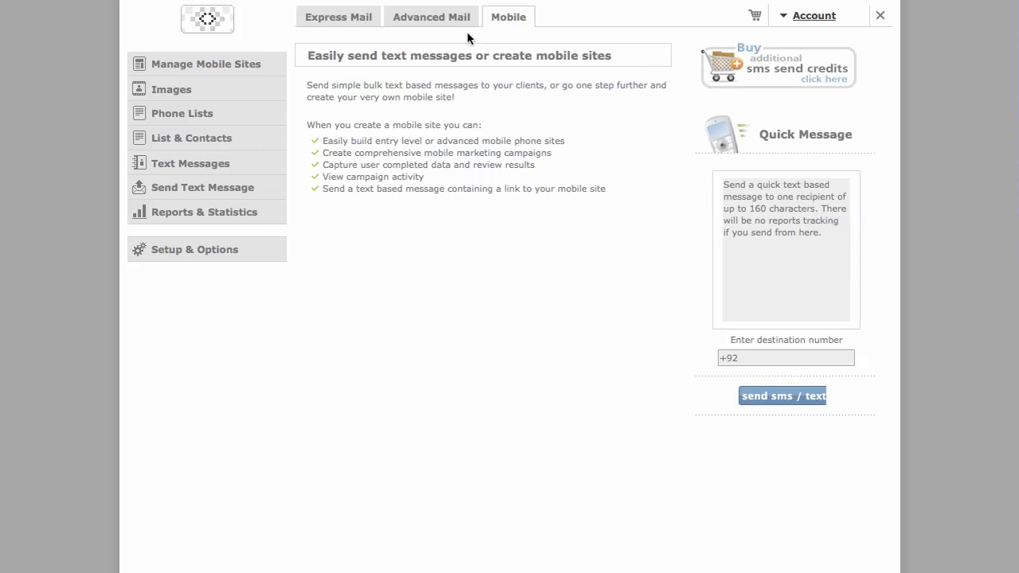
mouse_move(288, 101)
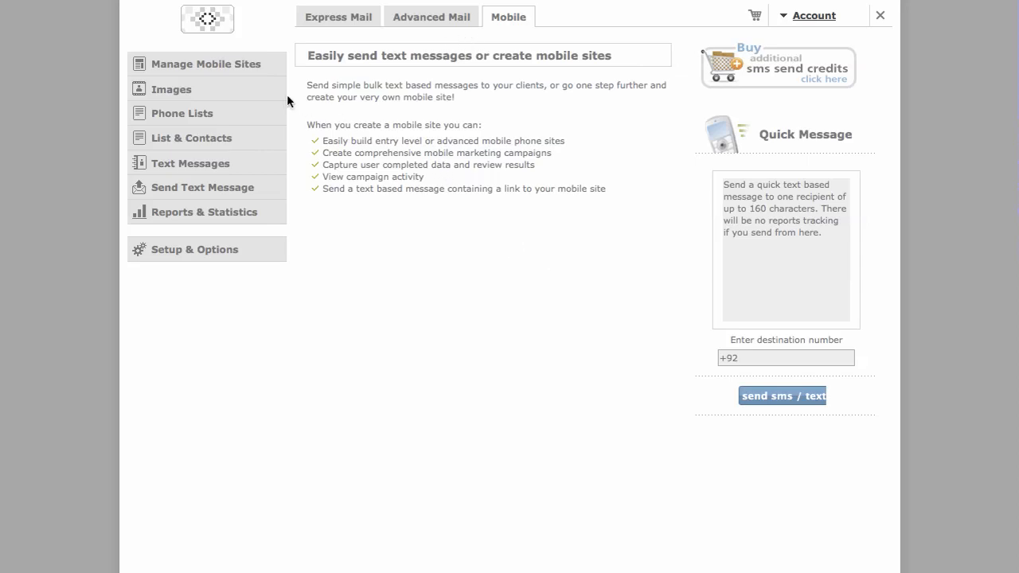
click(205, 63)
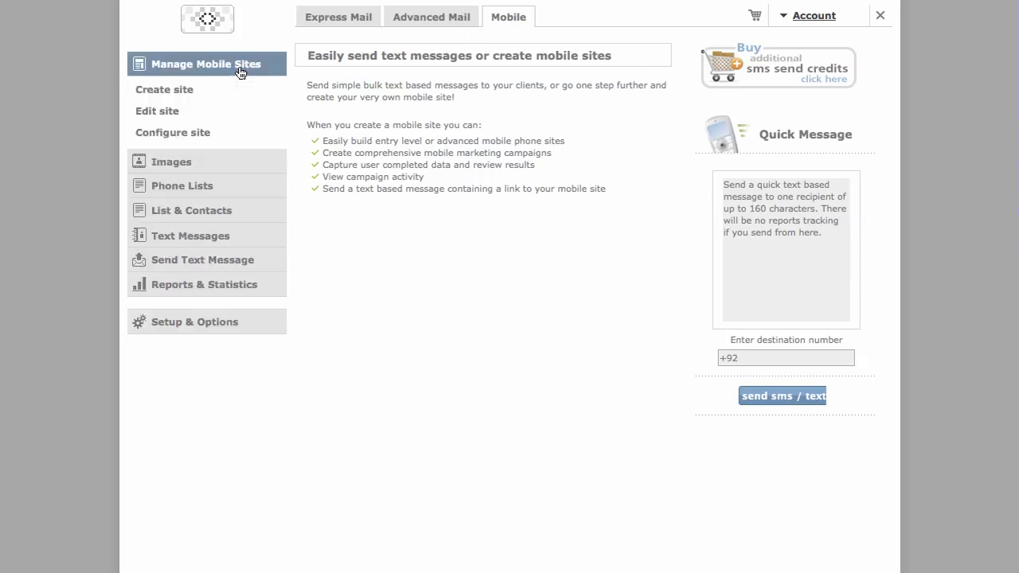
mouse_move(164, 89)
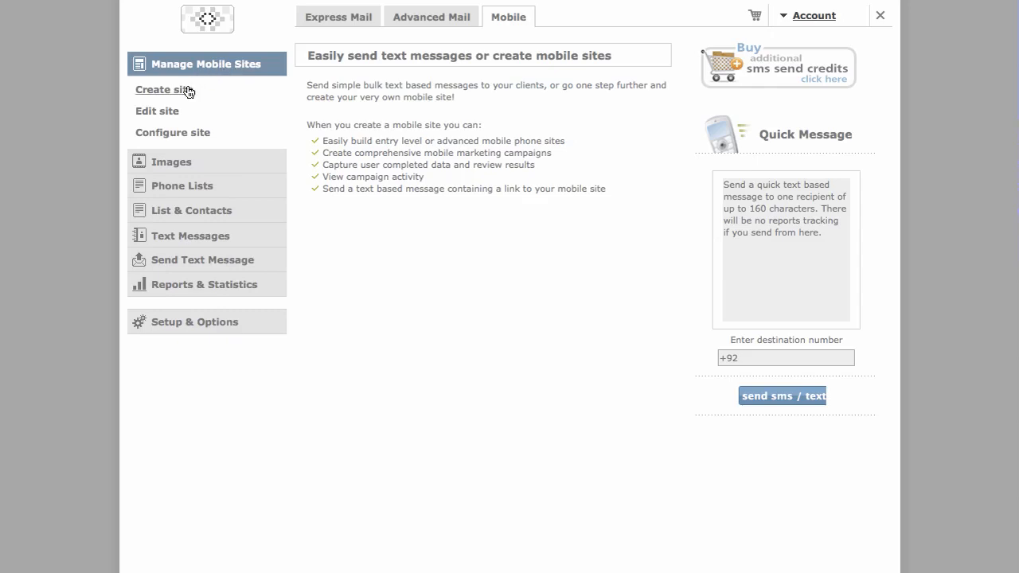
click(160, 90)
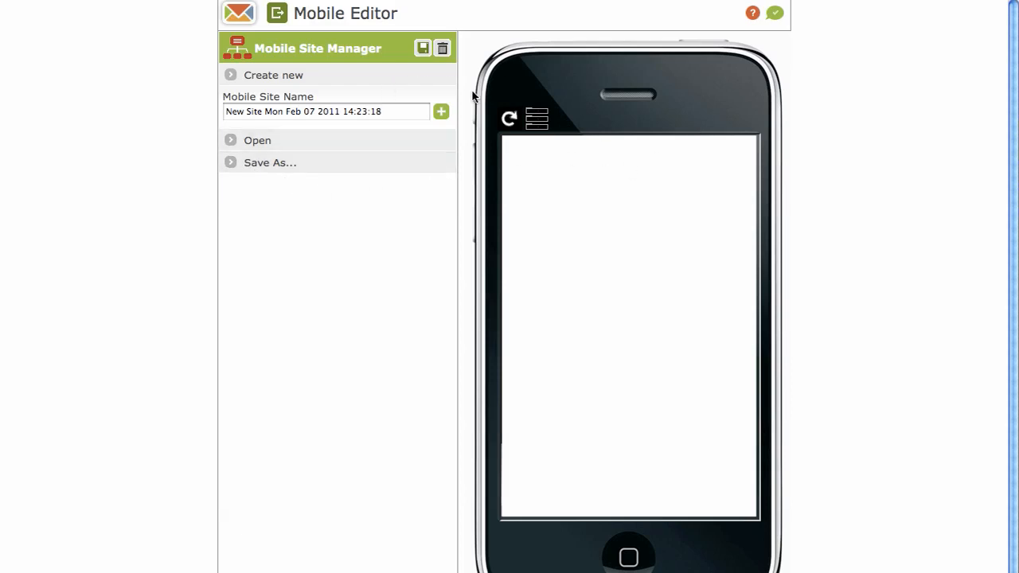
mouse_move(236, 78)
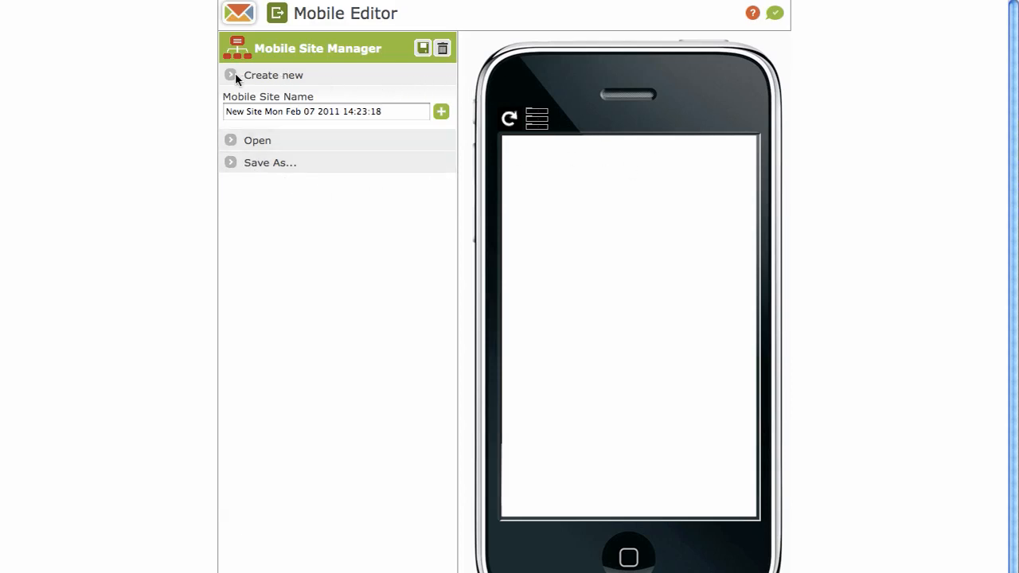
Replace the default site name with 'Joe Blogs' and create the site
click(230, 75)
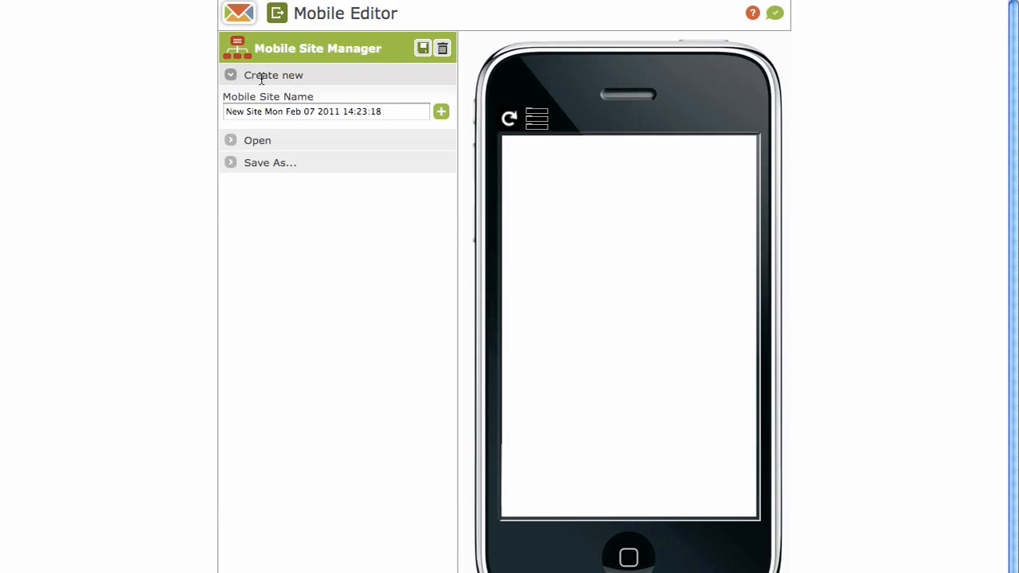
mouse_move(280, 81)
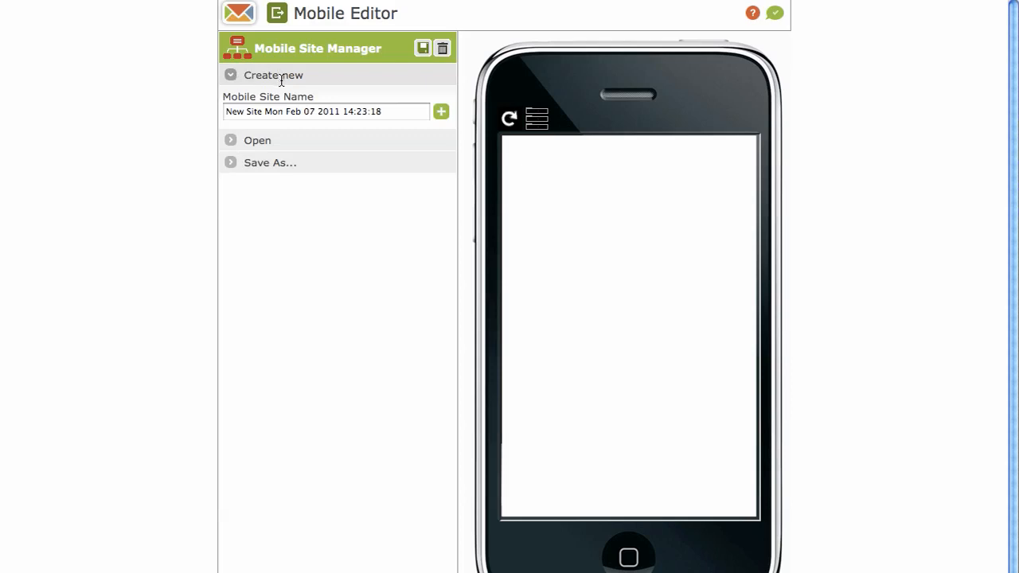
click(327, 111)
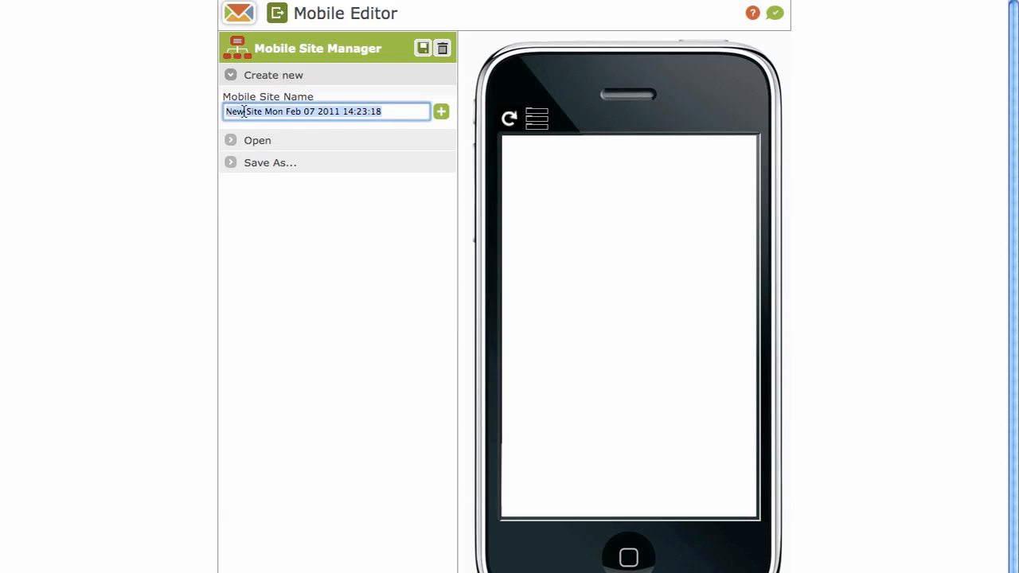
text(Joe)
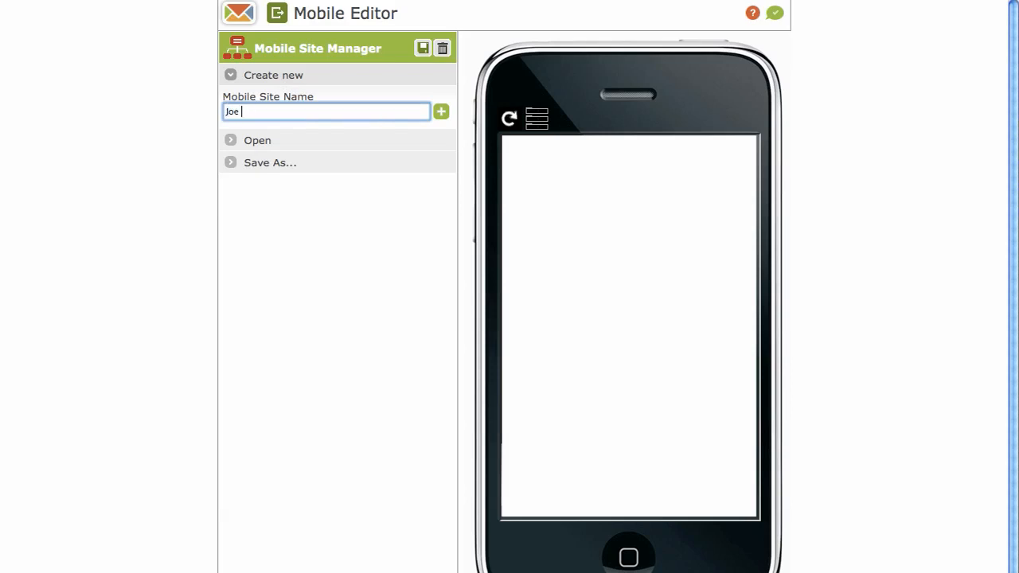
text(Blogs)
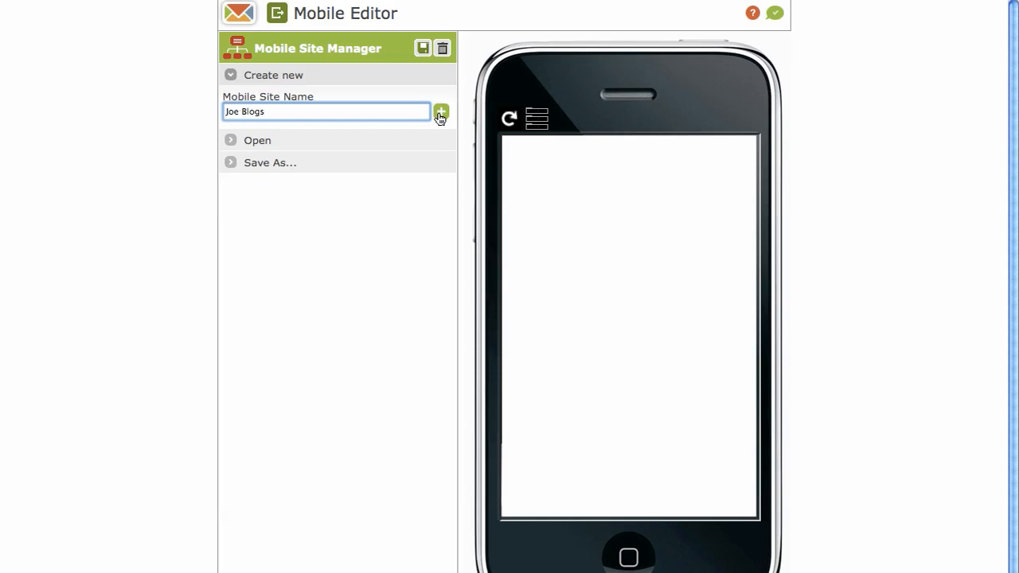
click(441, 112)
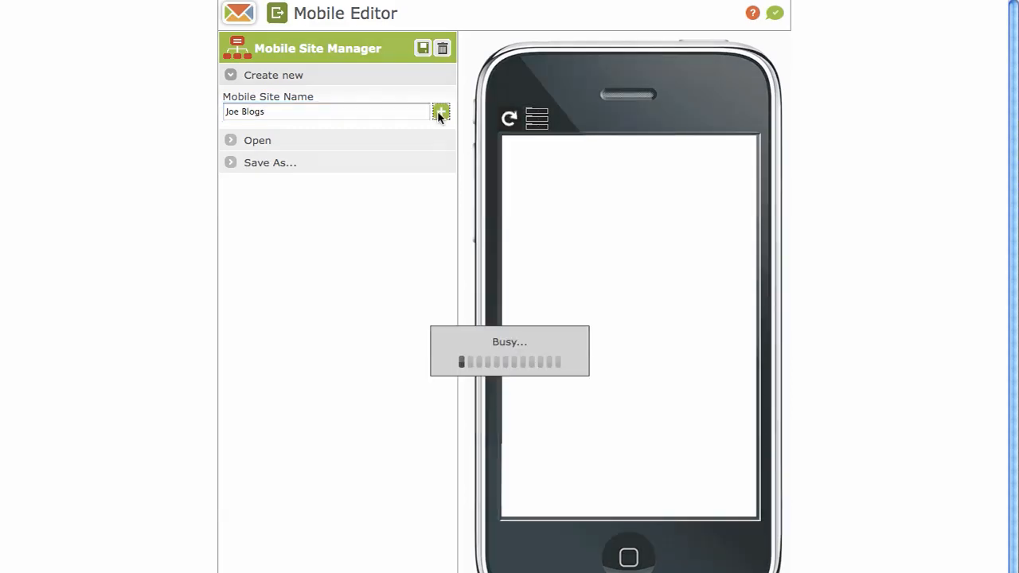
click(440, 111)
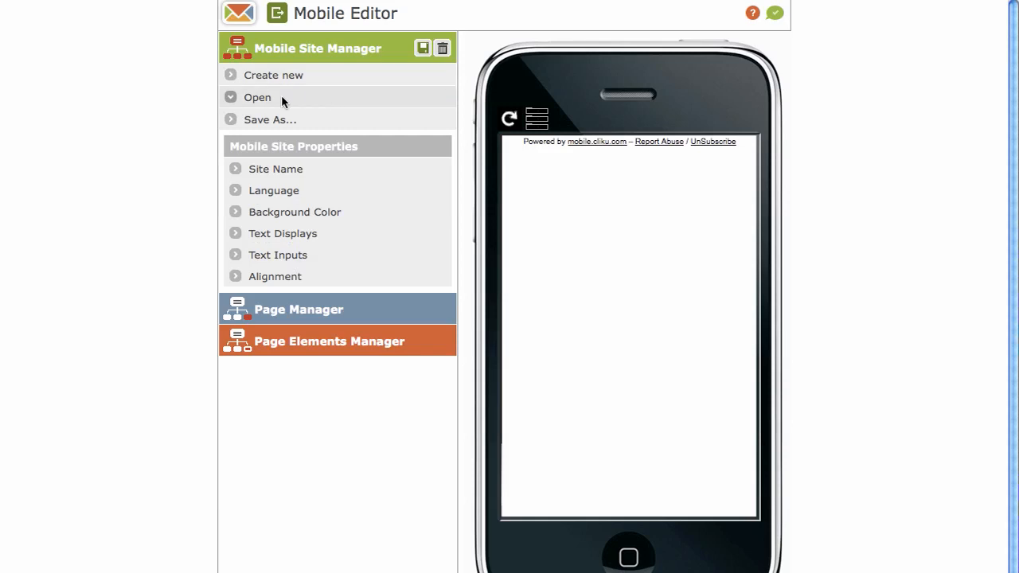
mouse_move(234, 98)
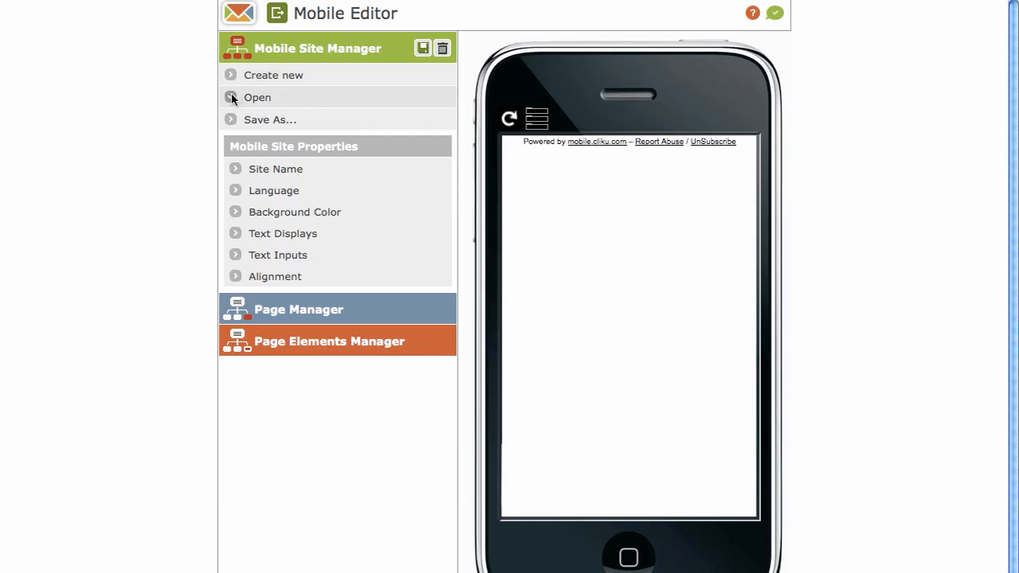
Show the Mobile Site Manager's list of saved sites, which includes Joe Blogs
click(257, 97)
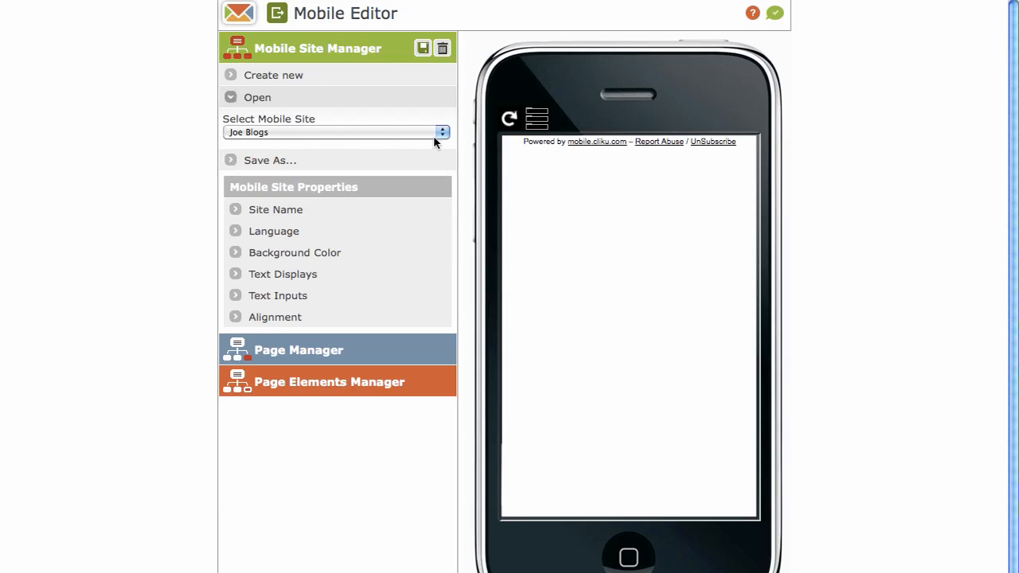
click(336, 132)
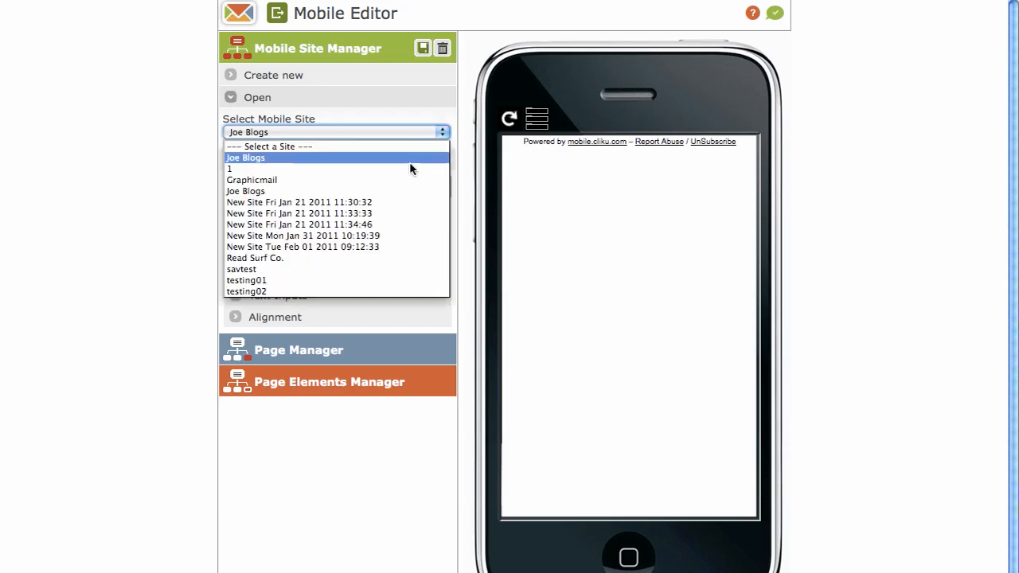
mouse_move(406, 180)
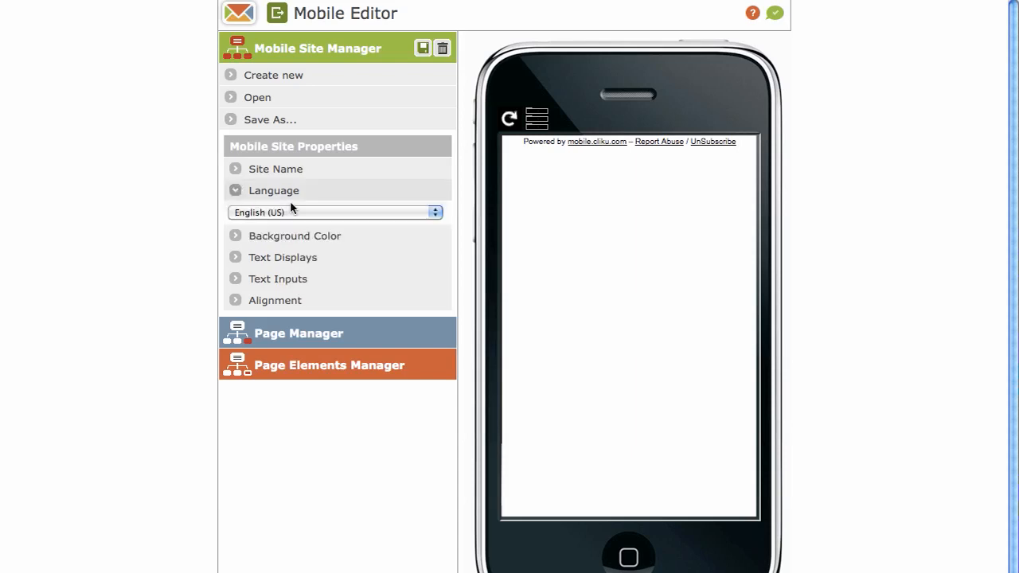
Change the site background colour from white to light cyan 66FFFF and save the site
click(334, 212)
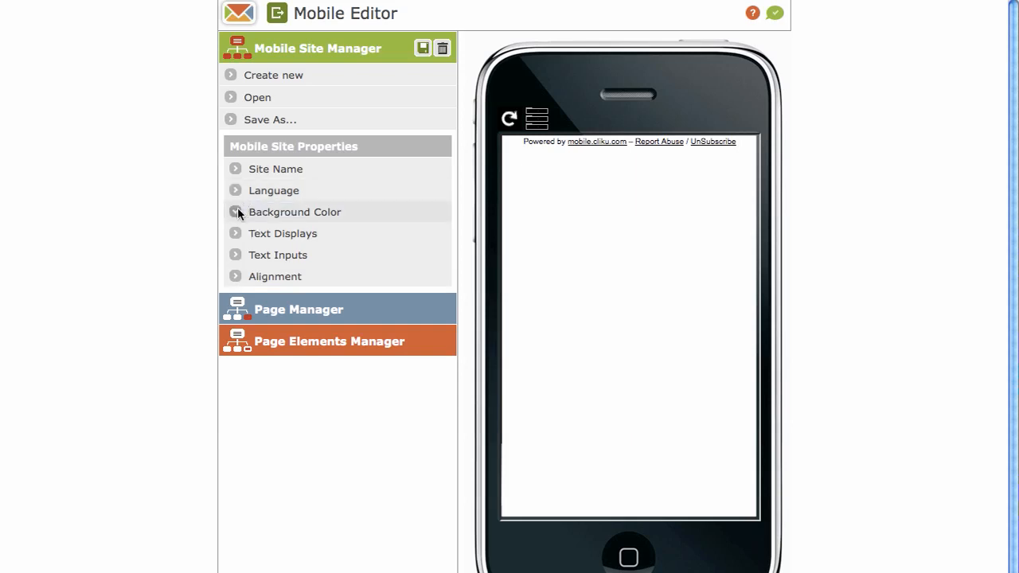
click(294, 212)
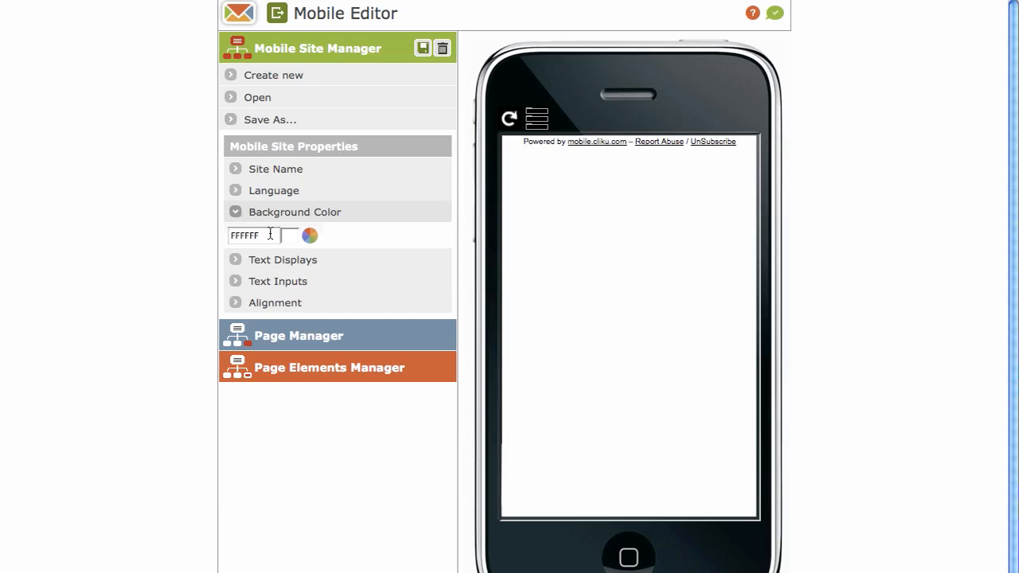
mouse_move(309, 236)
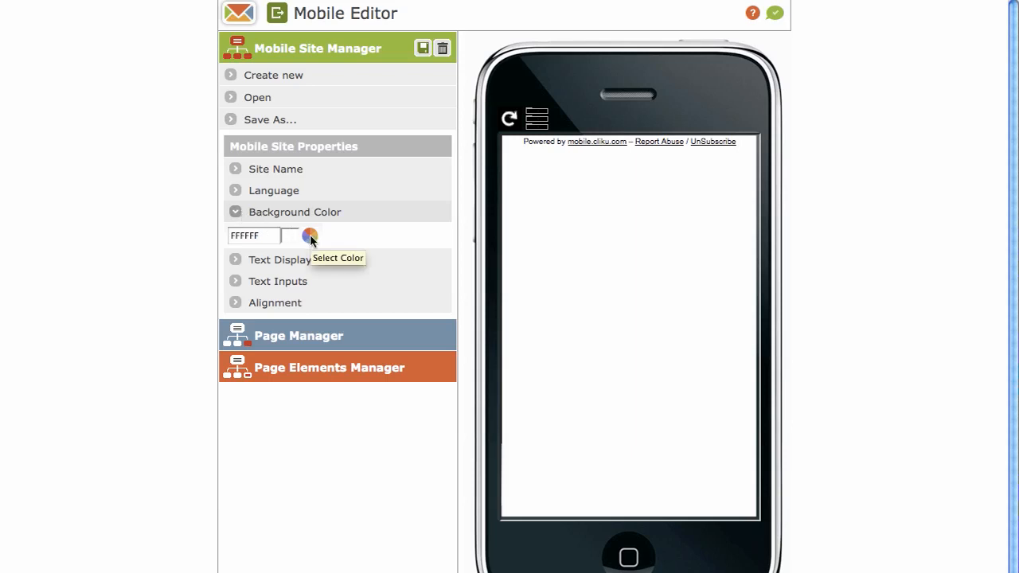
click(310, 234)
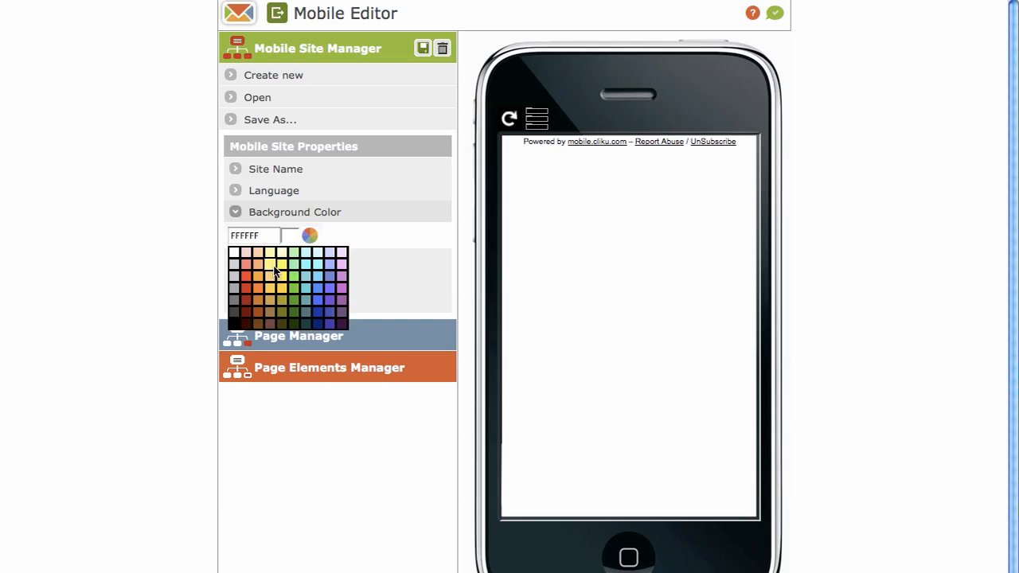
mouse_move(317, 269)
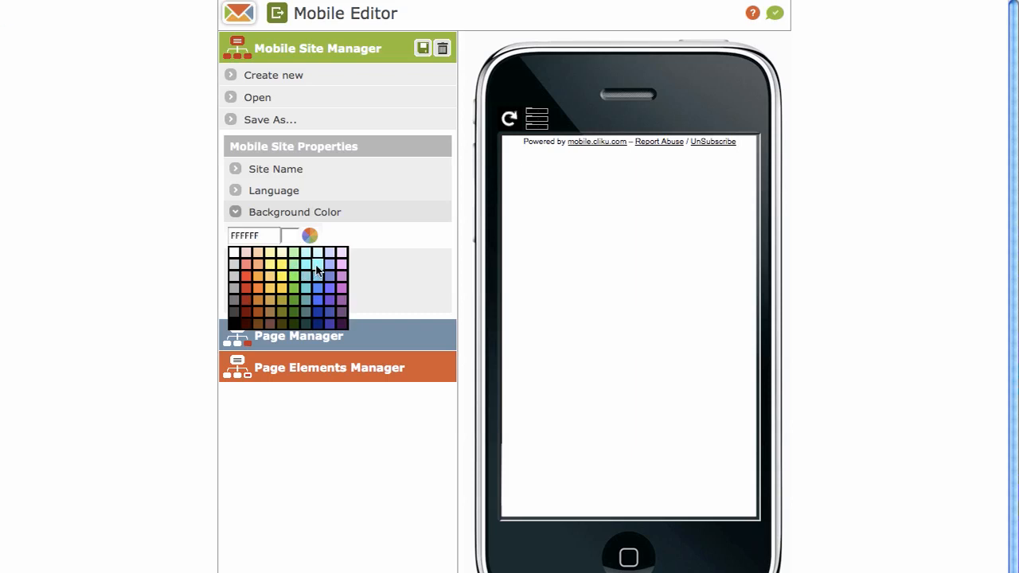
click(318, 263)
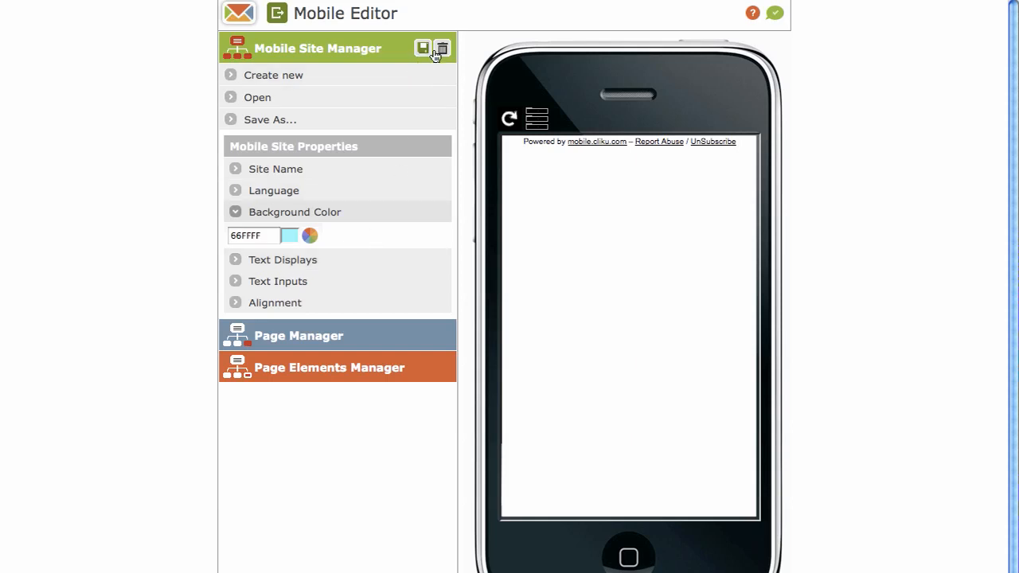
click(423, 48)
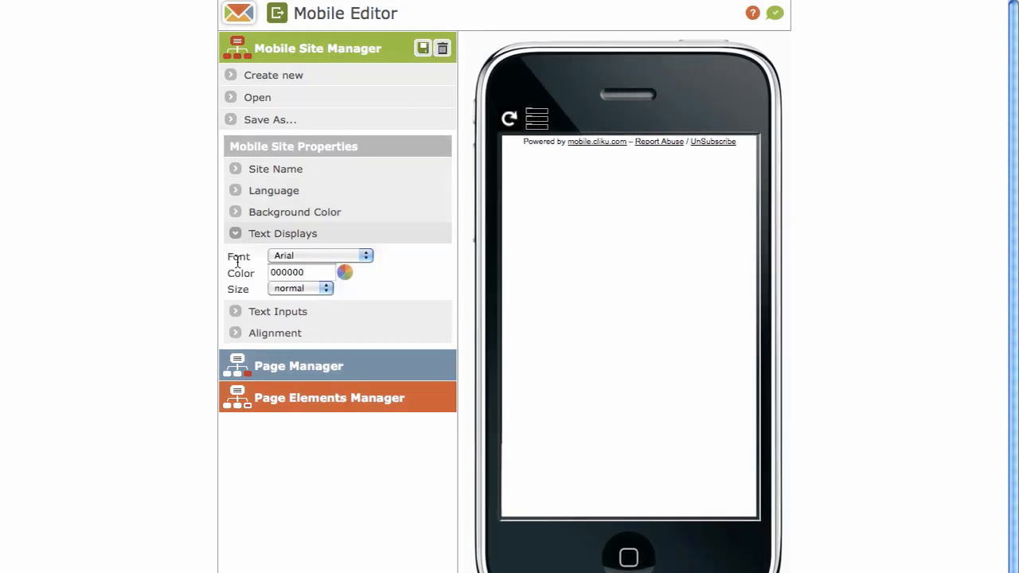
mouse_move(268, 244)
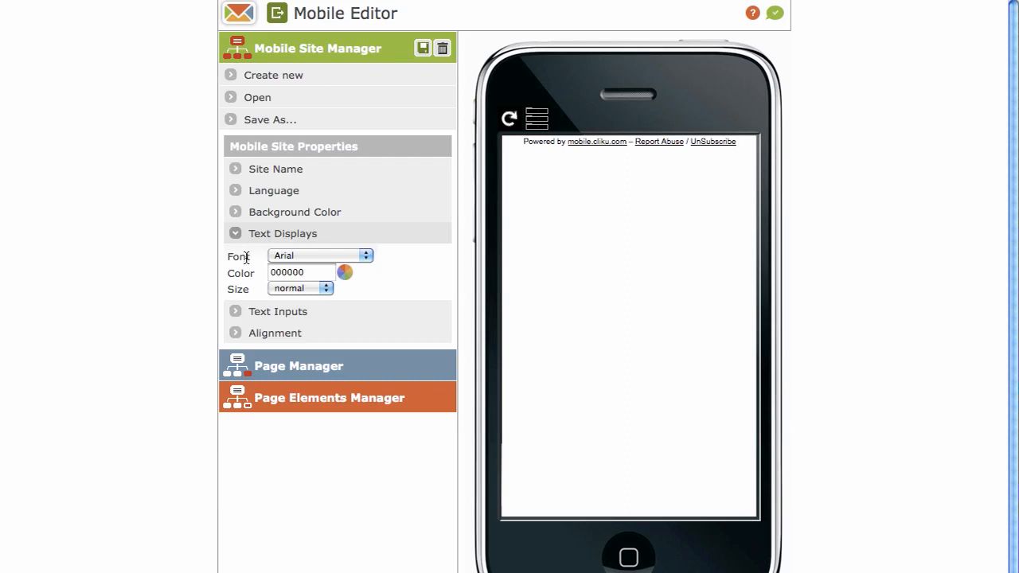
mouse_move(261, 273)
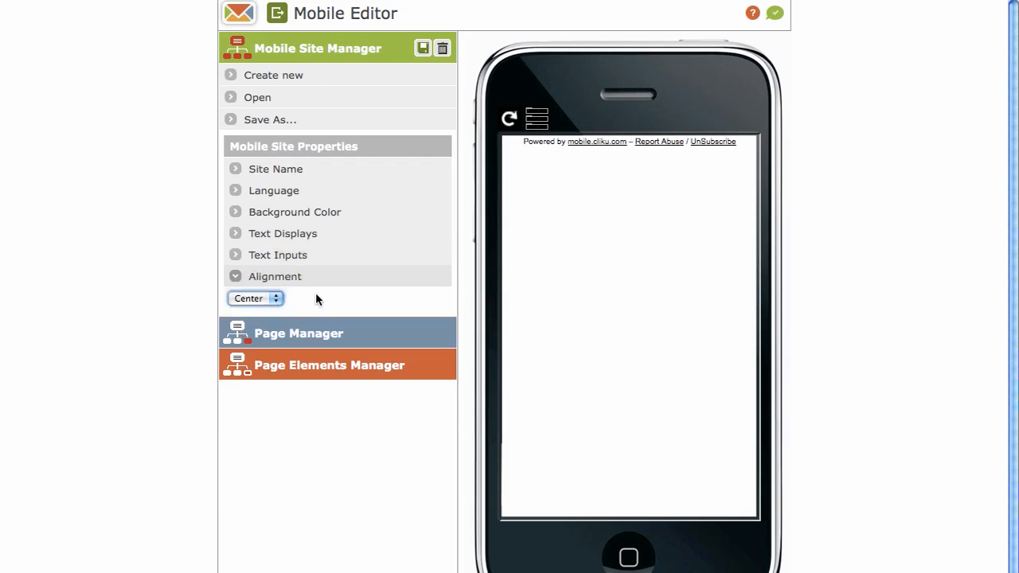
mouse_move(318, 327)
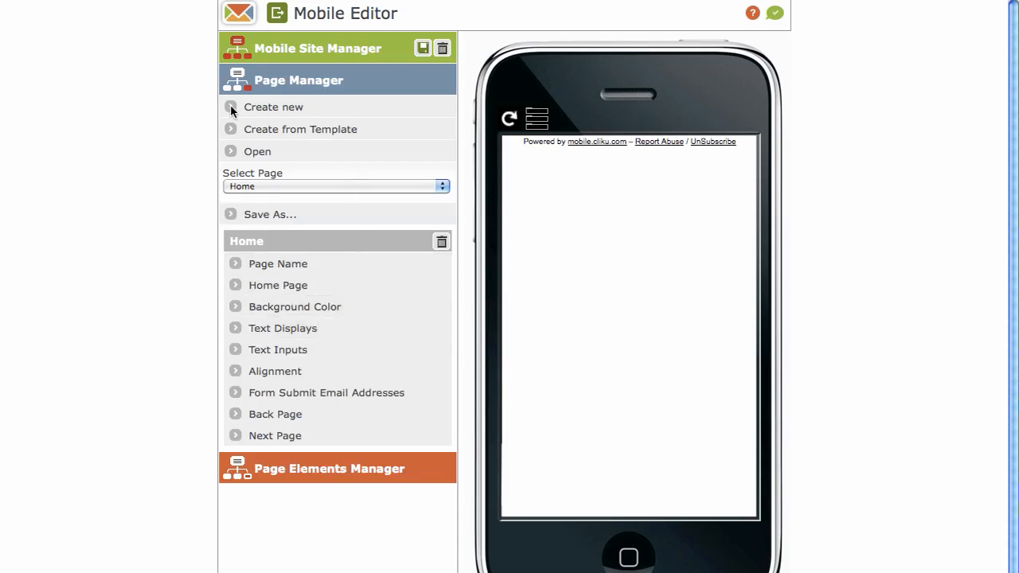
click(273, 106)
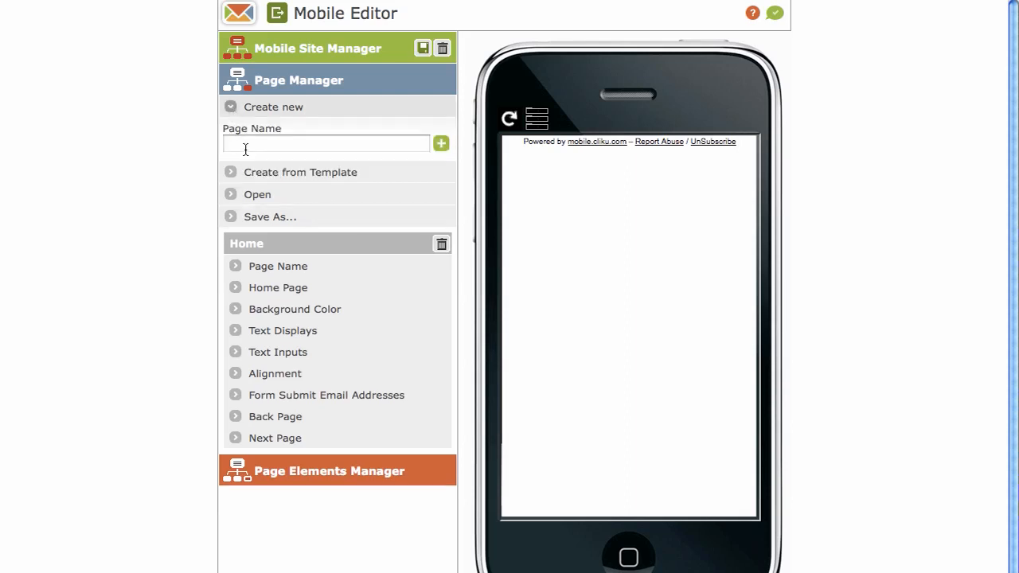
text(p)
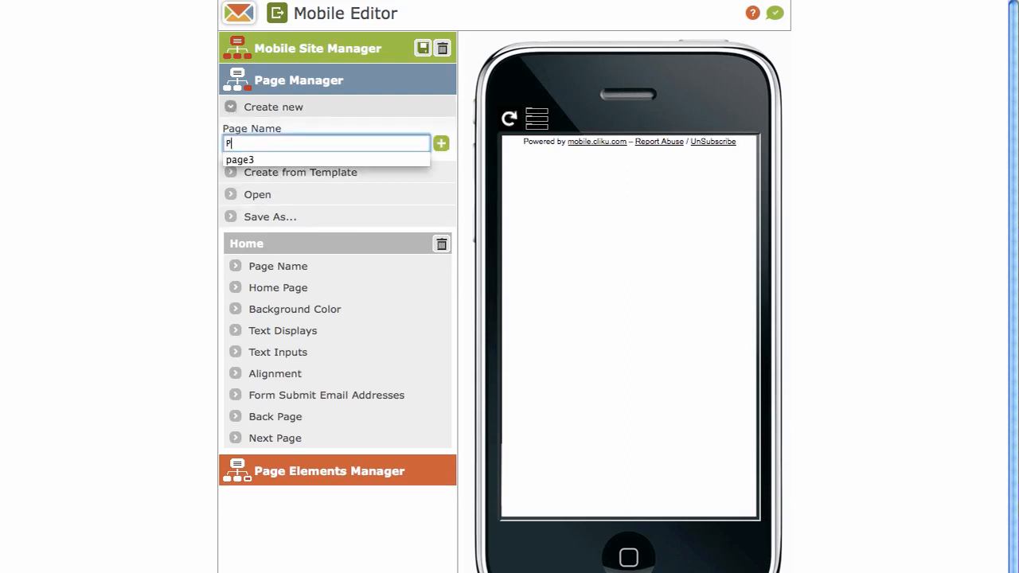
text(Page 1)
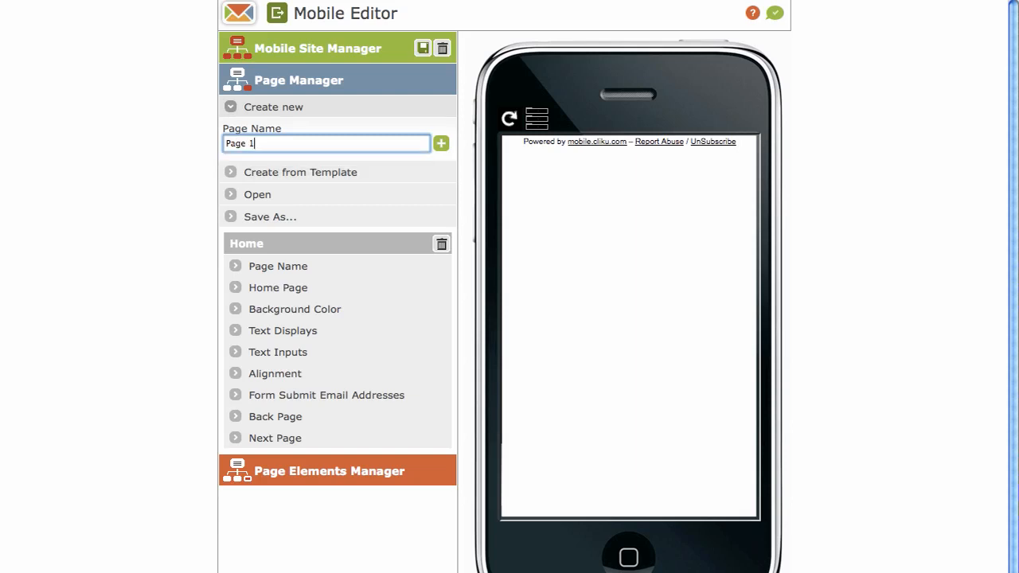
click(440, 143)
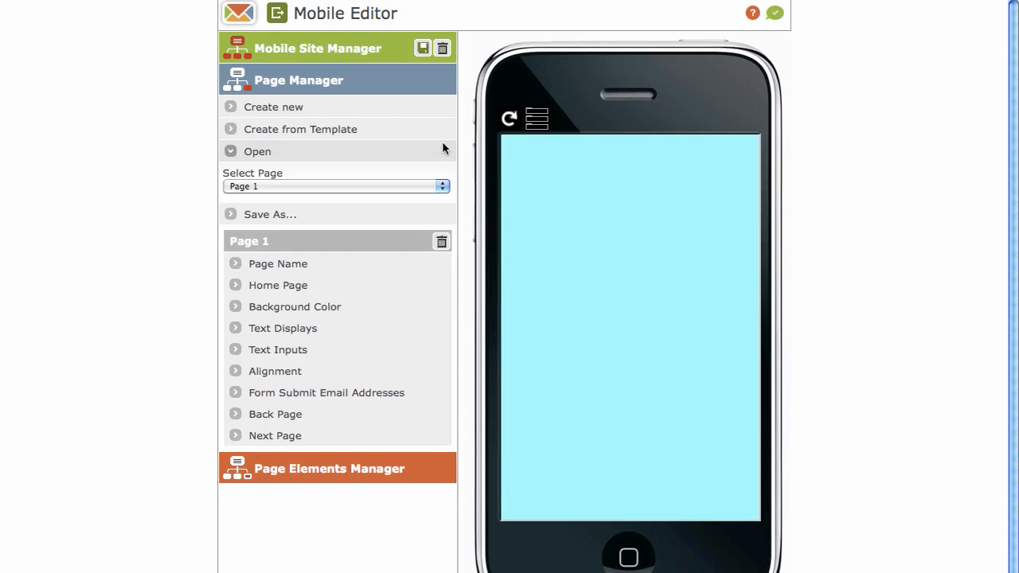
mouse_move(576, 187)
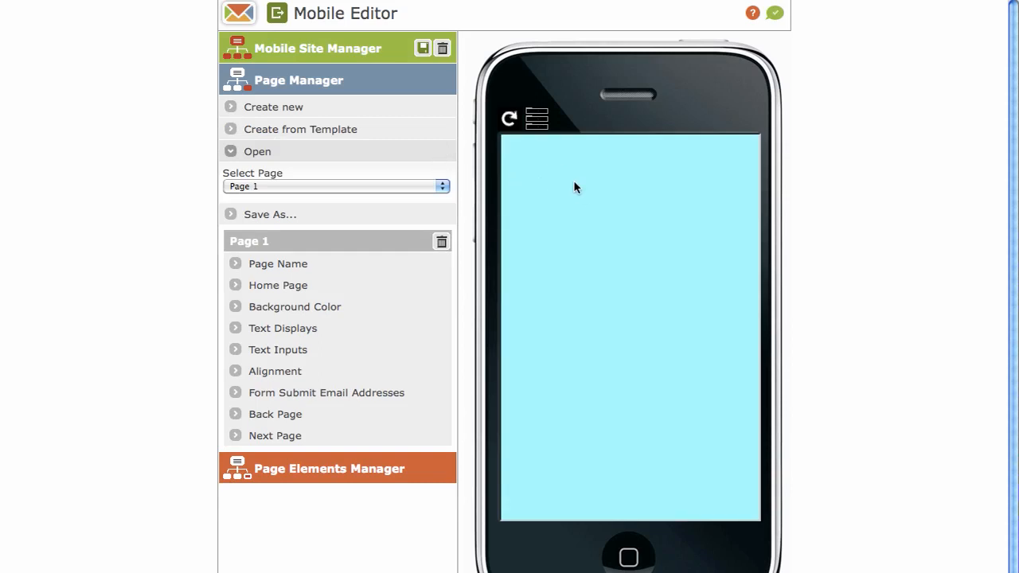
mouse_move(522, 185)
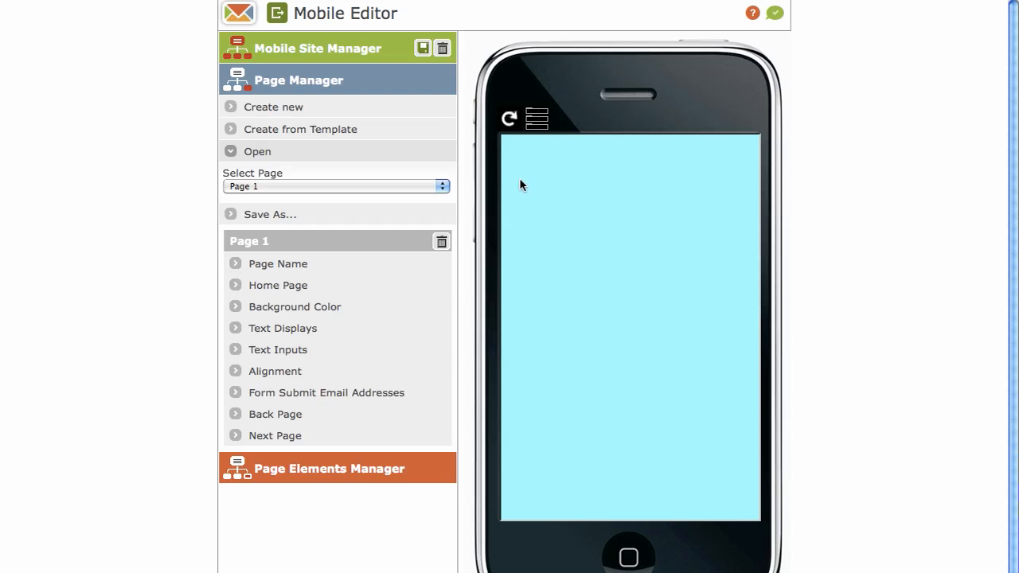
mouse_move(514, 184)
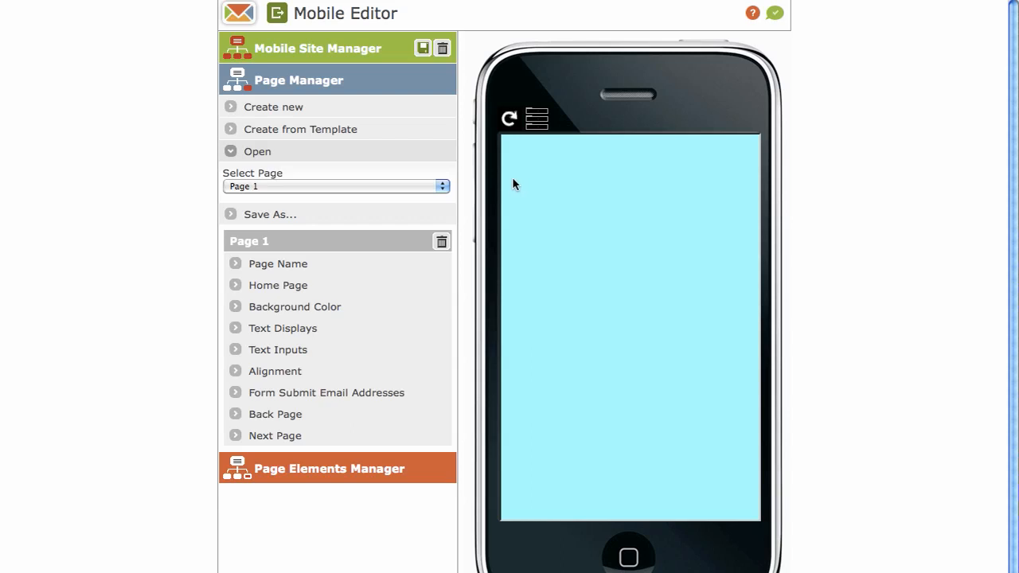
mouse_move(436, 181)
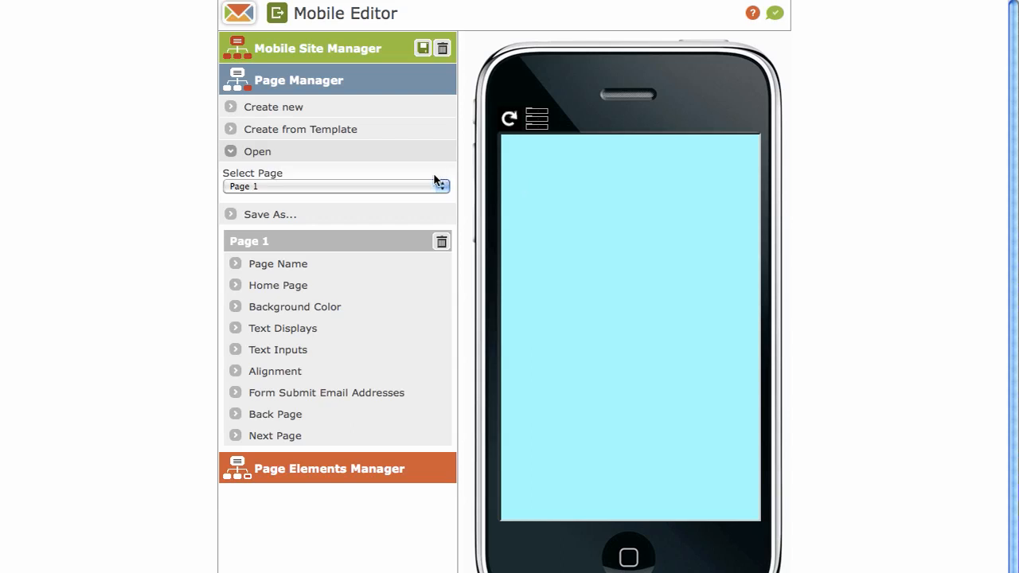
mouse_move(325, 192)
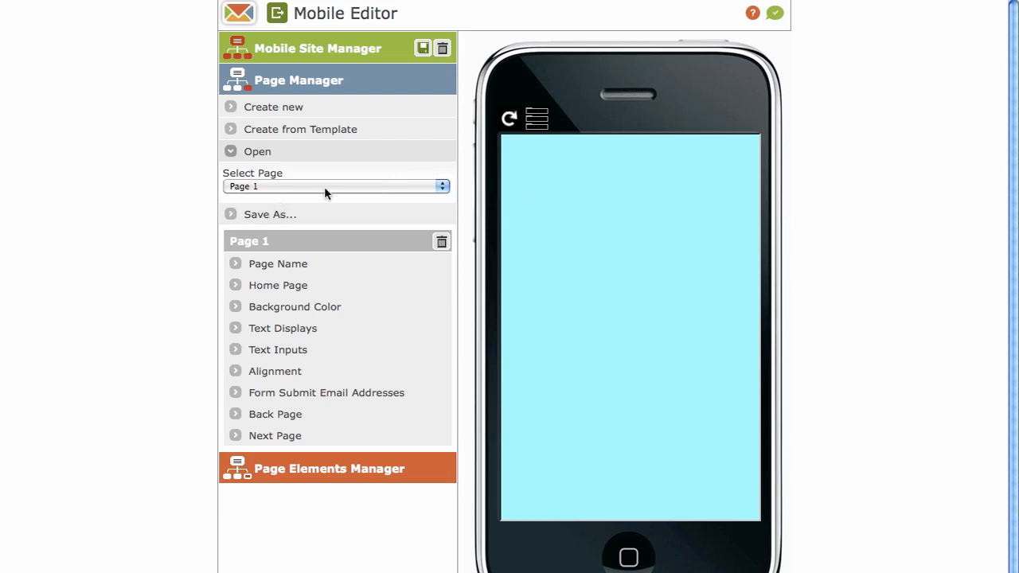
mouse_move(301, 245)
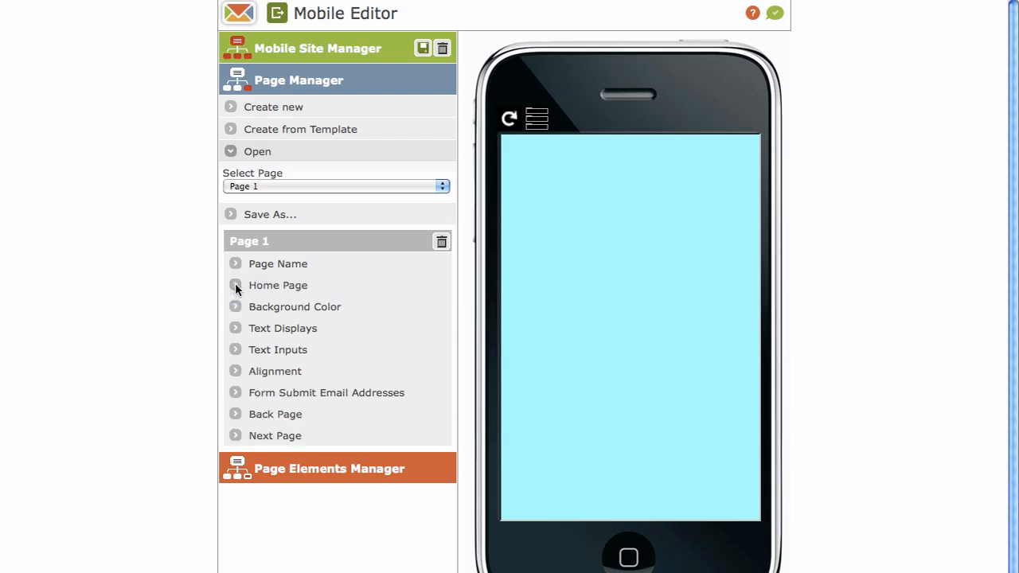
click(278, 306)
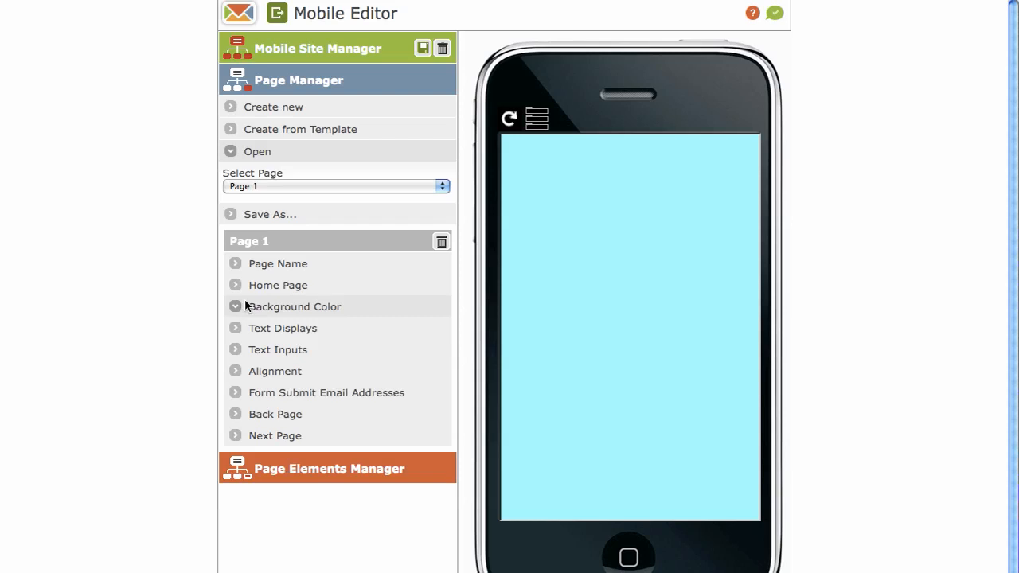
click(282, 328)
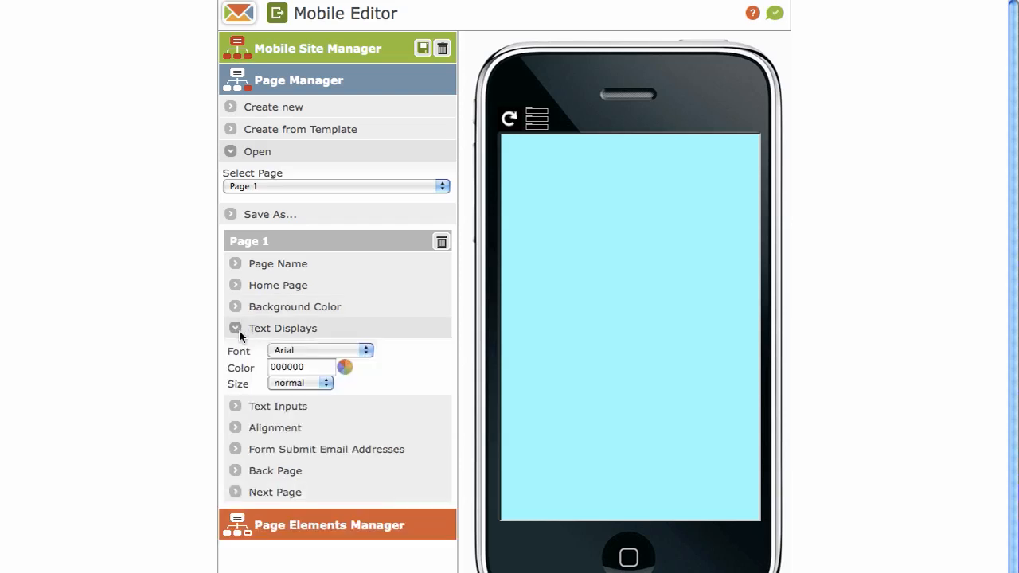
click(236, 328)
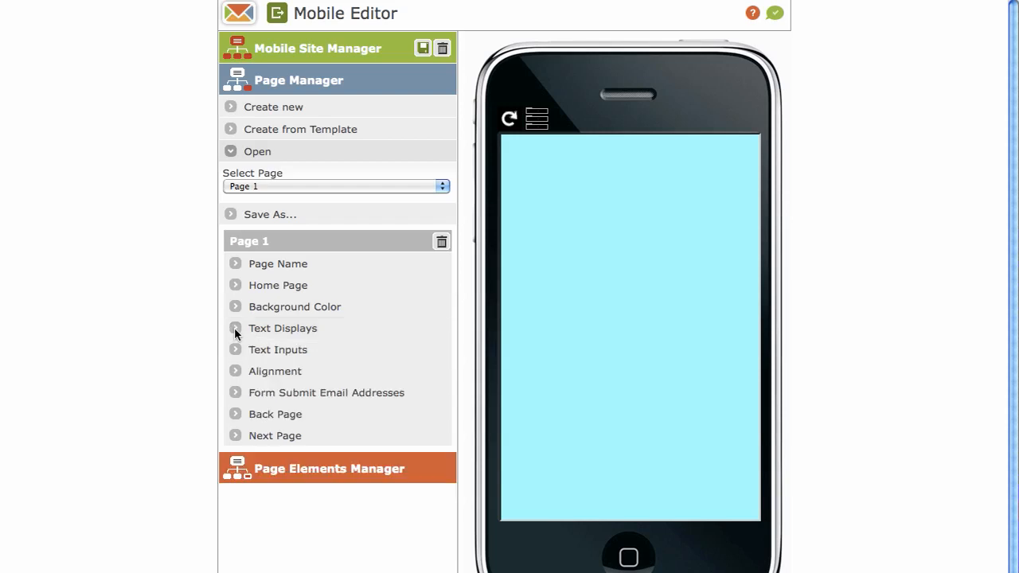
click(278, 349)
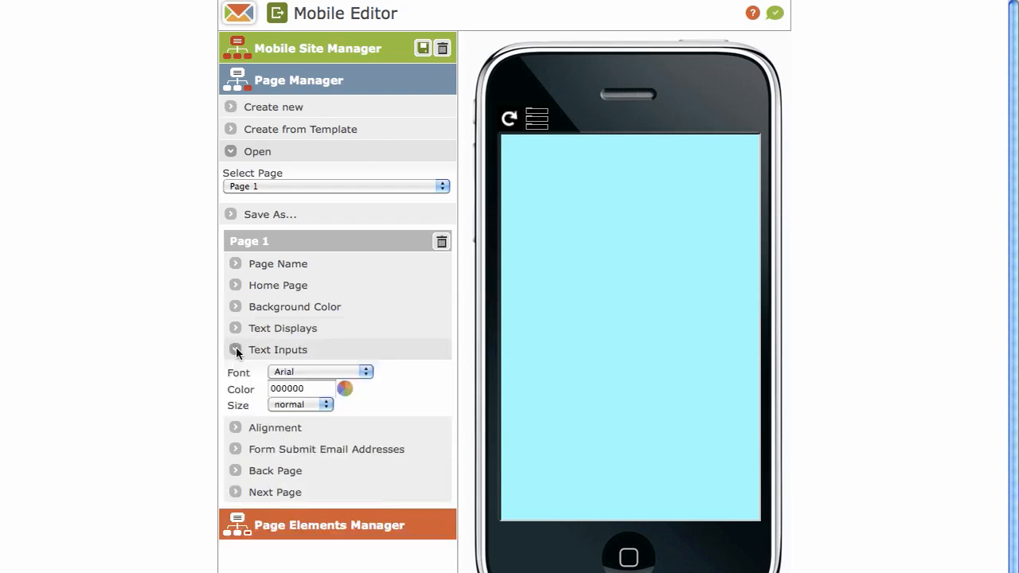
click(235, 350)
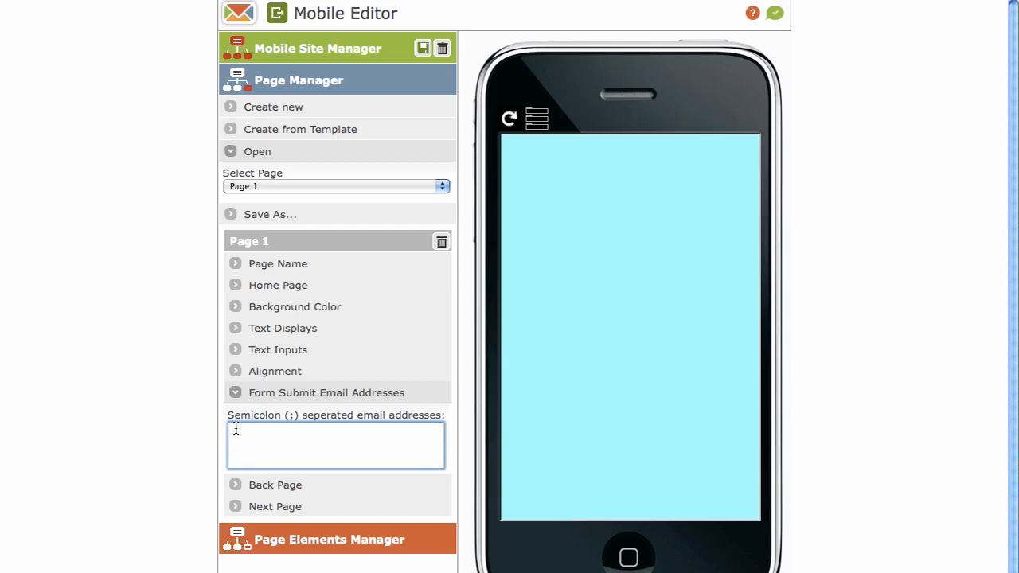
mouse_move(329, 435)
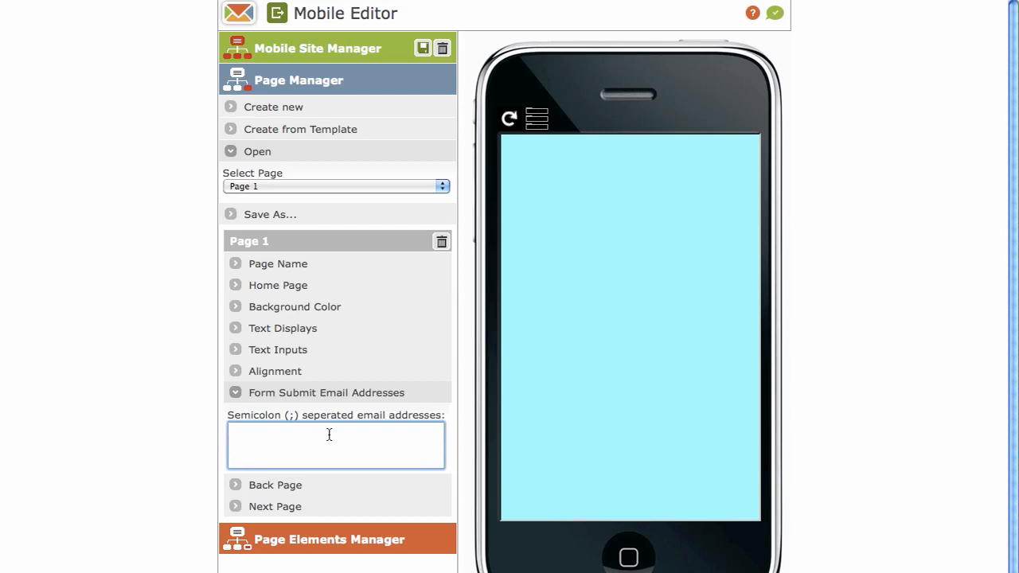
click(334, 444)
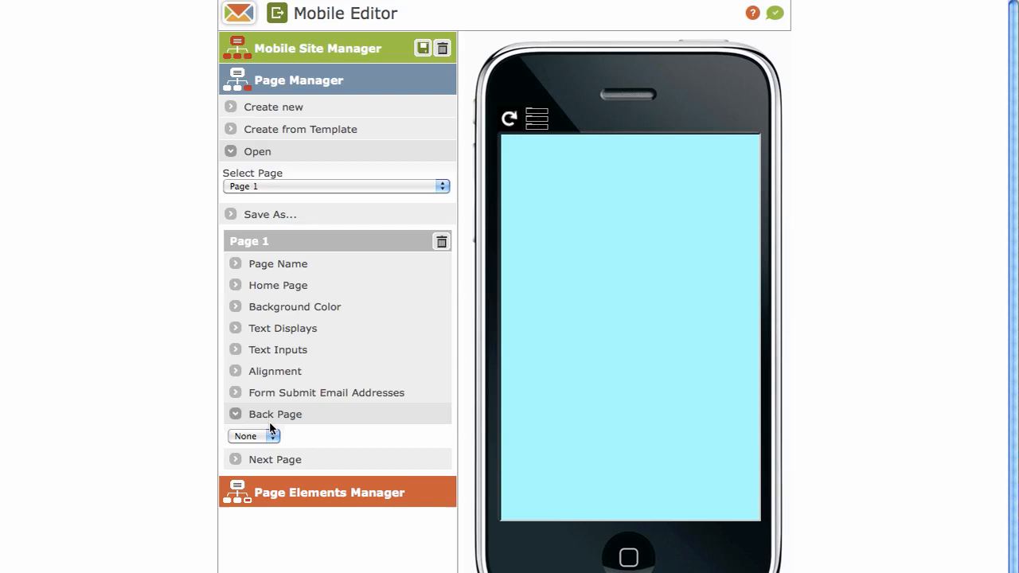
click(254, 435)
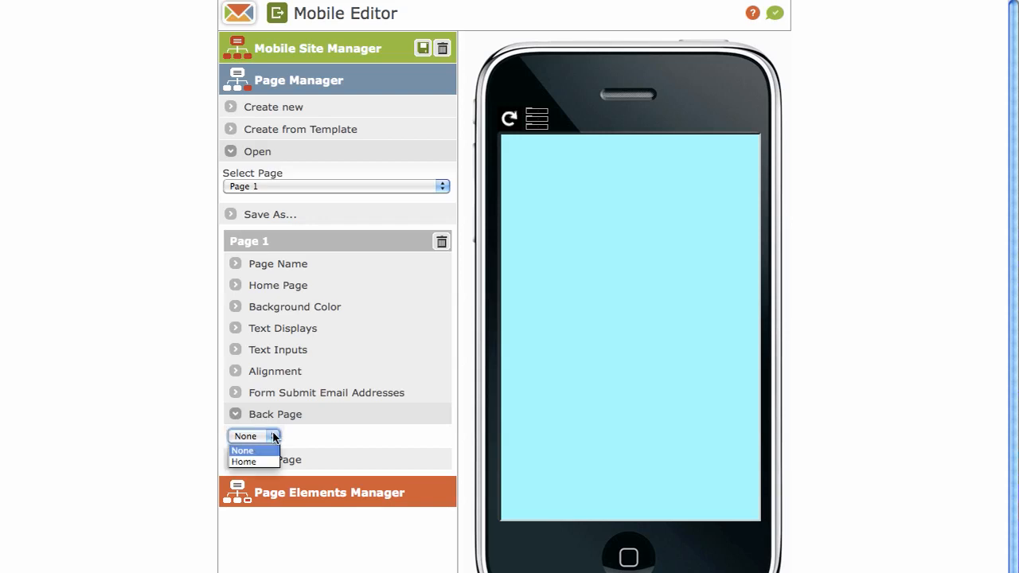
click(245, 435)
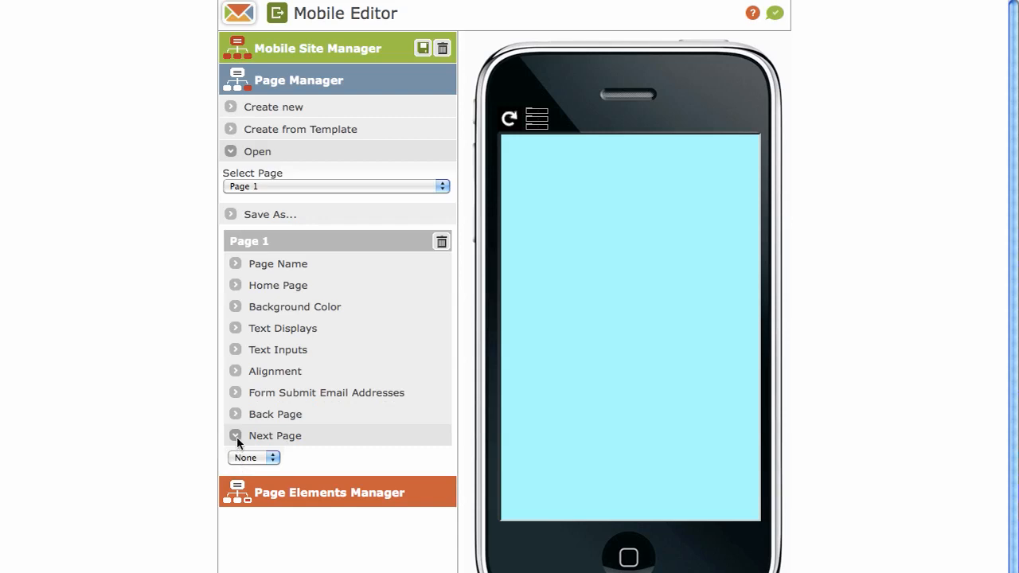
click(235, 435)
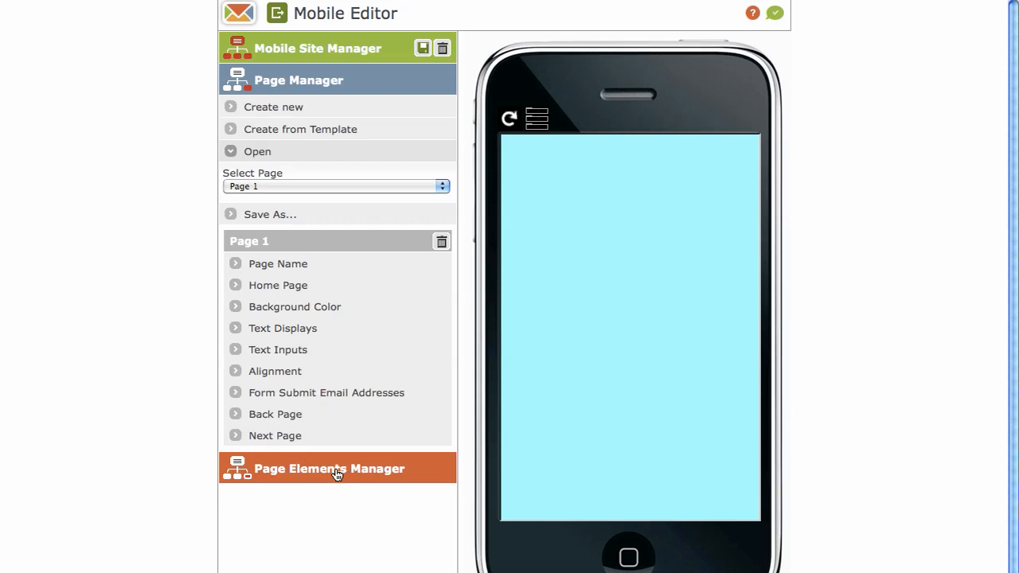
Expand the Page Elements Manager to show the element buttons for Page 1
click(329, 468)
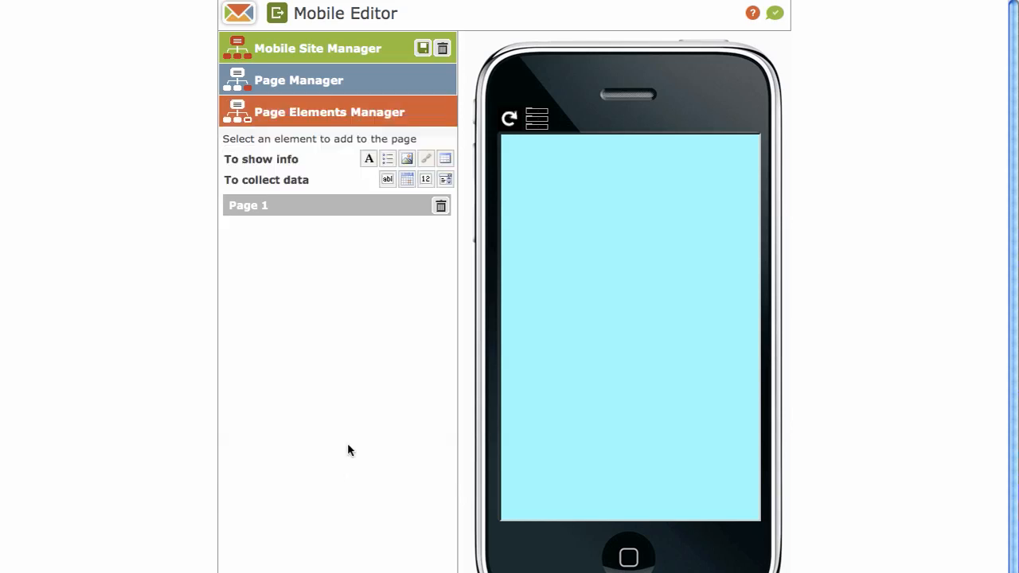
mouse_move(301, 153)
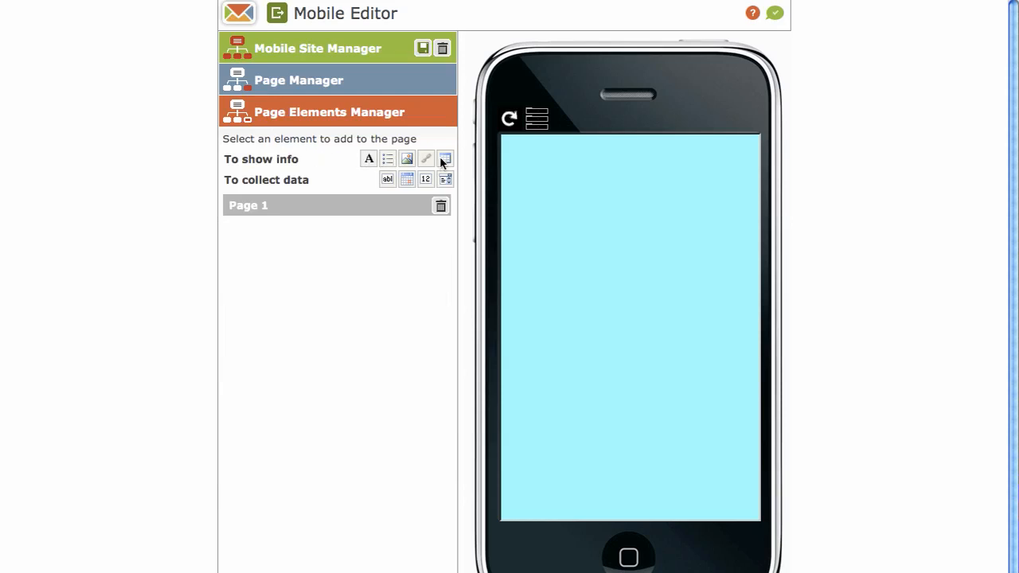
mouse_move(369, 158)
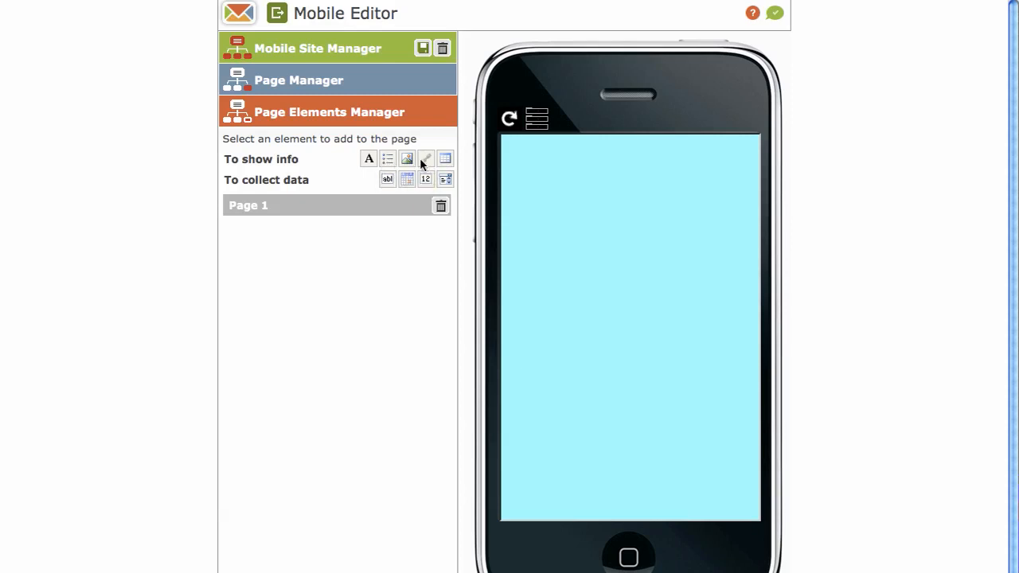
mouse_move(436, 163)
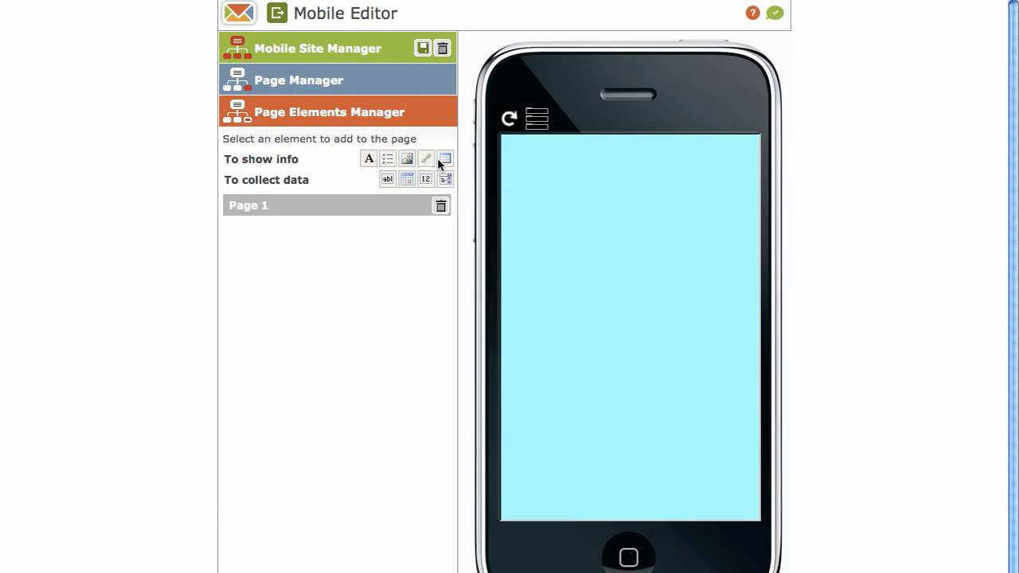
mouse_move(426, 158)
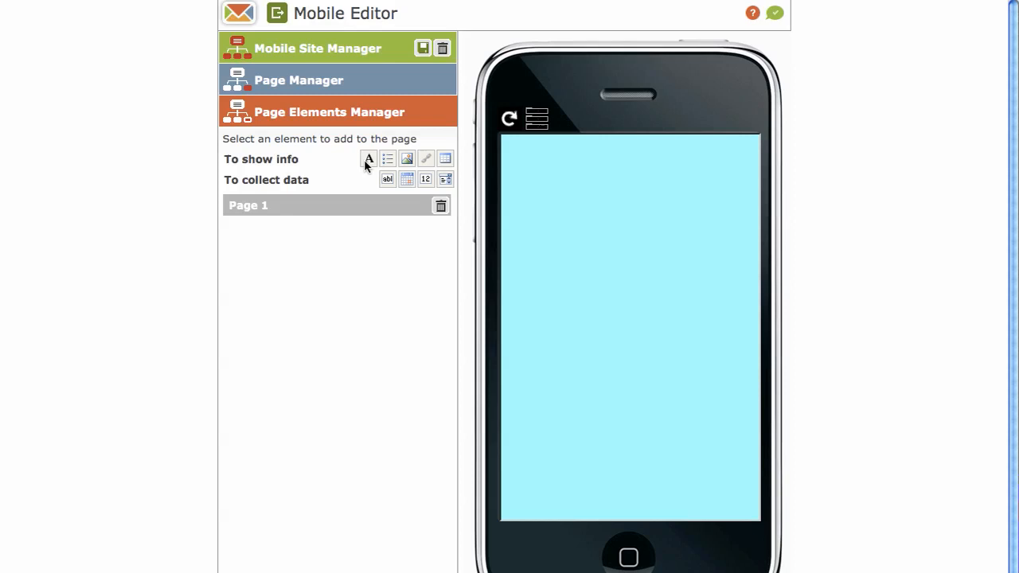
Add a text display with the heading 'Newsflash' and placeholder paragraph text
click(368, 159)
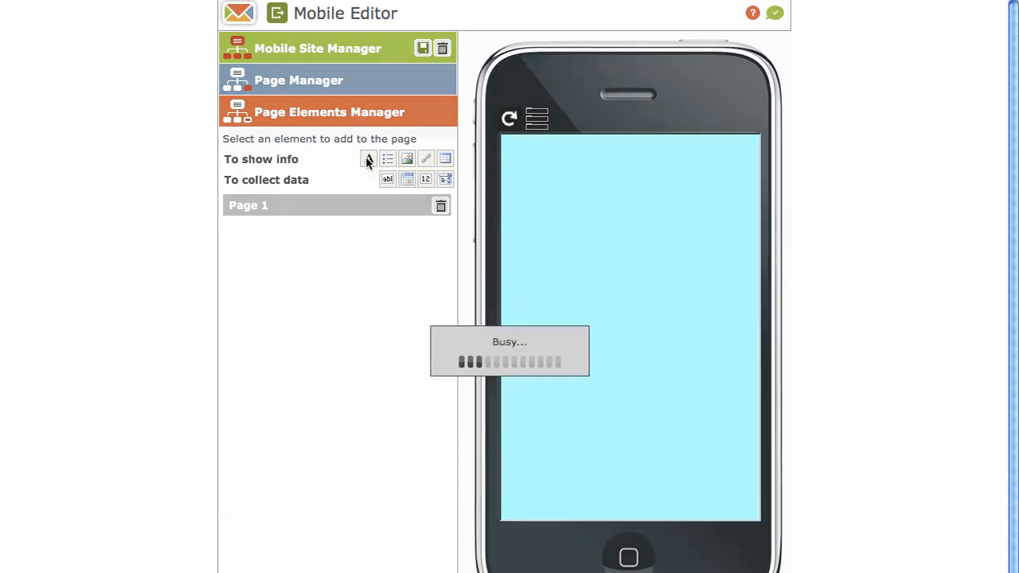
click(369, 159)
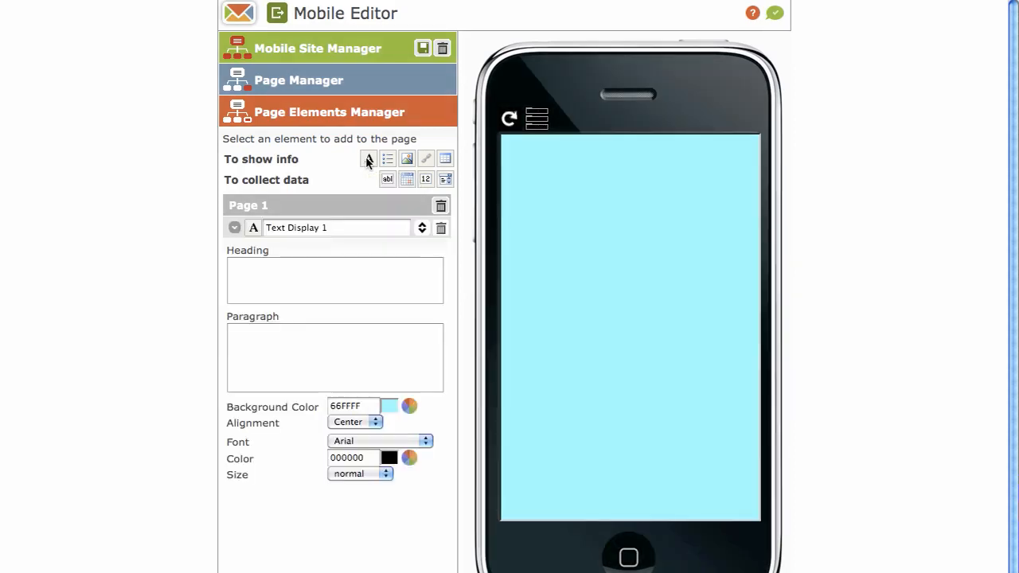
click(334, 280)
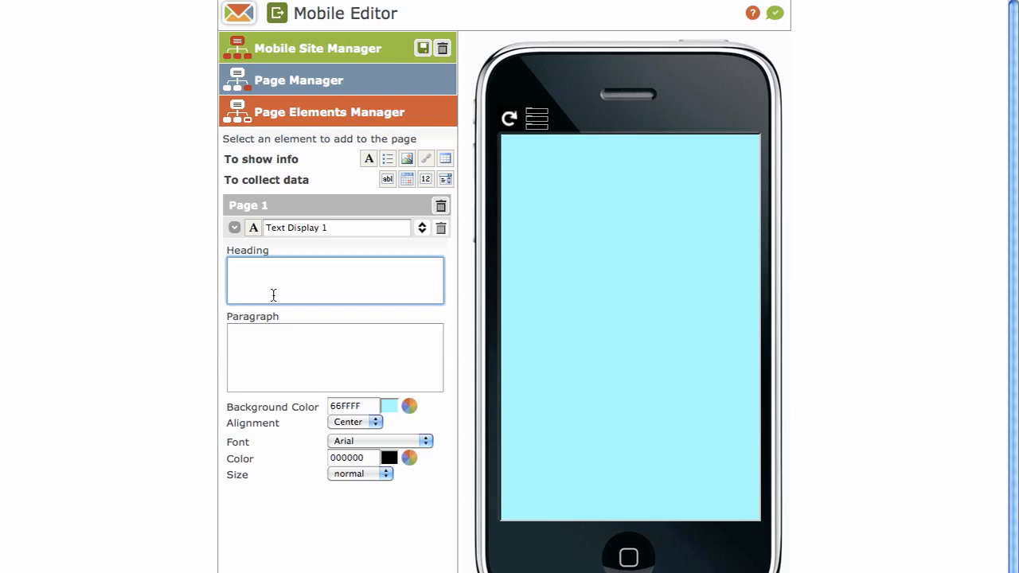
click(335, 279)
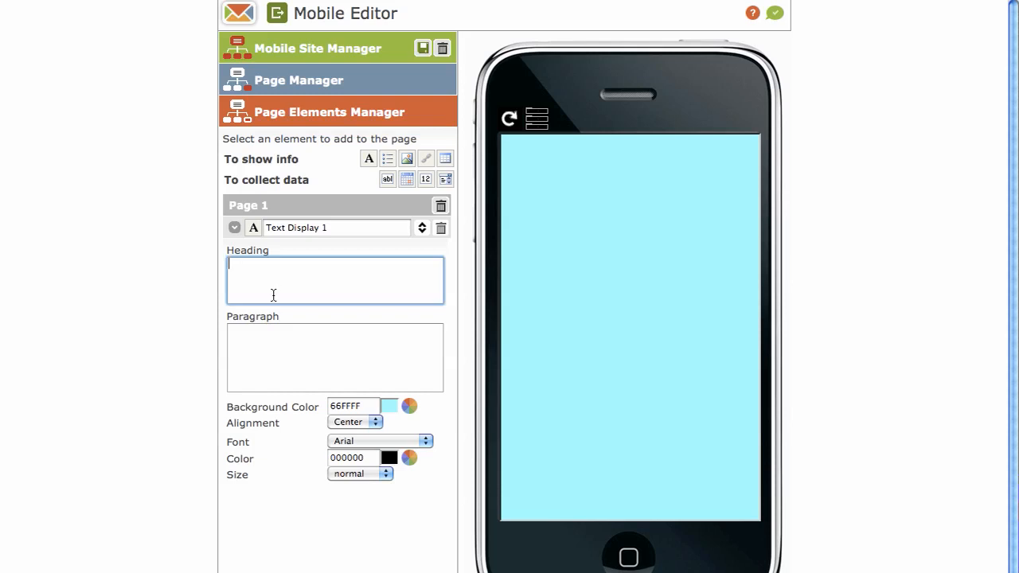
text(Ne)
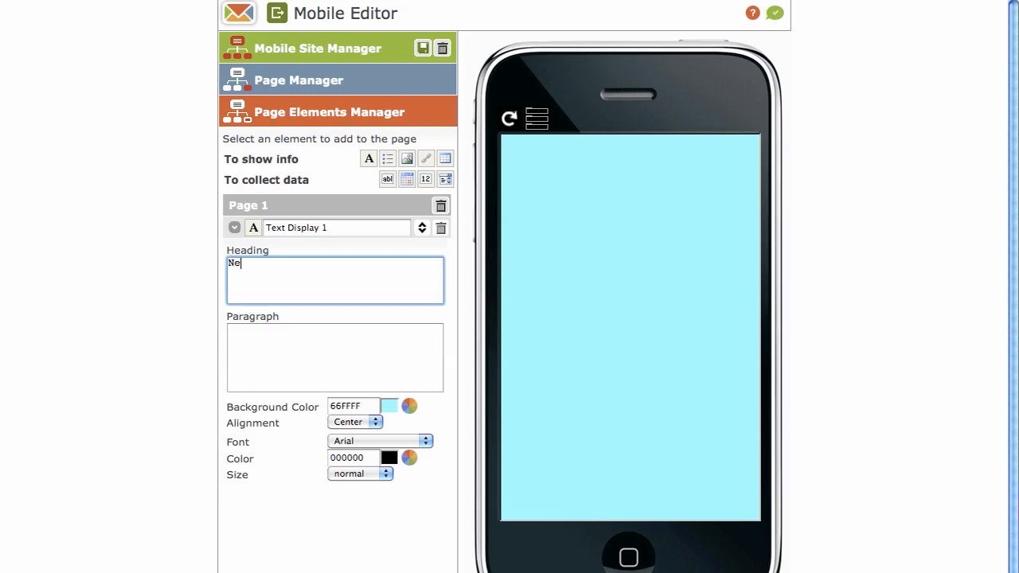
text(wsflash)
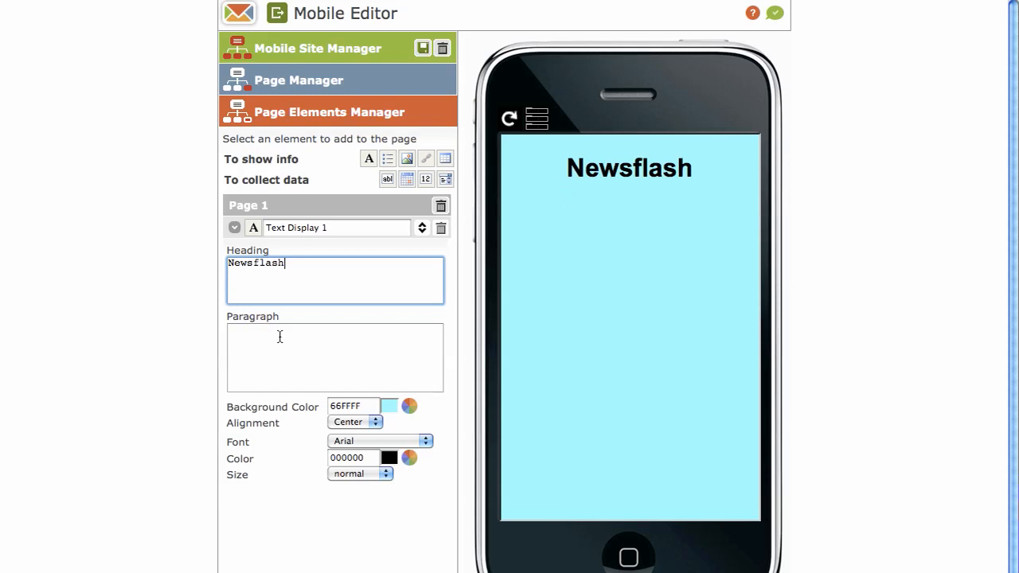
click(334, 357)
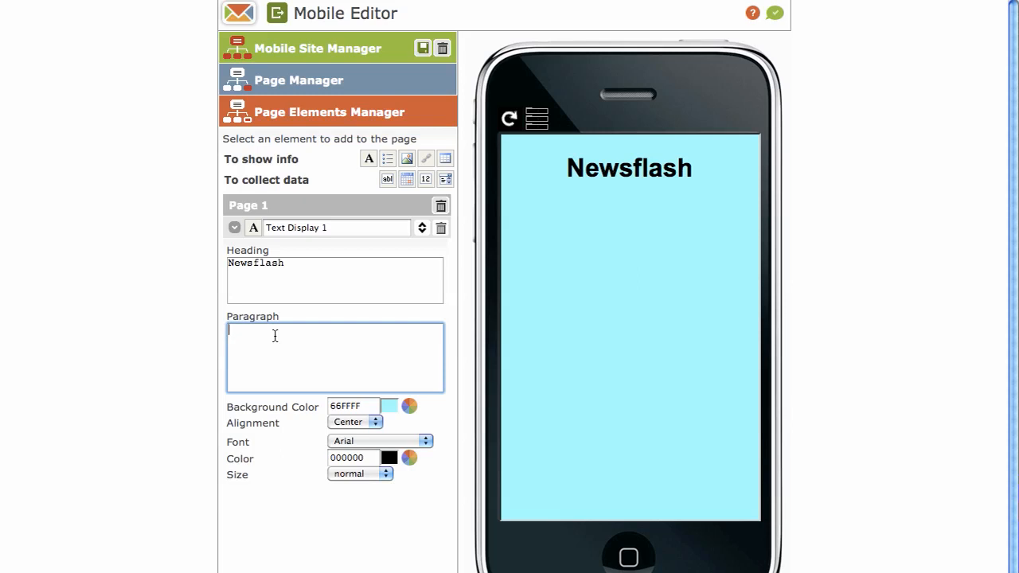
text(a;lsdkfjalsdkfj;alksdjf)
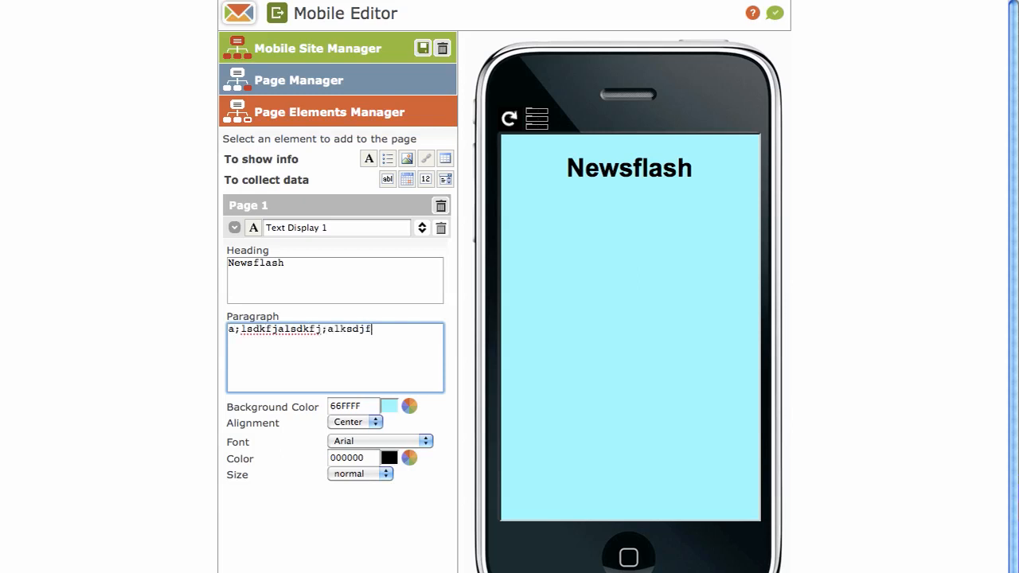
text(;laksdjasdf;lkadf)
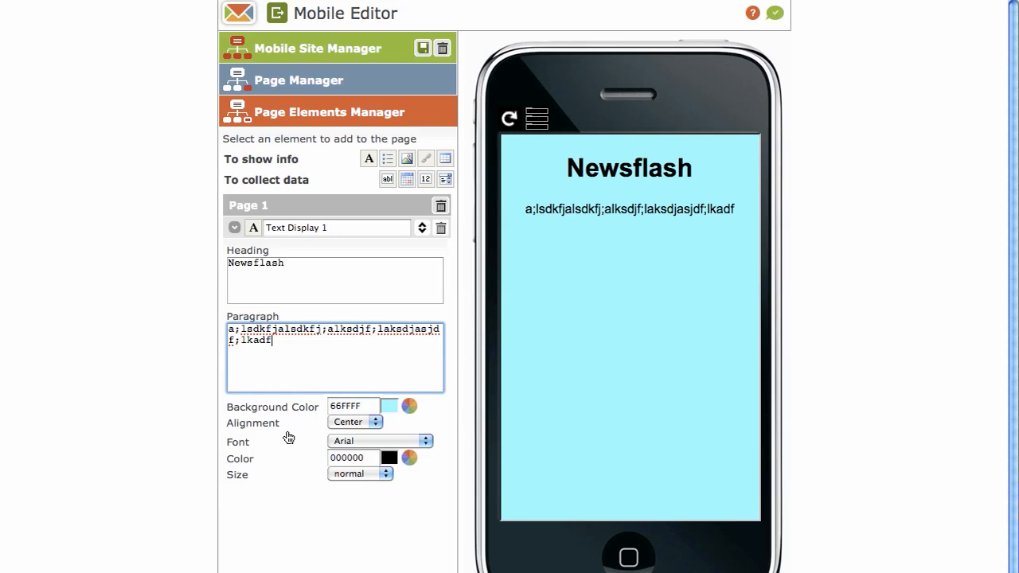
mouse_move(272, 471)
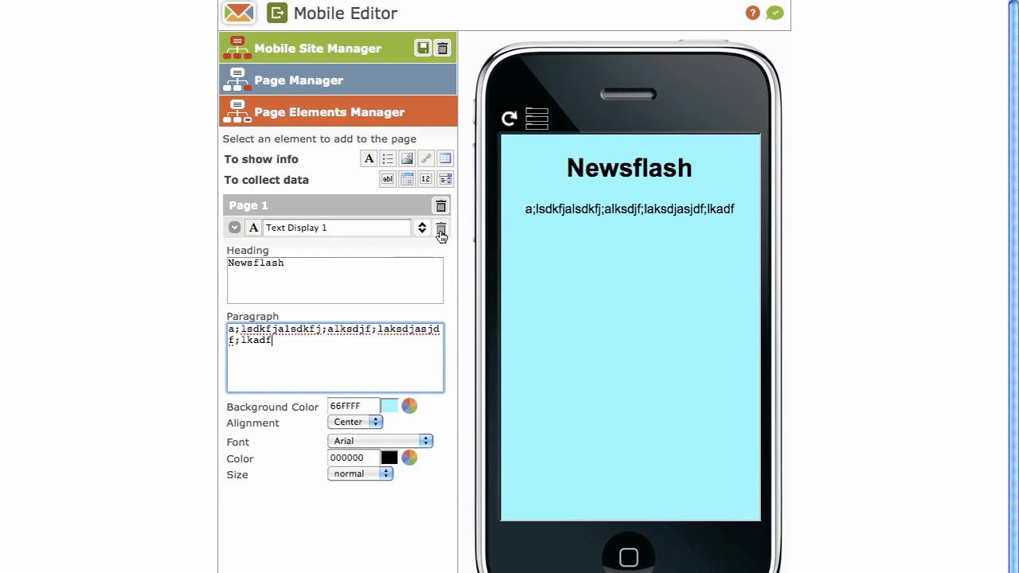
mouse_move(440, 228)
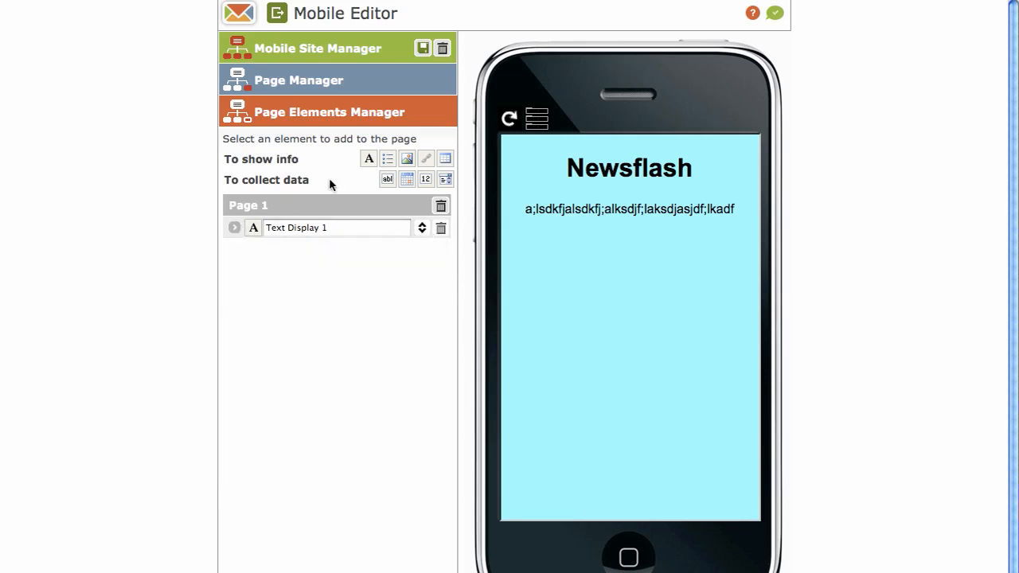
mouse_move(388, 158)
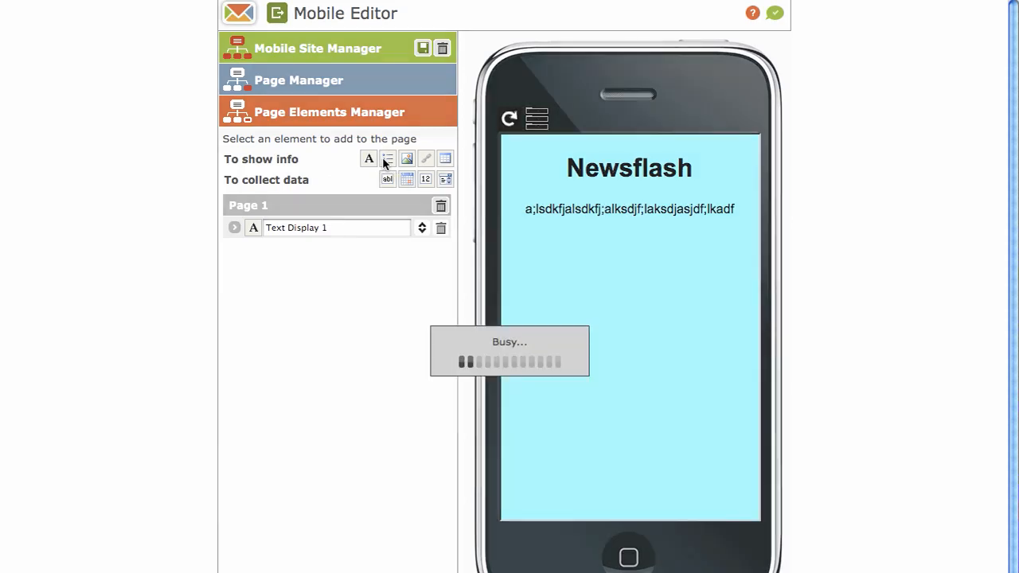
Add a list element with the items Fishing, surfing and mountain biking
click(387, 158)
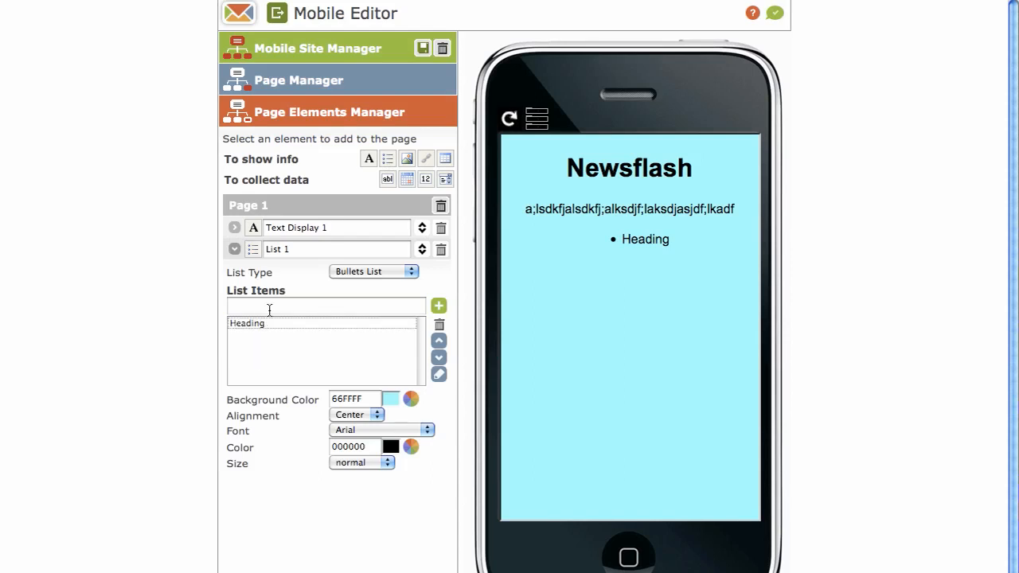
click(324, 305)
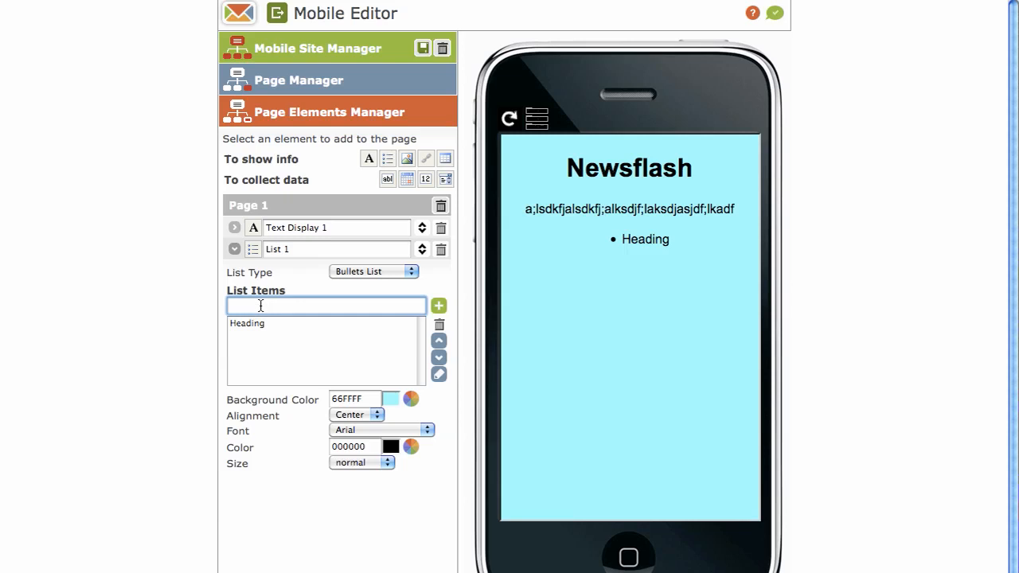
text(Fishing)
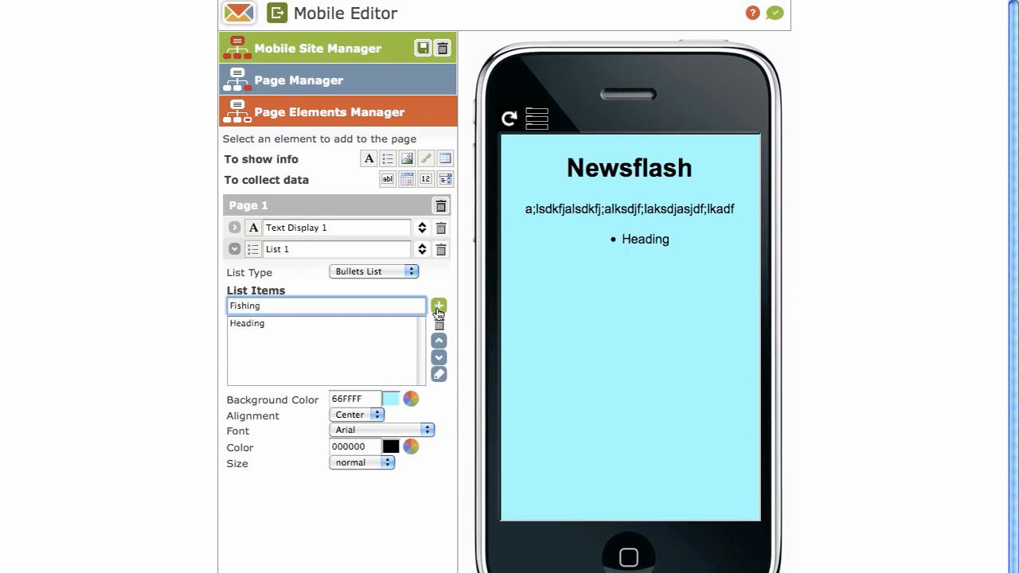
click(439, 305)
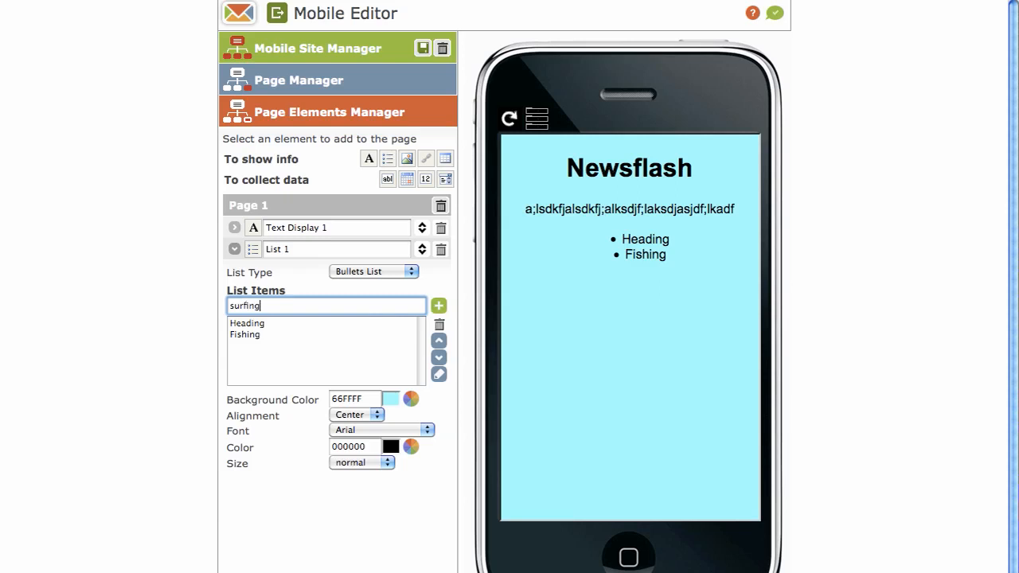
click(439, 305)
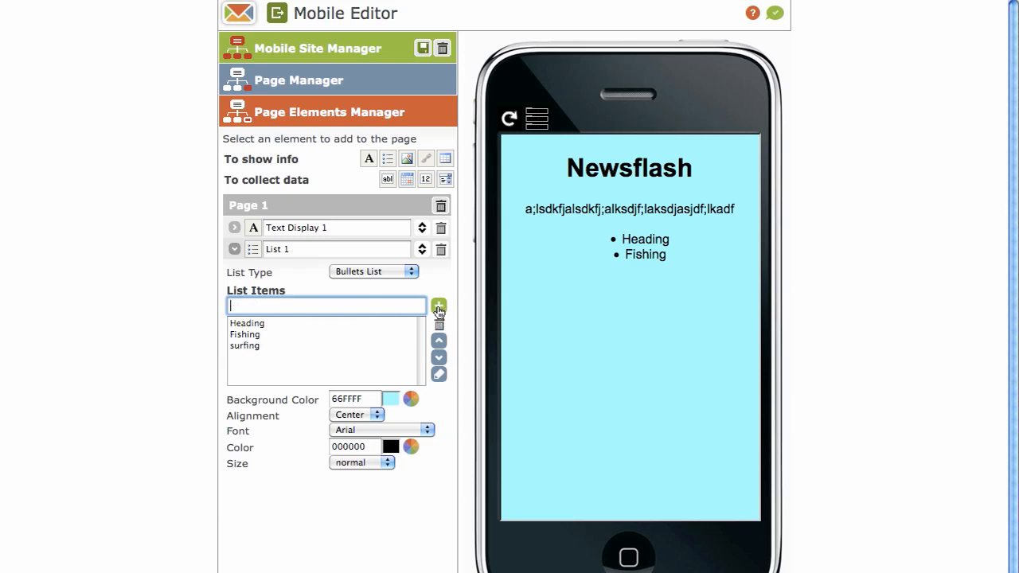
text(mountain)
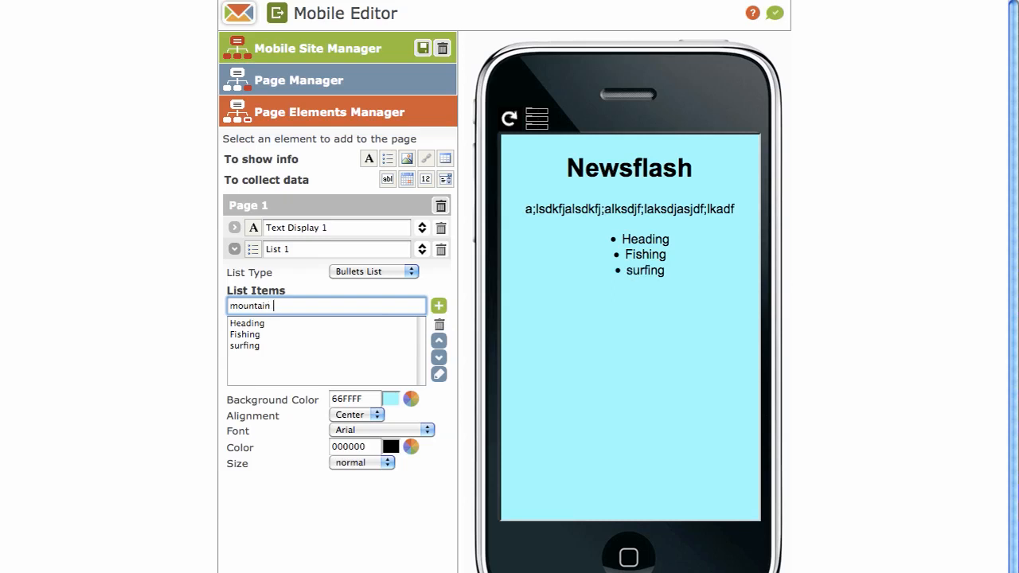
text(biking)
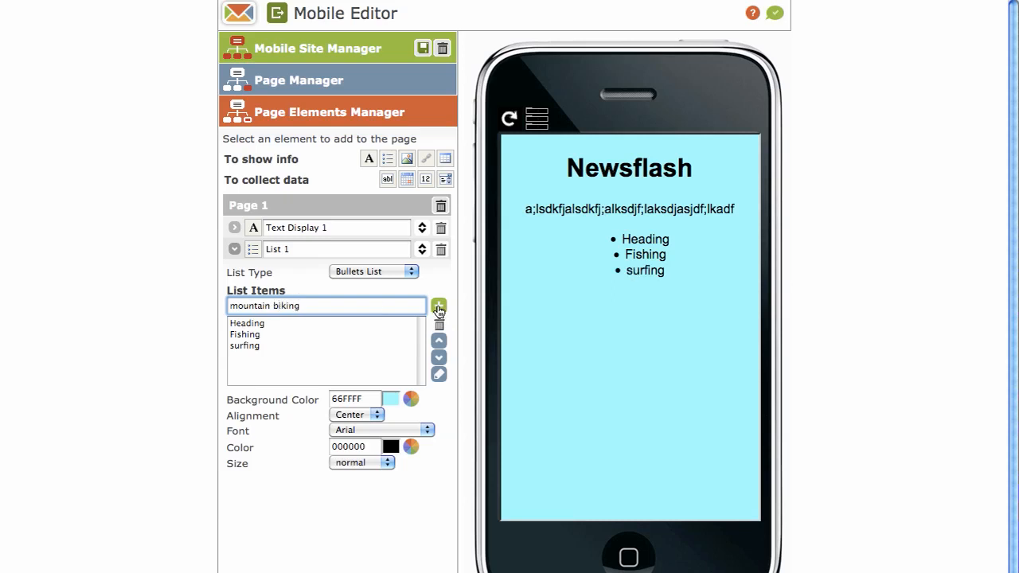
click(438, 306)
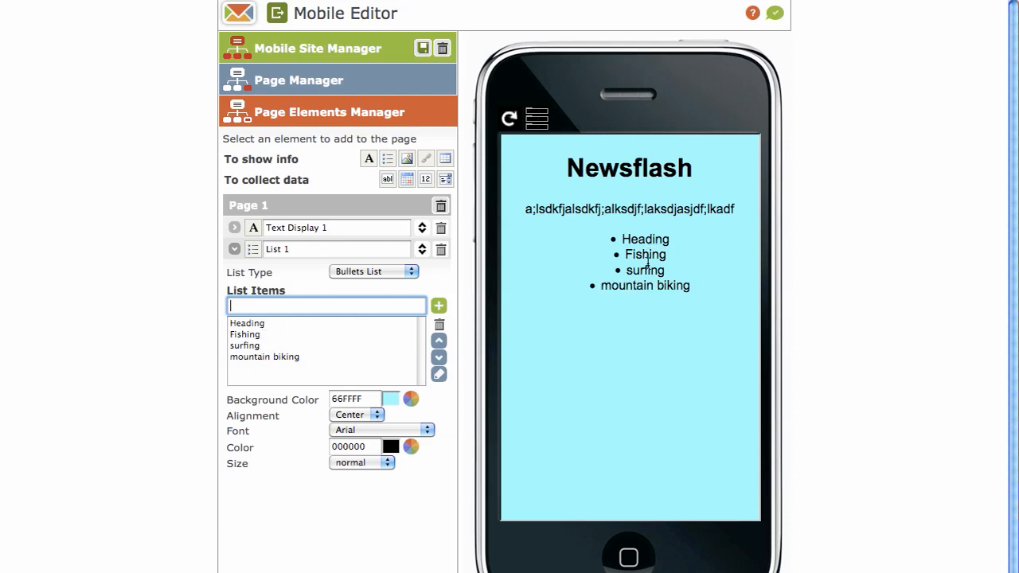
click(234, 249)
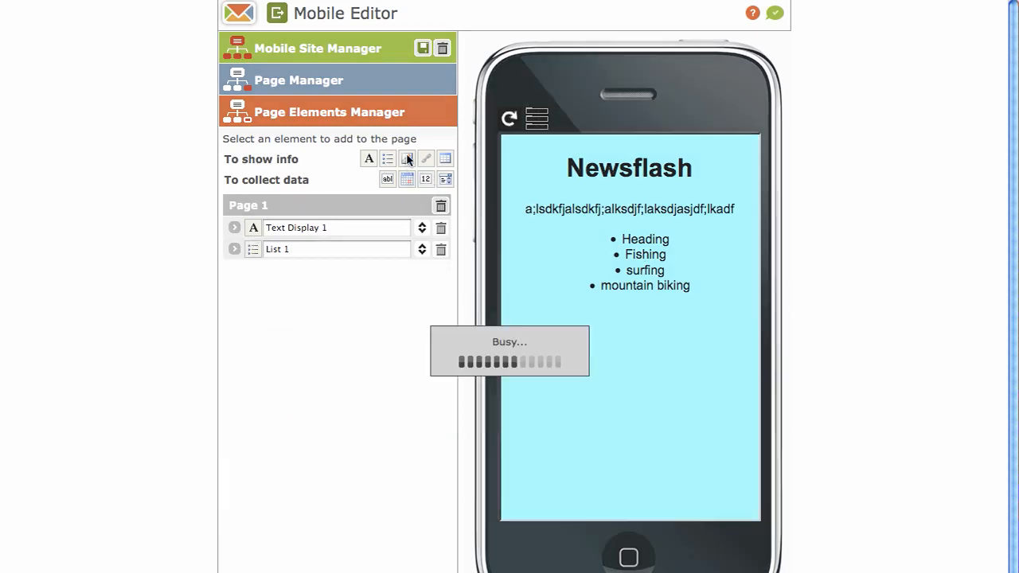
Add an image element and rename it image1
click(406, 159)
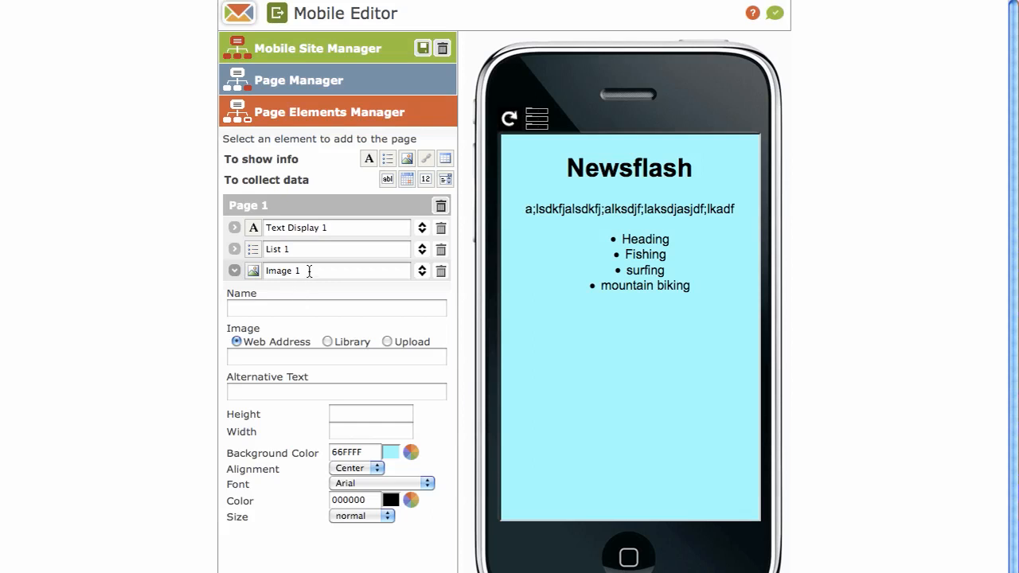
double_click(283, 270)
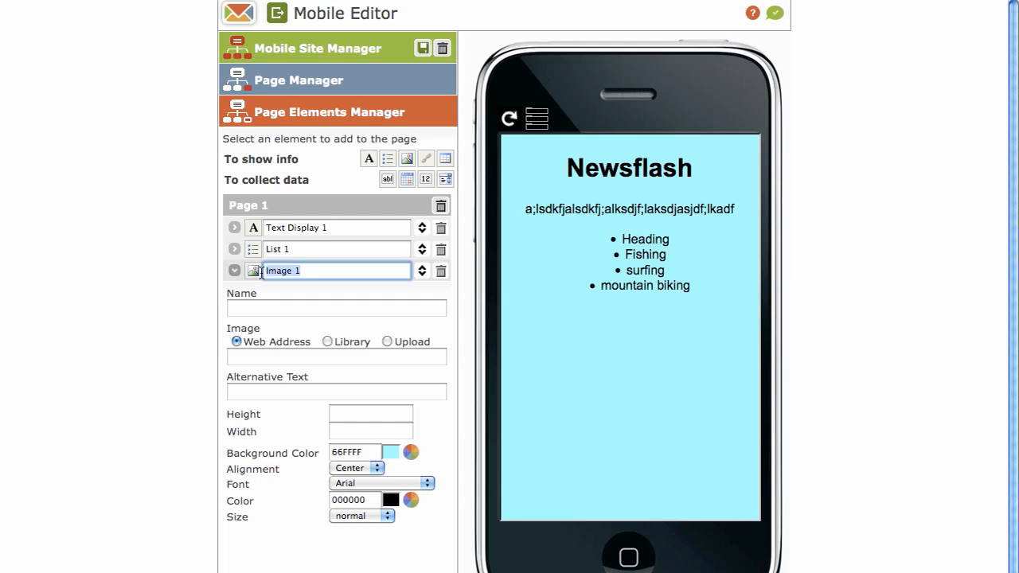
text(image)
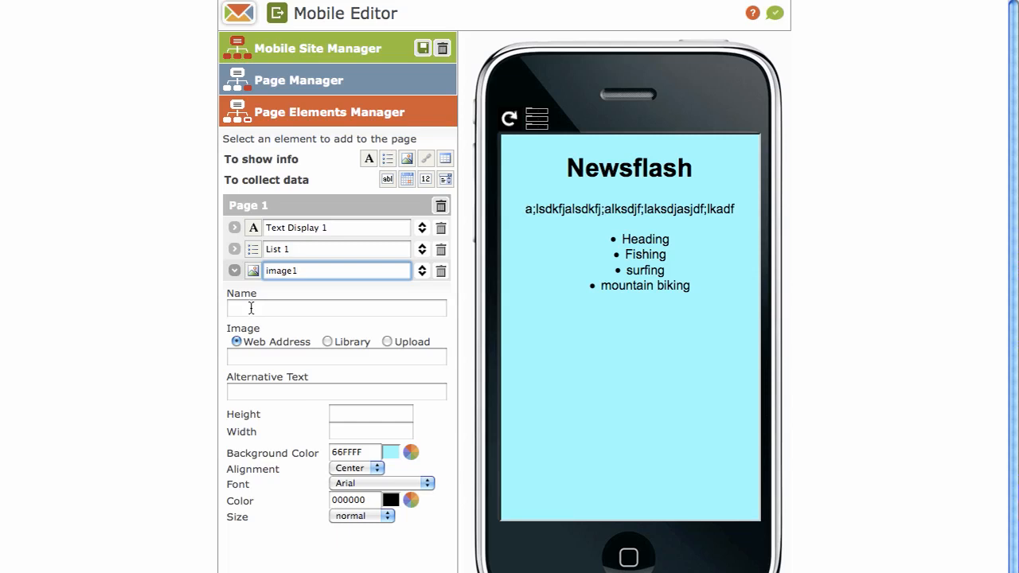
click(336, 308)
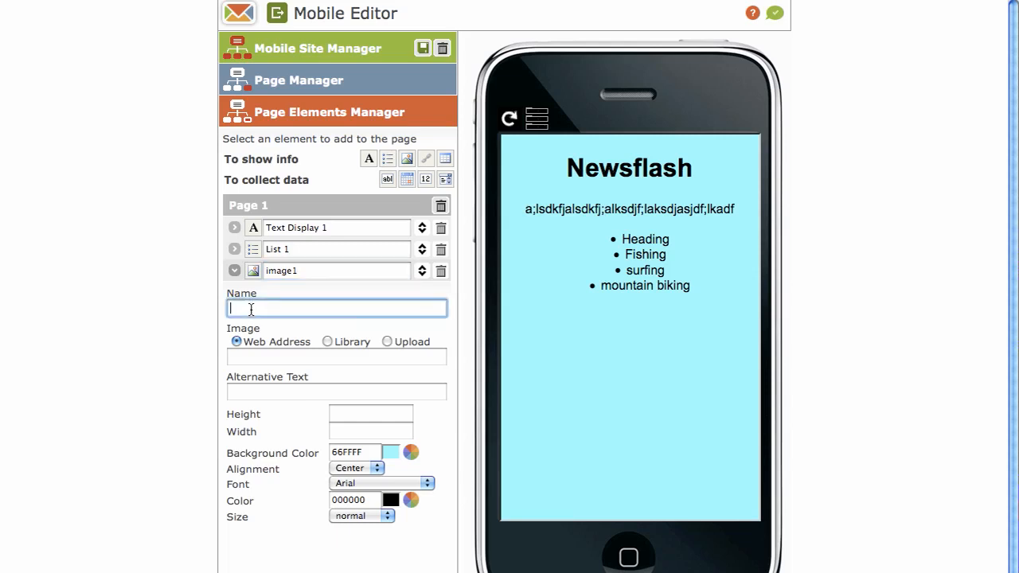
mouse_move(336, 356)
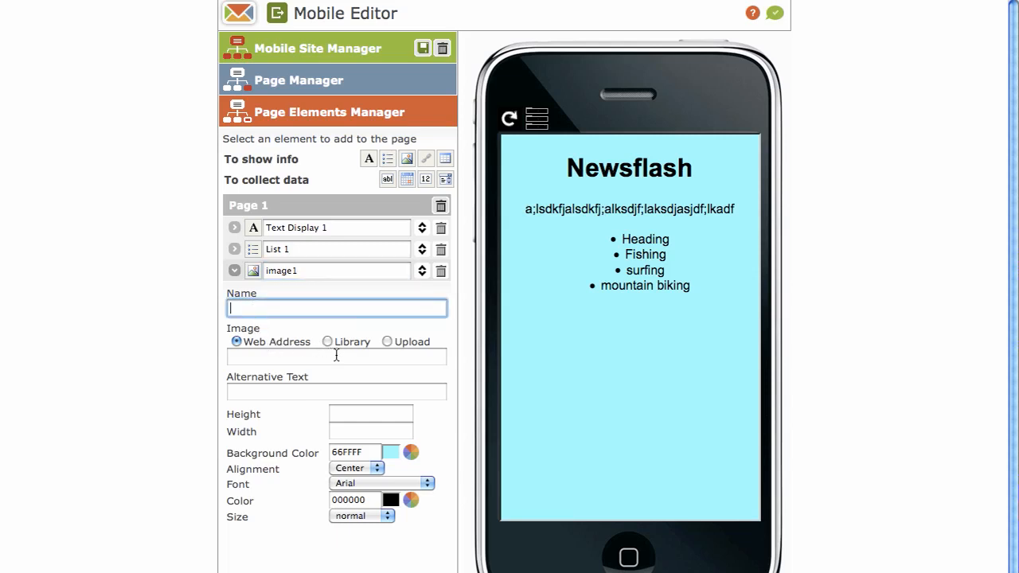
Upload the Jeffreys photo from Pictures, then set the image source to Library
click(387, 342)
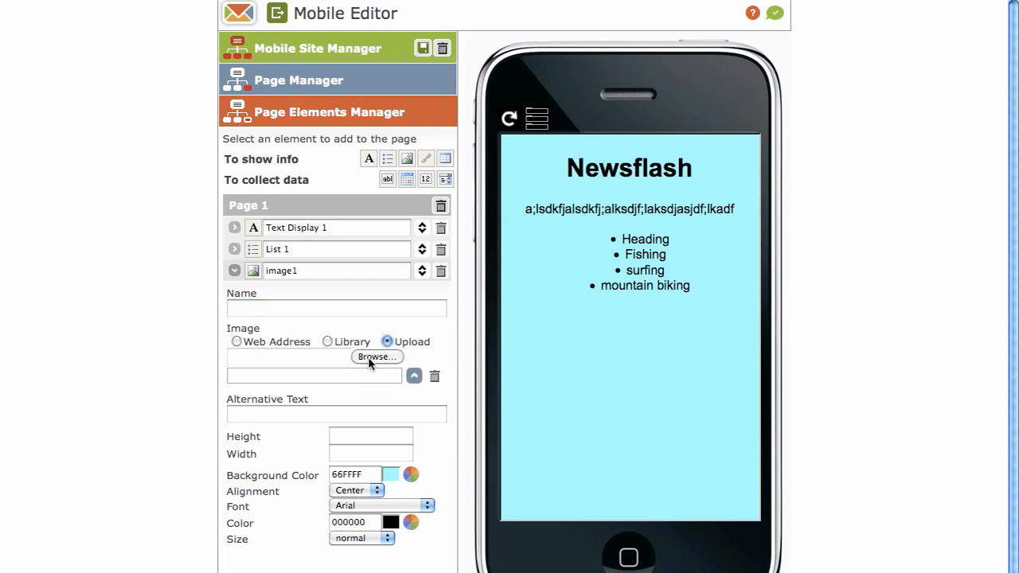
click(375, 356)
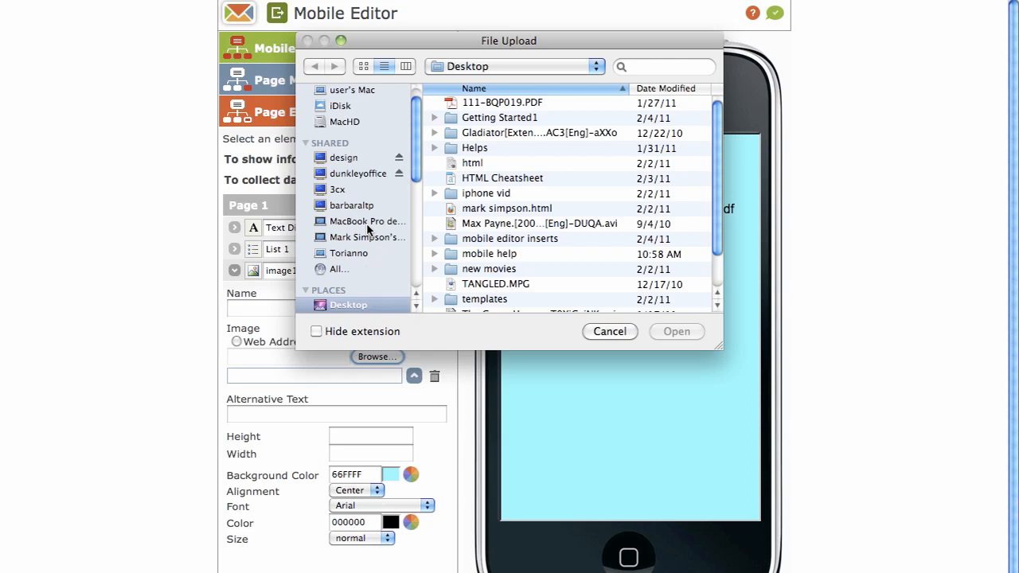
scroll(down, 3)
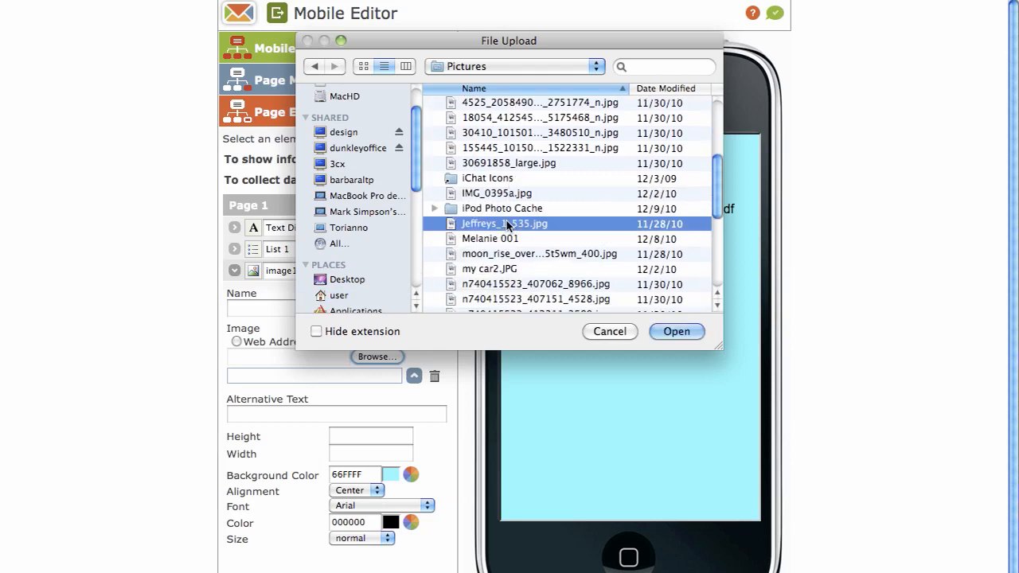
click(676, 331)
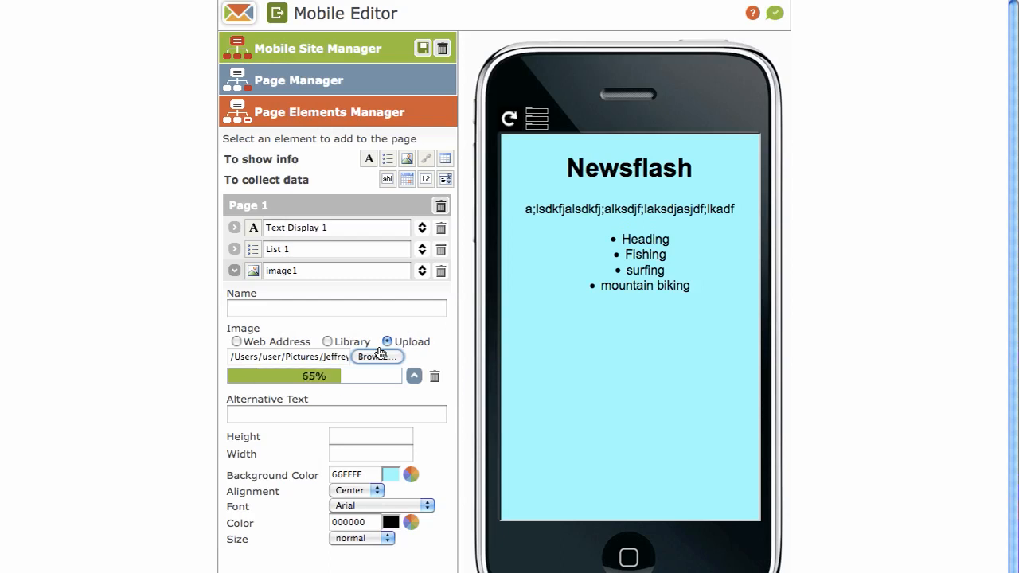
click(327, 341)
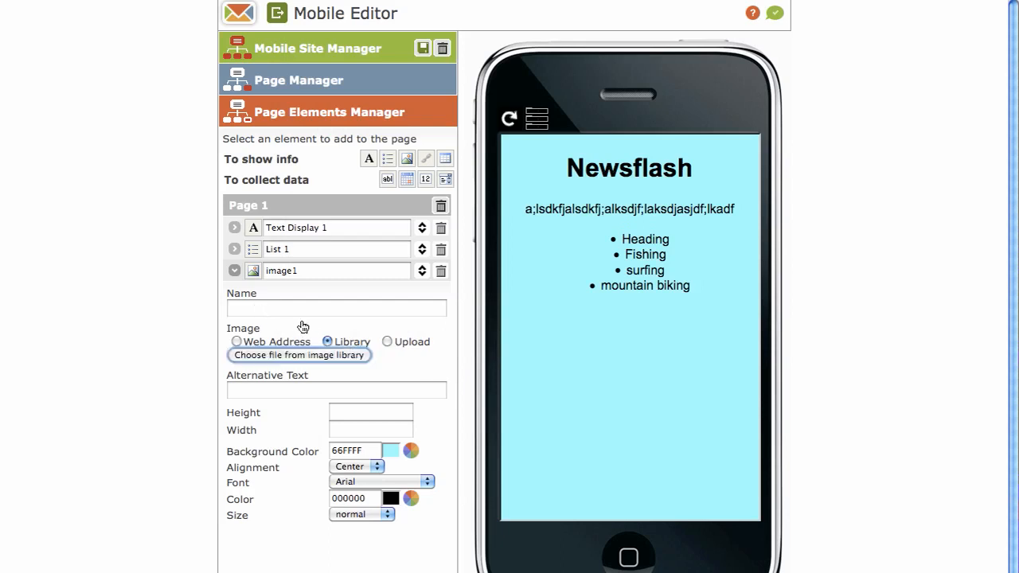
mouse_move(312, 354)
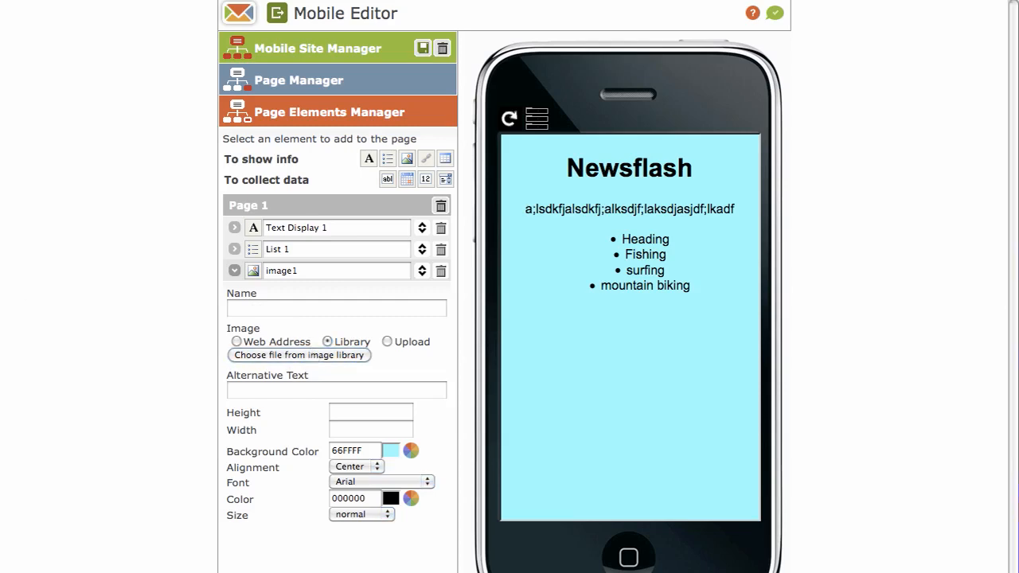
Place Jeffreys_1_535.jpg from the image library on the page
click(298, 355)
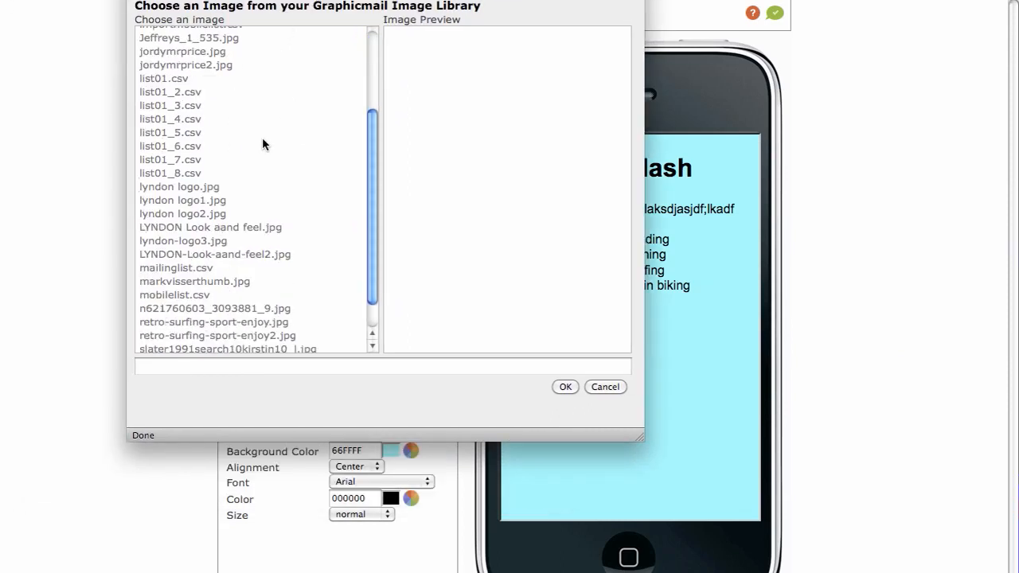
scroll(down, 3)
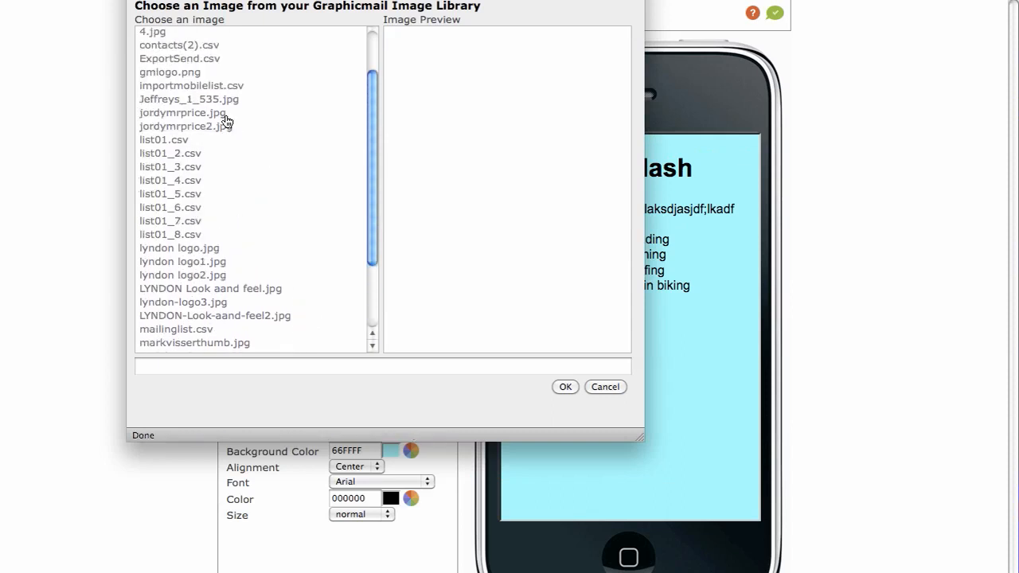
click(189, 98)
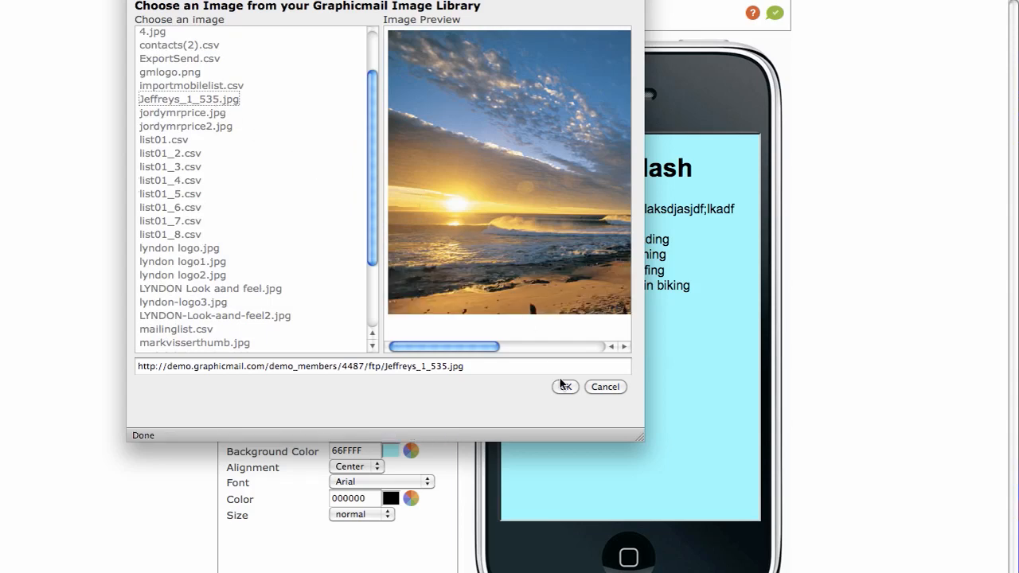
click(565, 387)
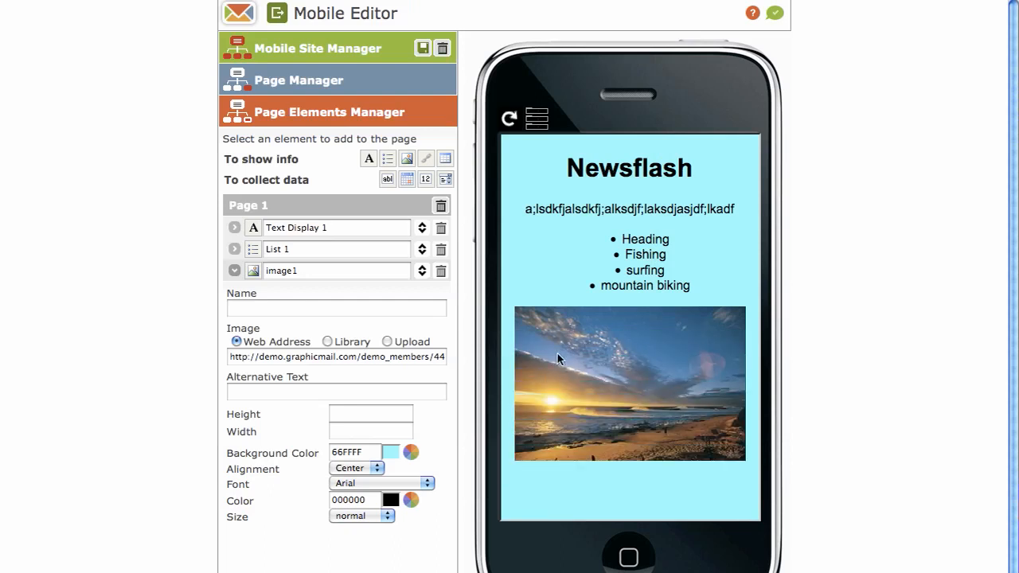
mouse_move(557, 353)
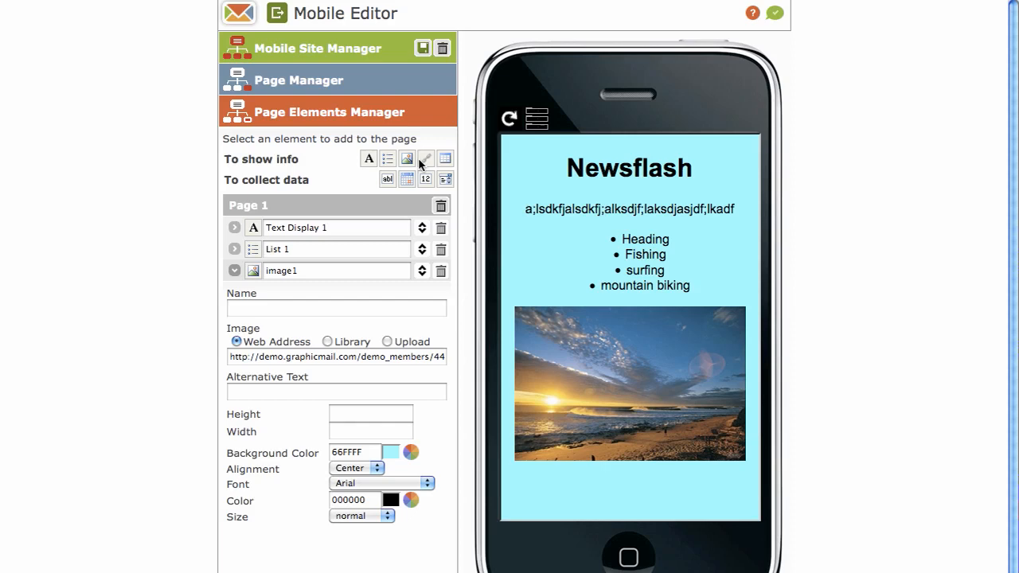
mouse_move(310, 207)
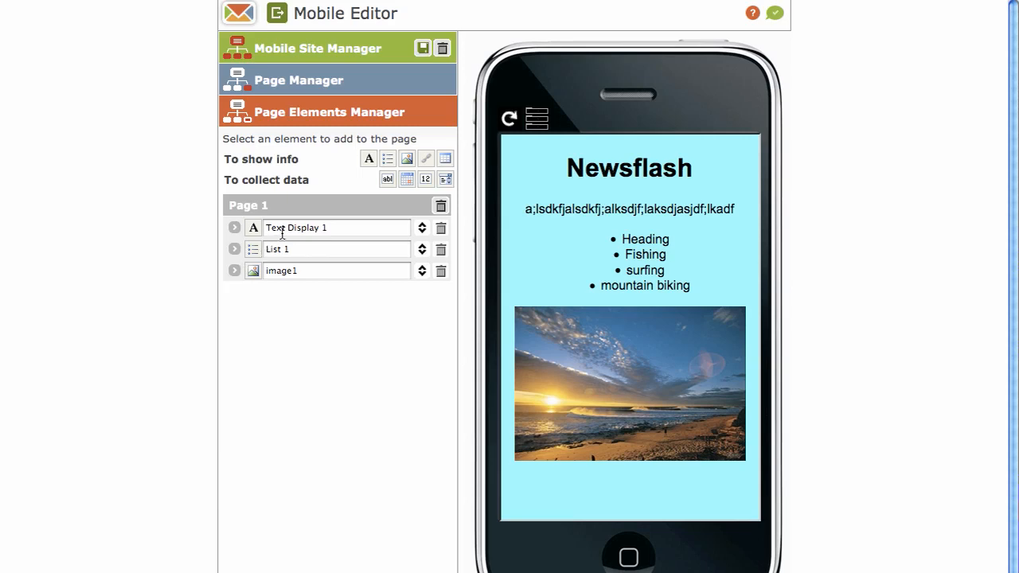
Add Hyperlink 1, captioned 'aksjdf;lakjsdf', linking to the Home page
click(426, 157)
text(aksjdf;)
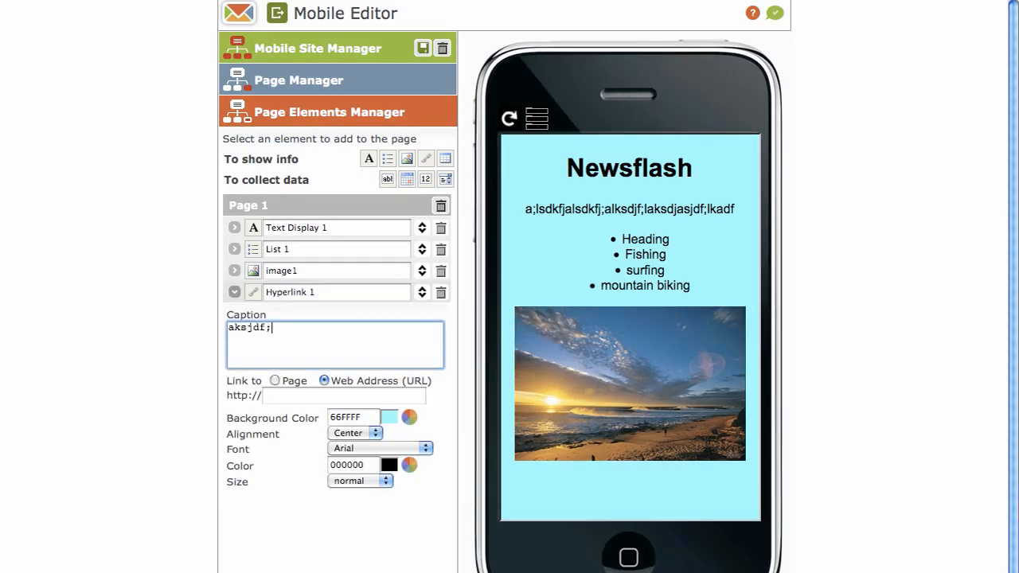
text(lakjsdf)
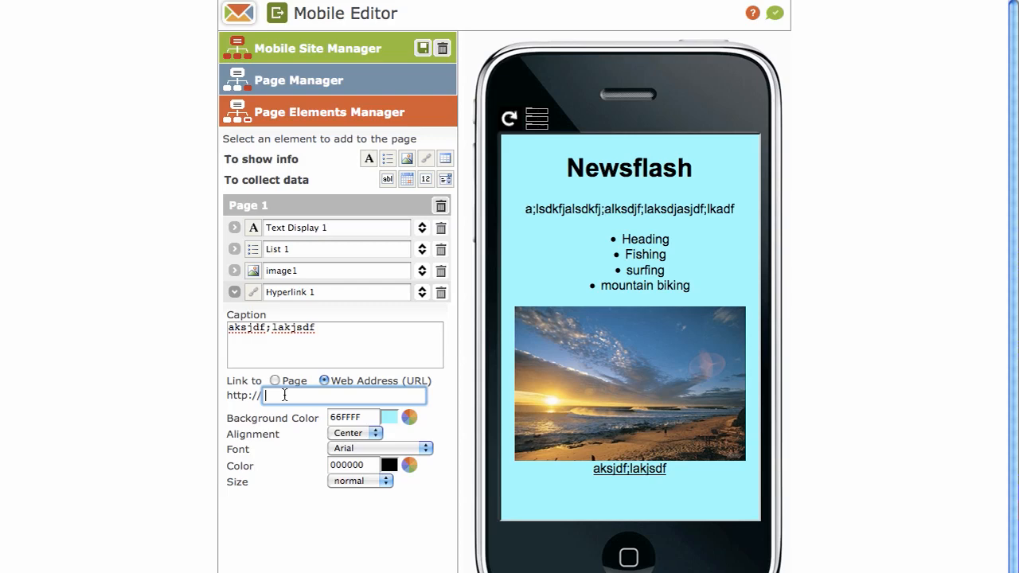
click(274, 381)
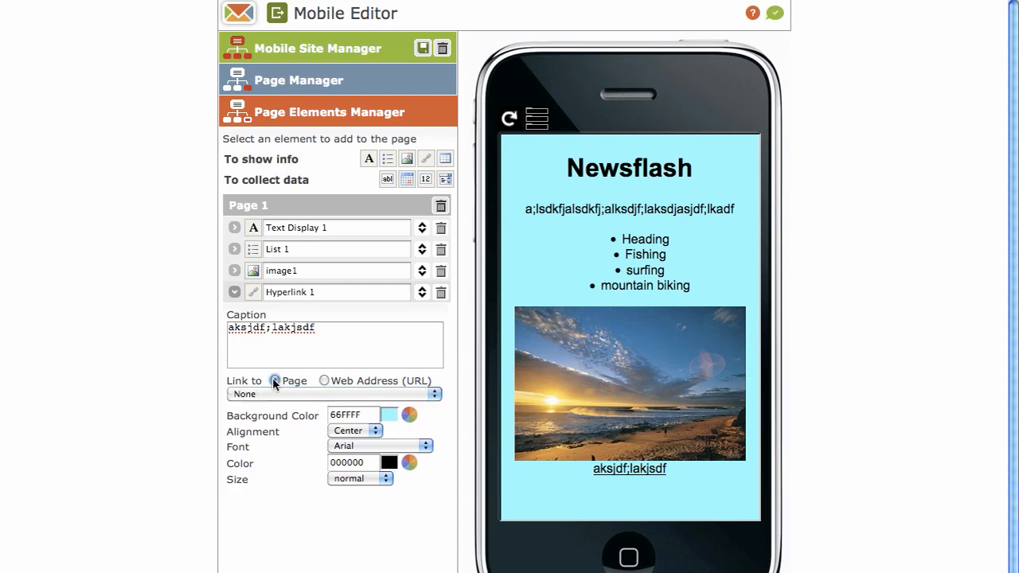
click(324, 380)
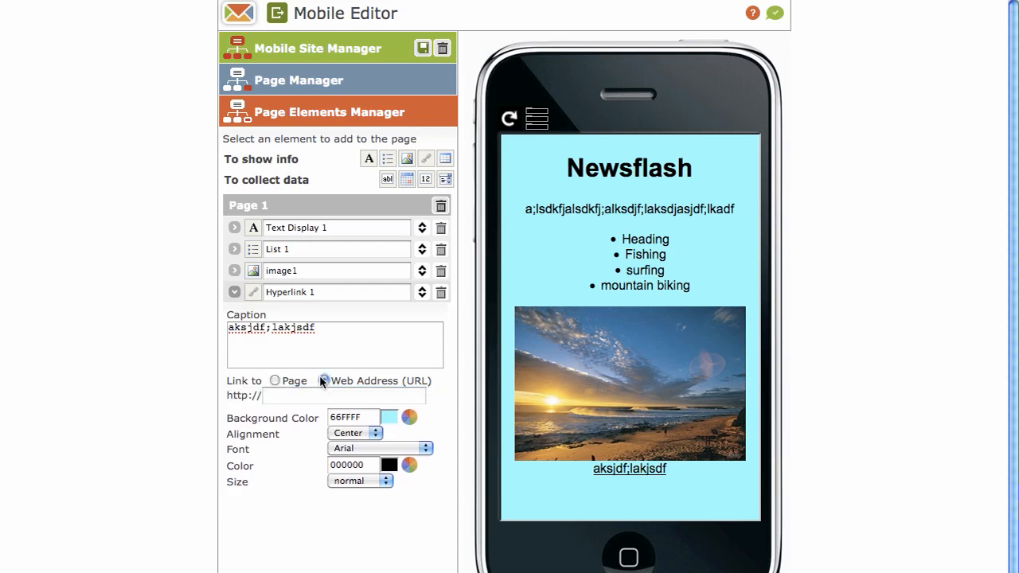
click(276, 380)
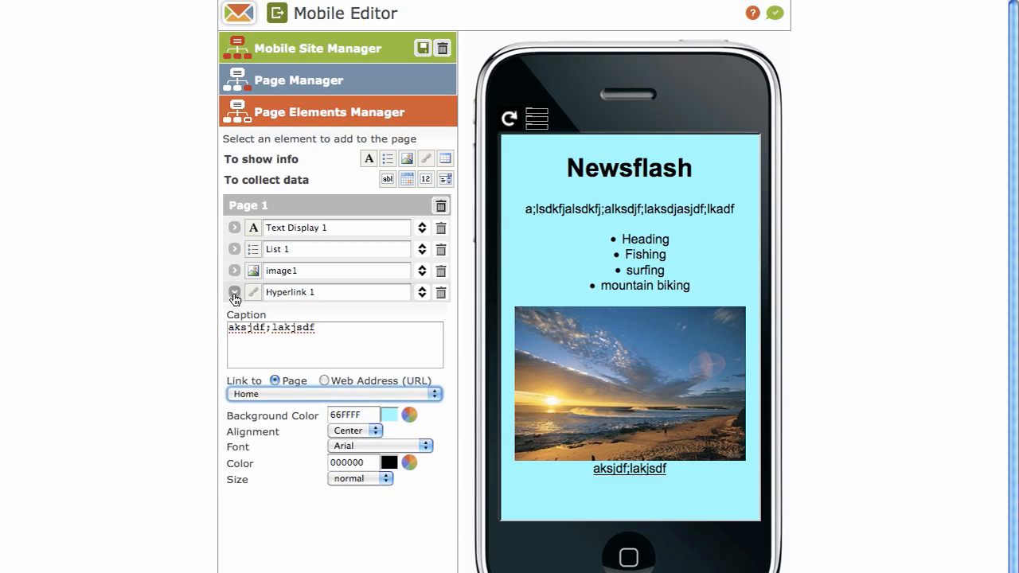
click(234, 292)
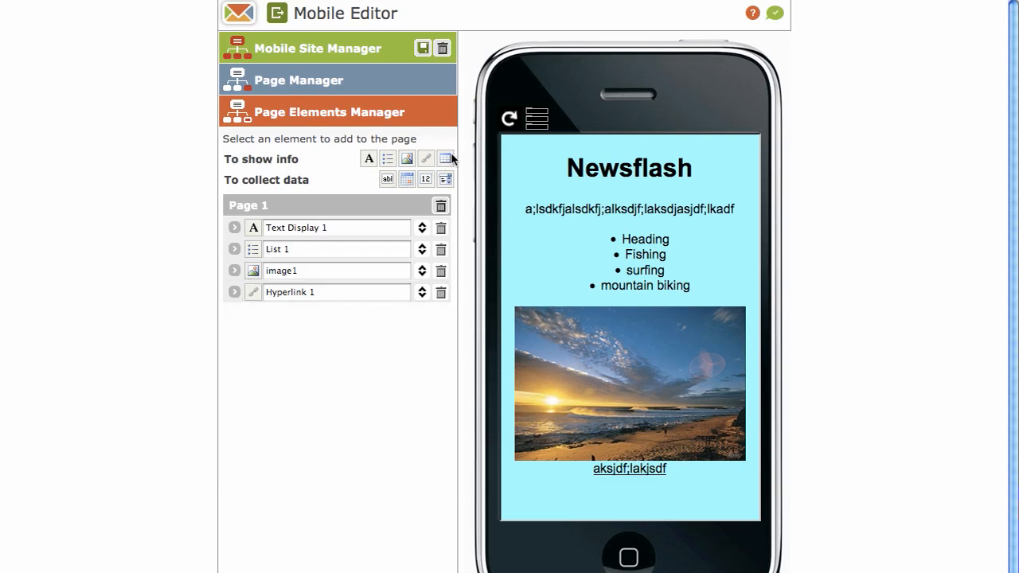
mouse_move(446, 178)
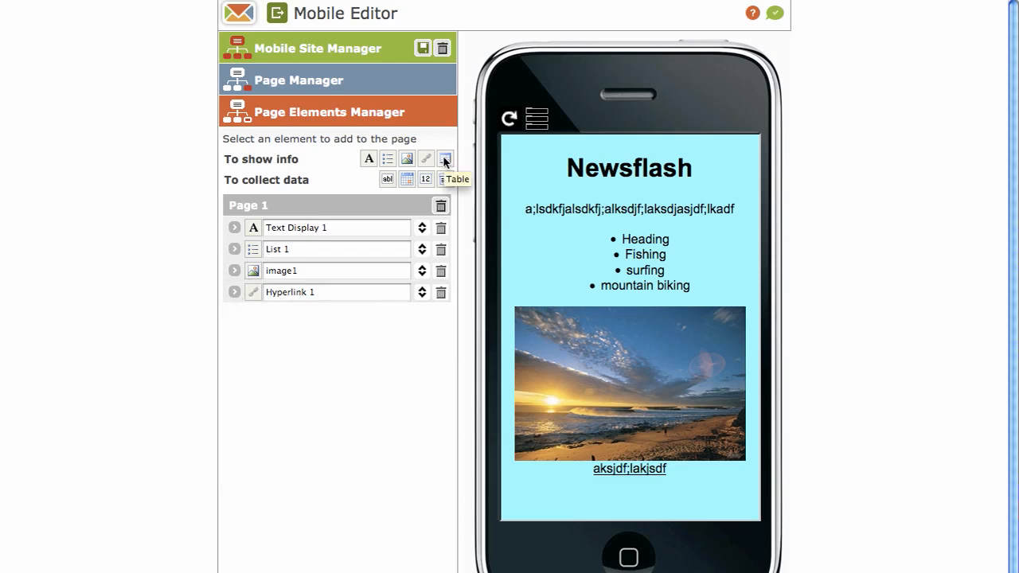
Add a table captioned 'asdfasdfasdf asdf' to Page 1 and turn on element outlines
click(445, 159)
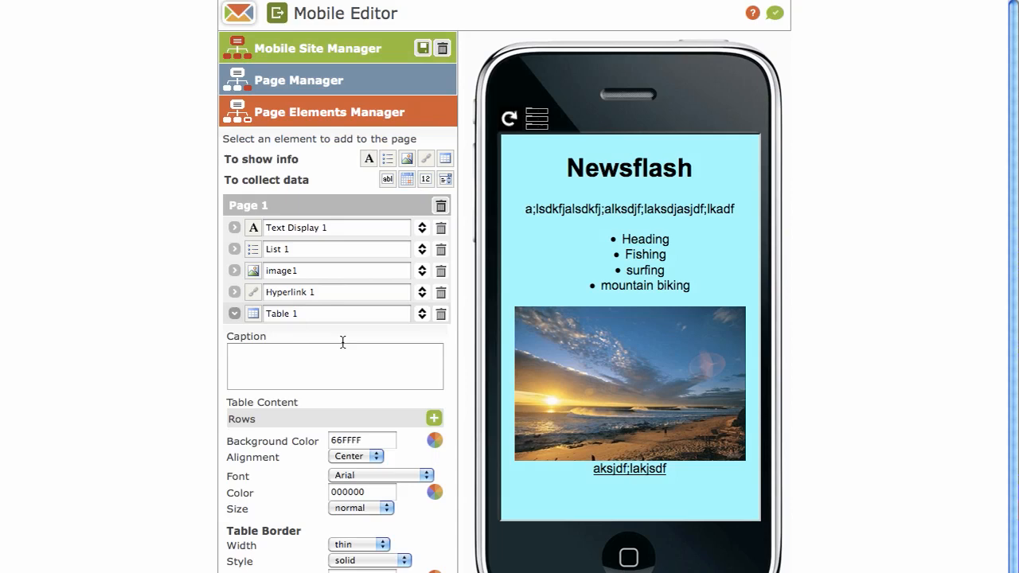
text(asdfasdfasdfasdfasdfasdfsadfasdfasdfasdfasdfasdfasdf)
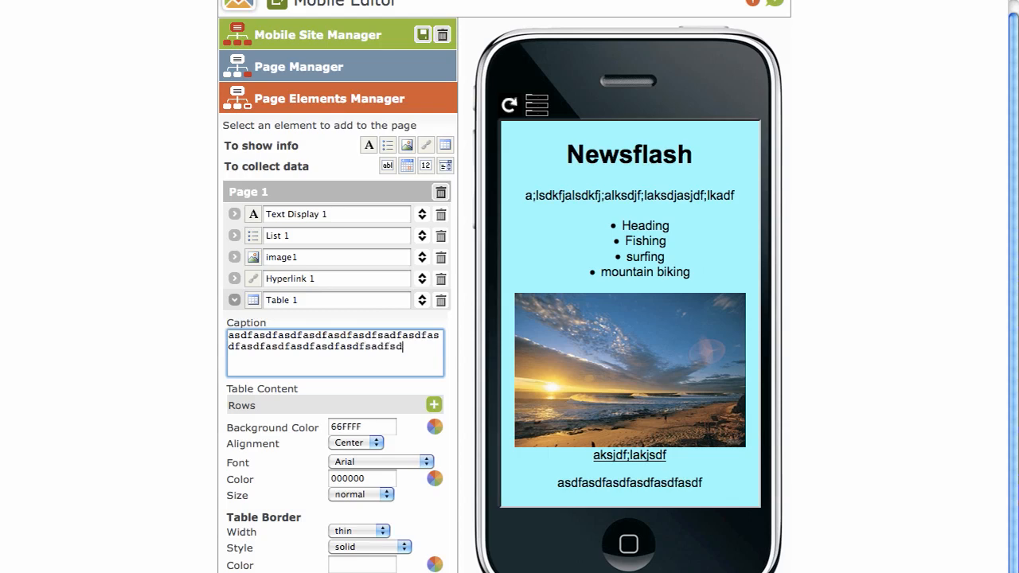
text(asdf)
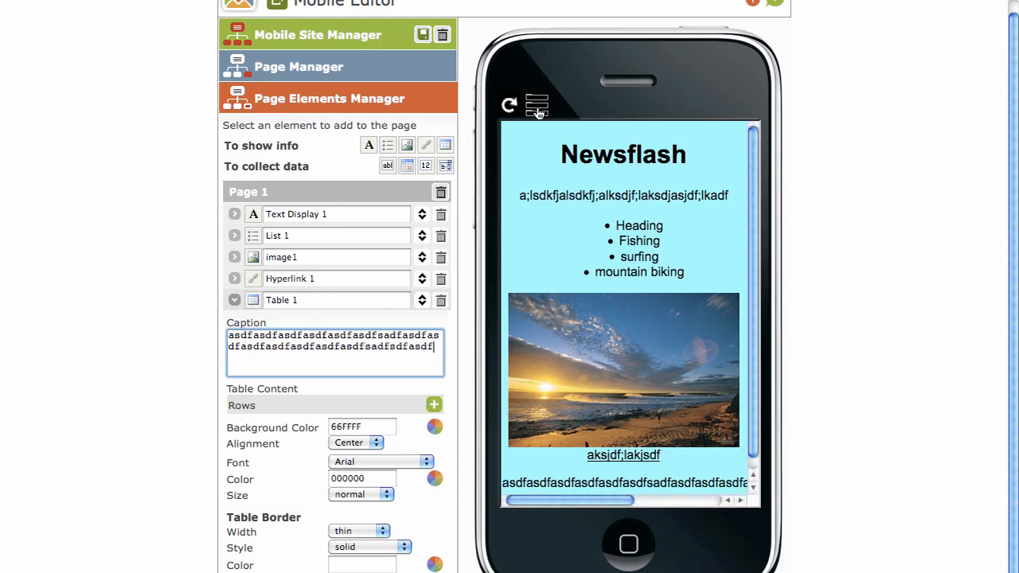
mouse_move(535, 104)
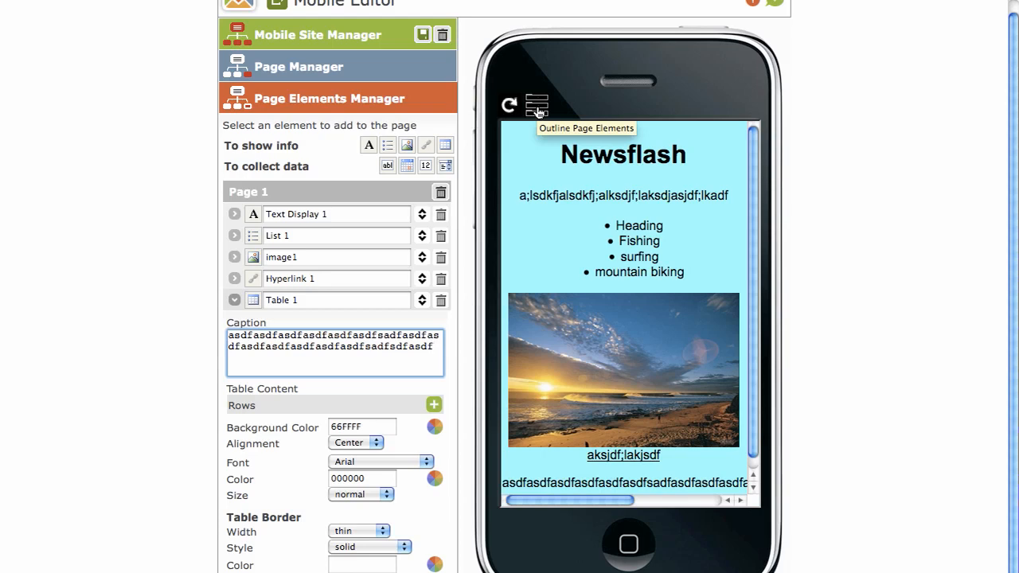
click(536, 105)
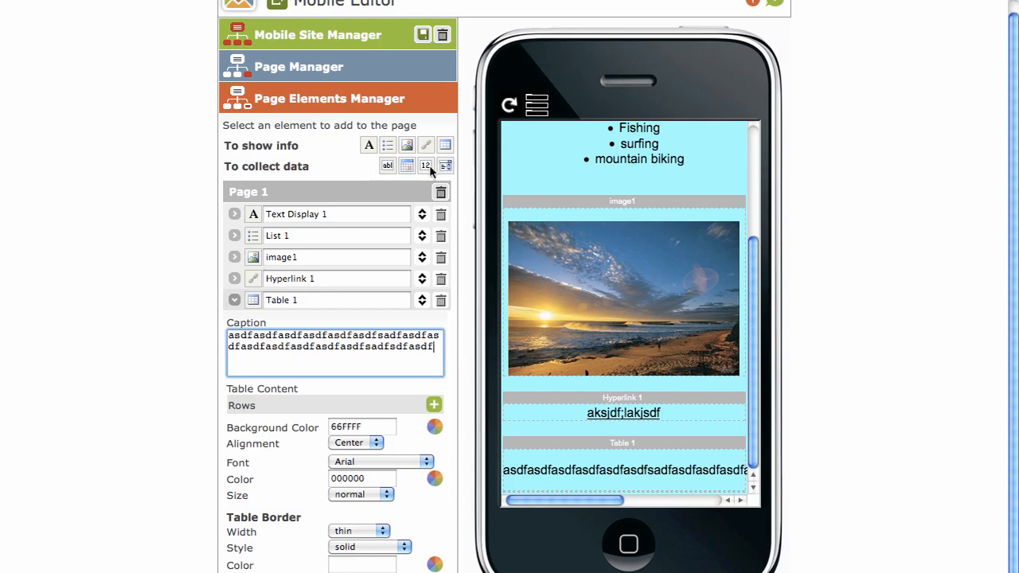
mouse_move(388, 166)
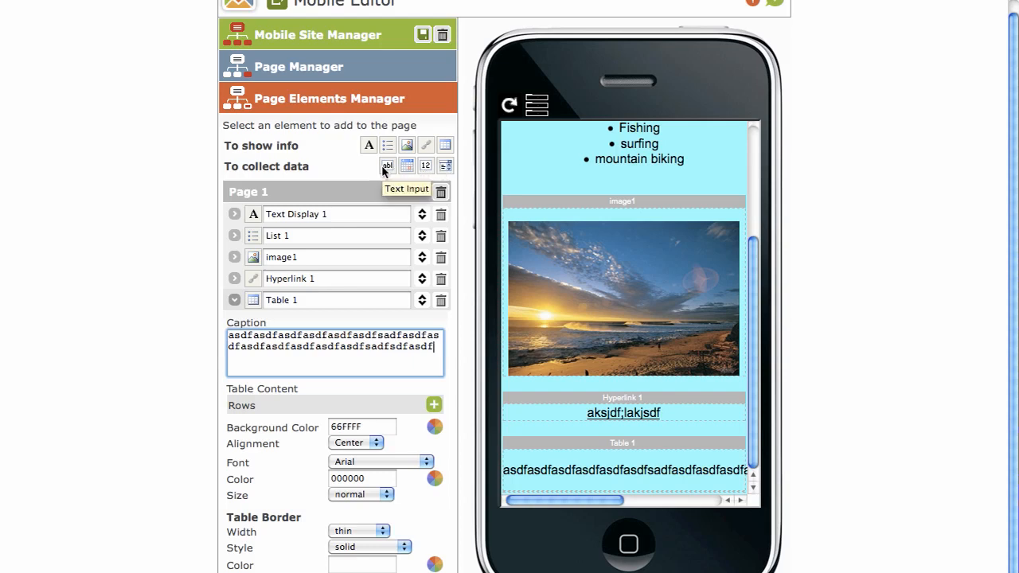
Add a Text Input element to Page 1 and try its preview field
click(234, 300)
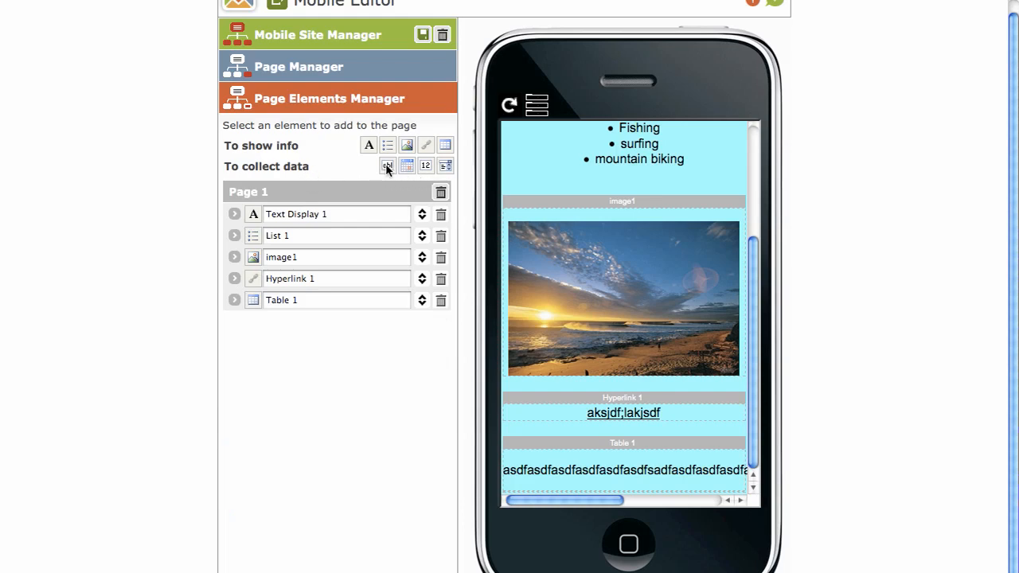
click(388, 166)
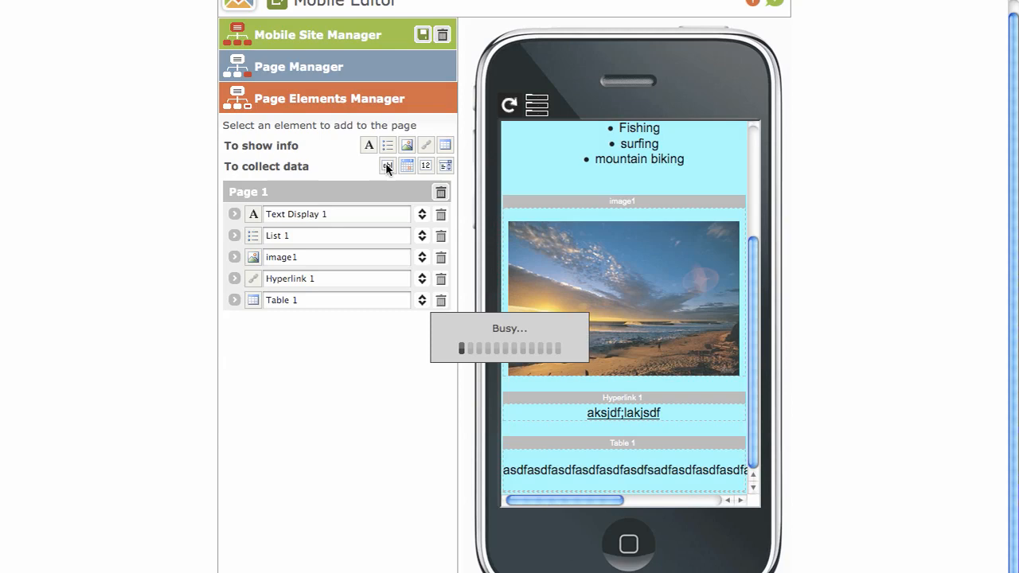
click(387, 165)
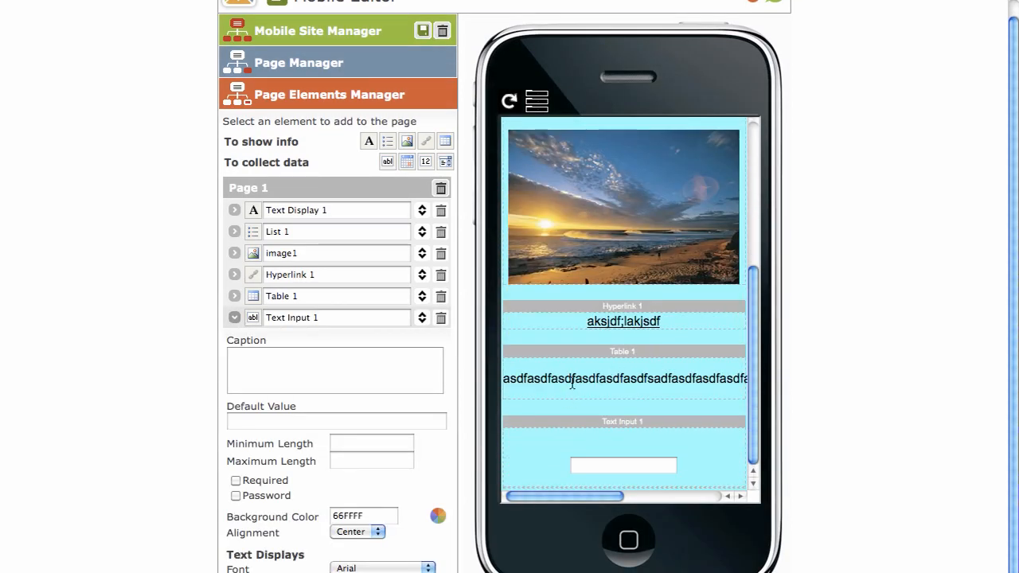
click(623, 464)
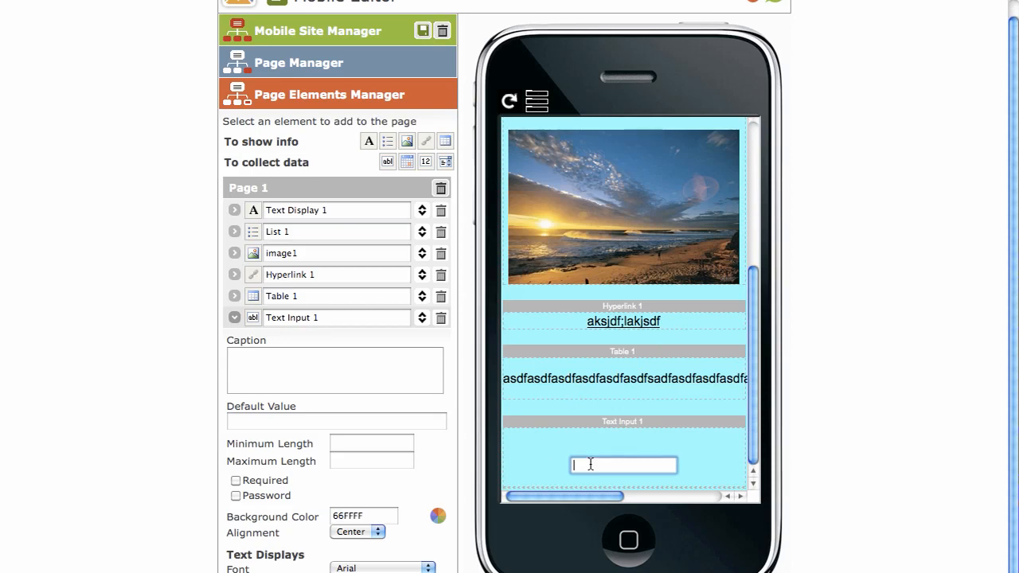
mouse_move(658, 466)
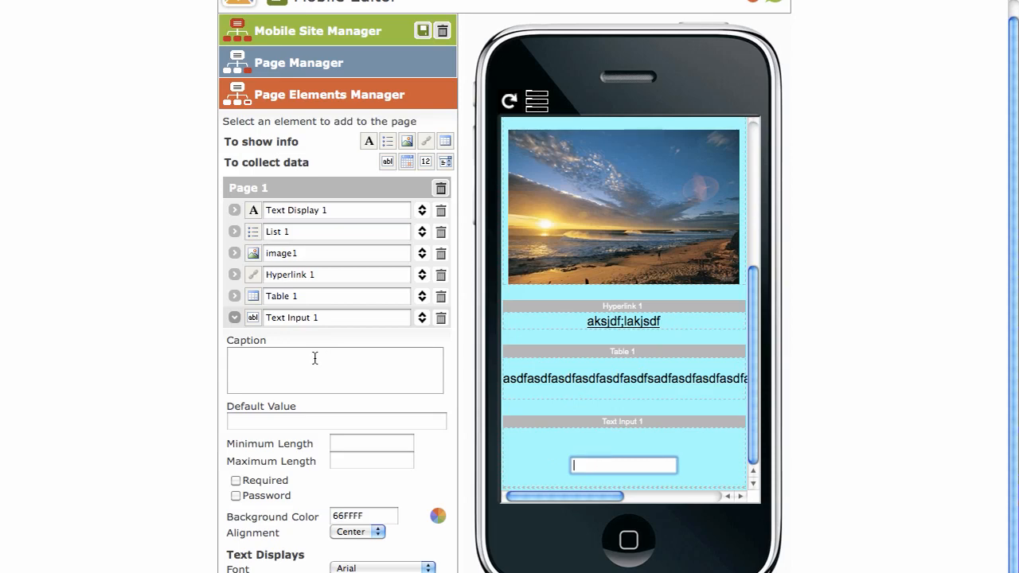
Caption the text input 'first name' and test typing into its preview field
click(334, 370)
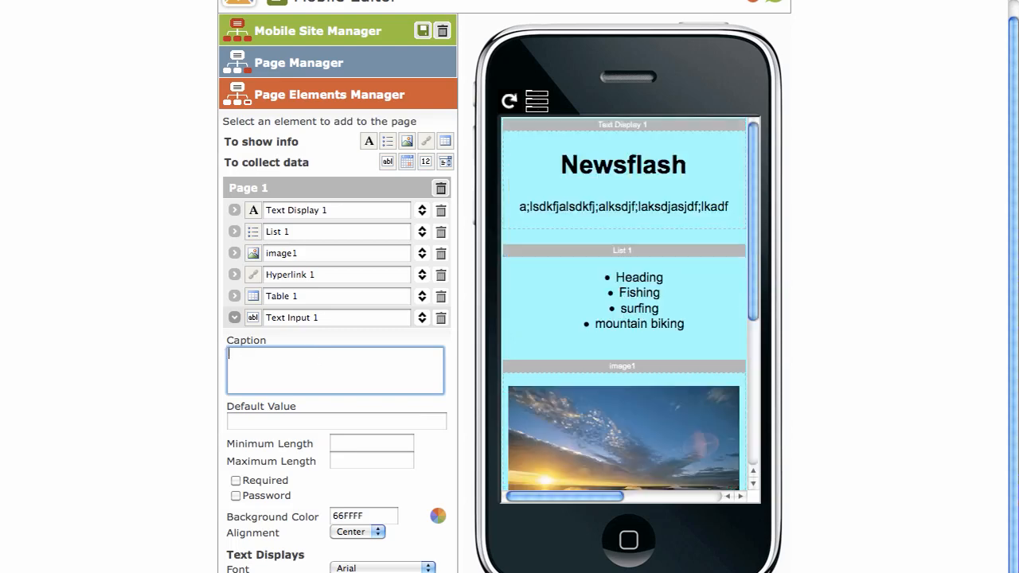
text(fis)
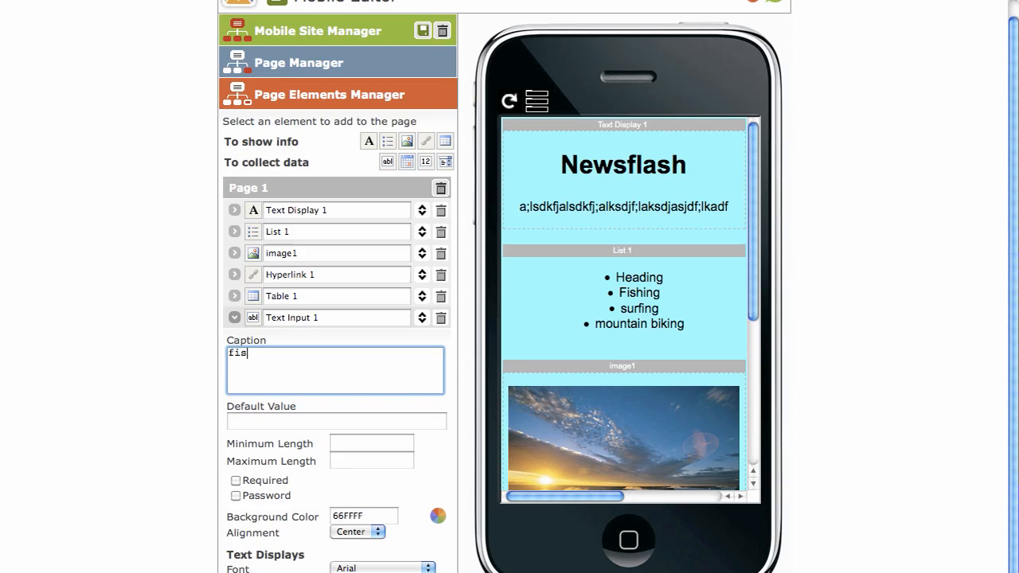
text(first name)
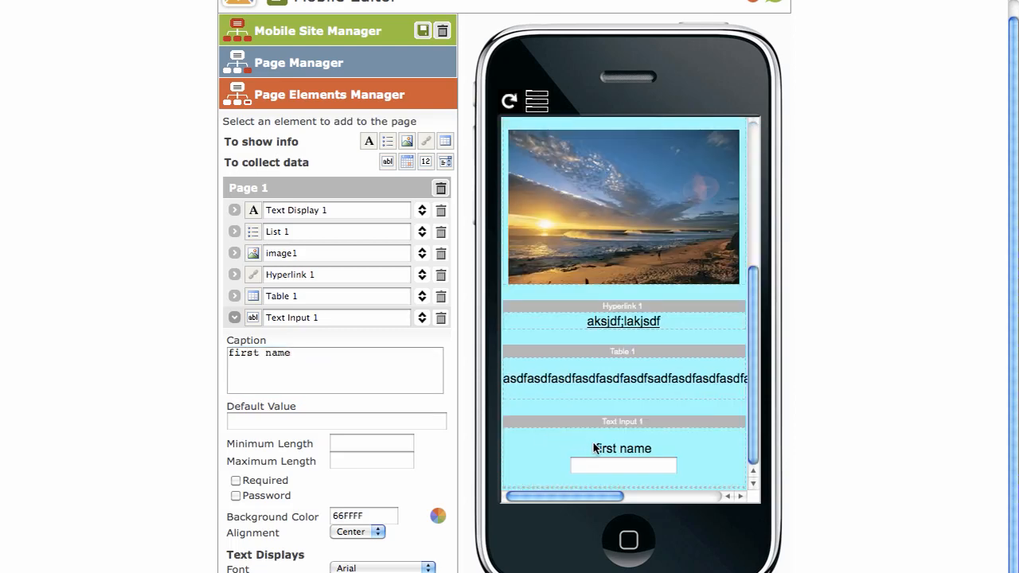
click(623, 465)
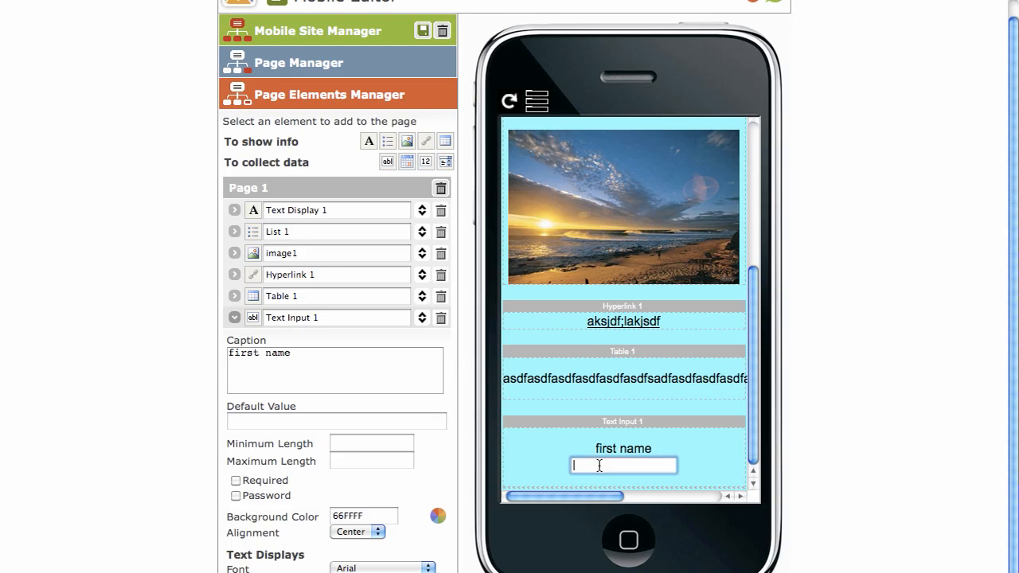
text(a;lksdjfl)
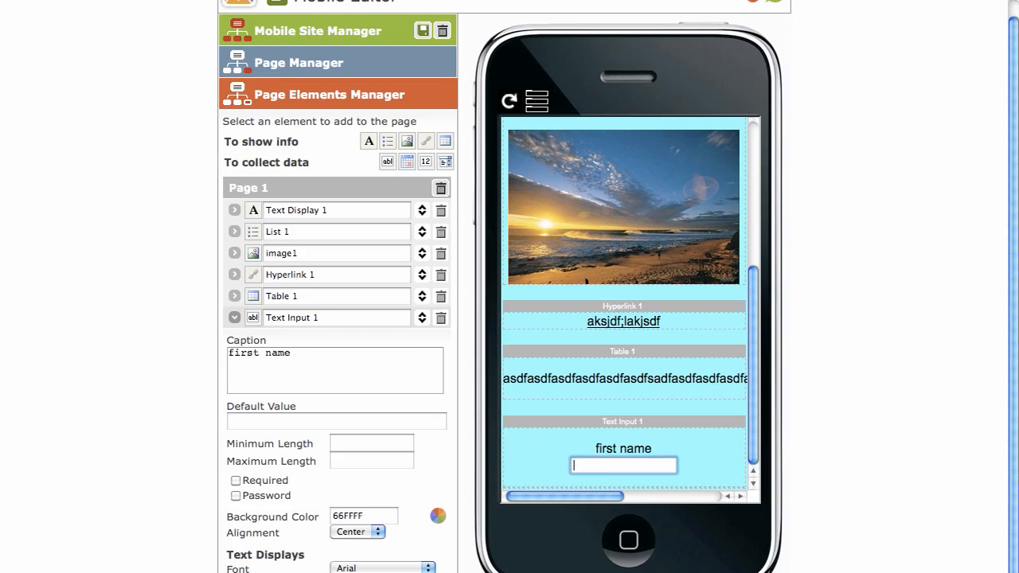
mouse_move(530, 439)
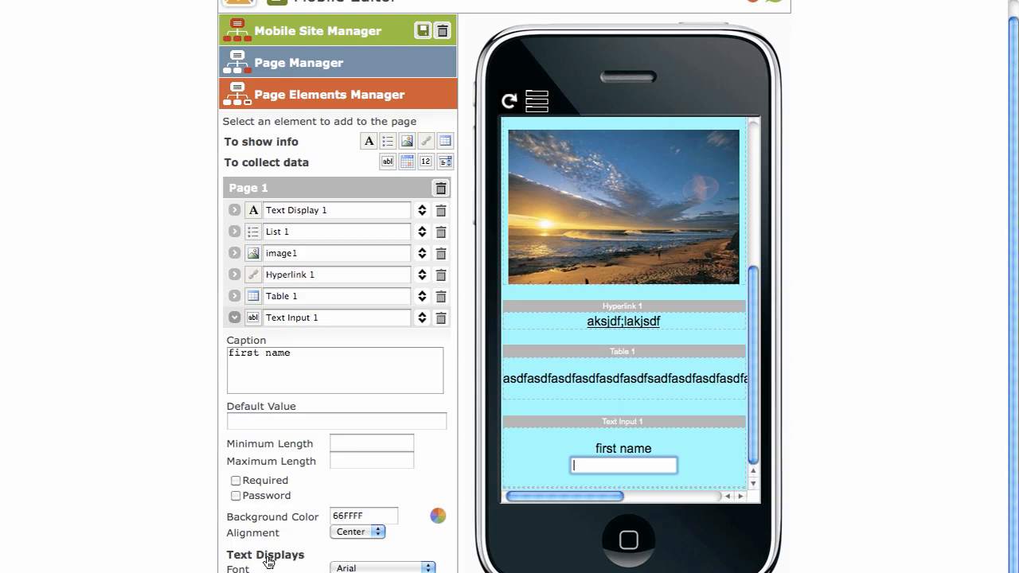
mouse_move(317, 486)
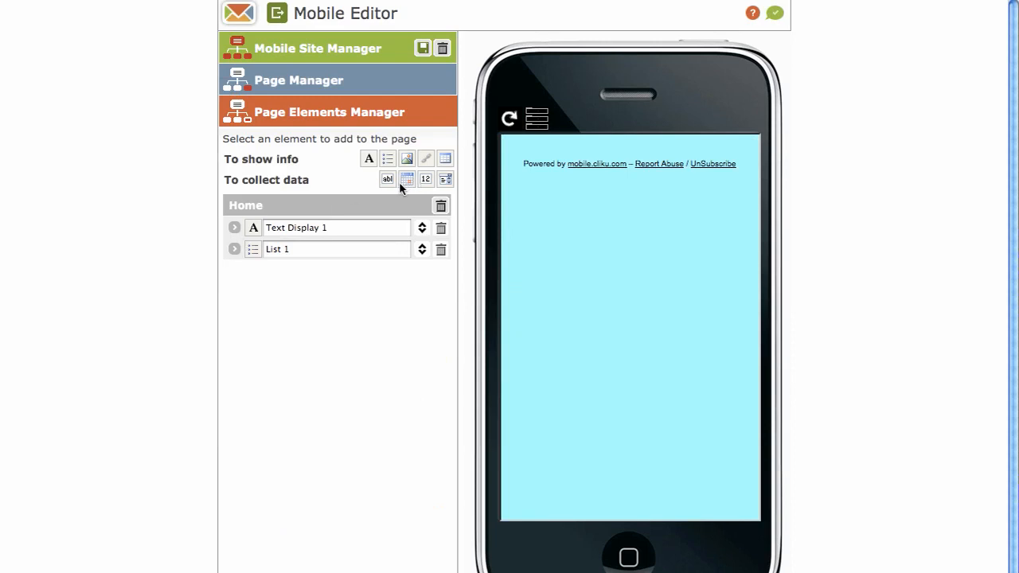
Add a Date Input captioned 'date of birth' to the Home page and collapse its settings
click(406, 179)
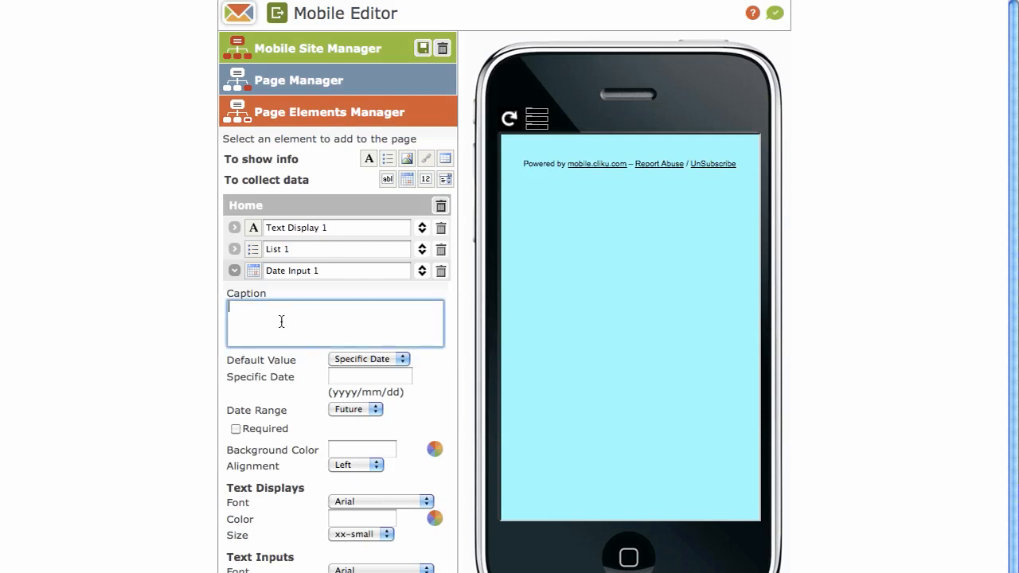
text(date of)
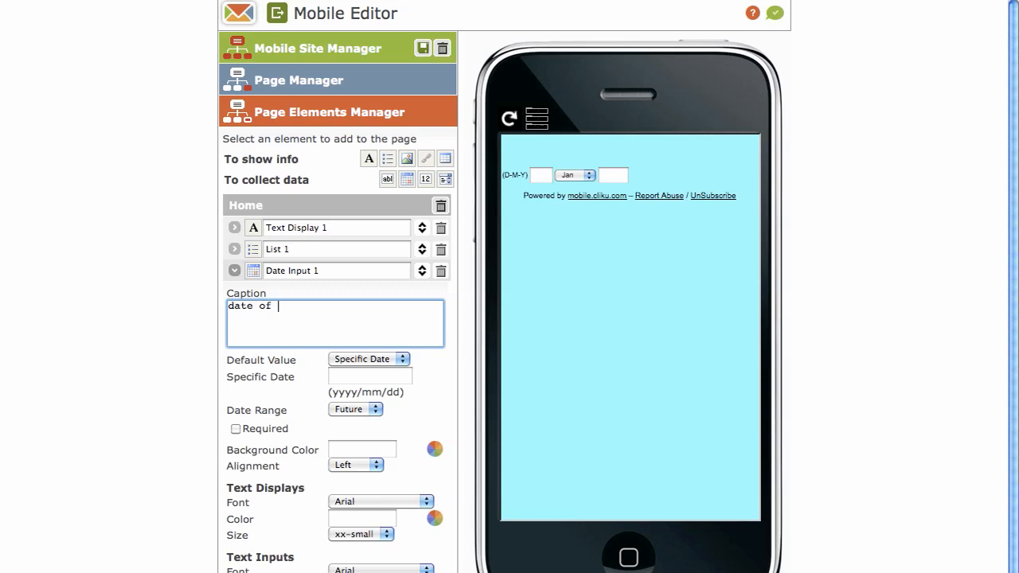
text(birth)
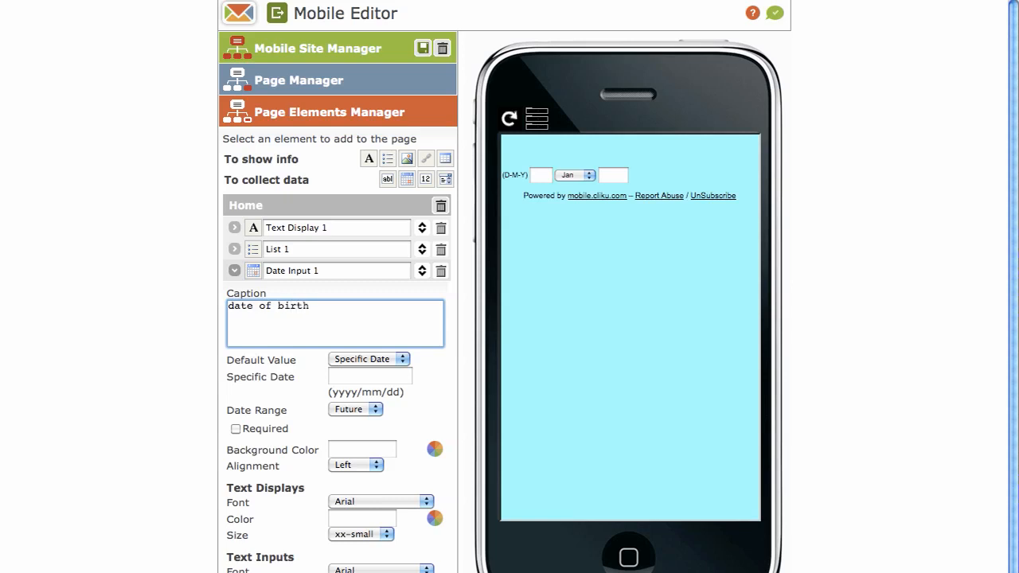
mouse_move(428, 397)
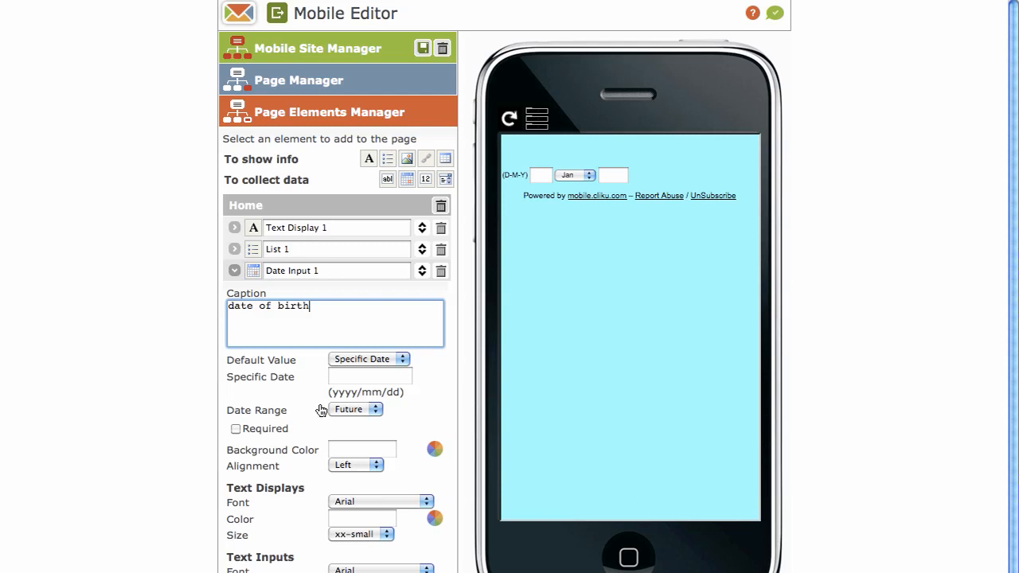
click(355, 464)
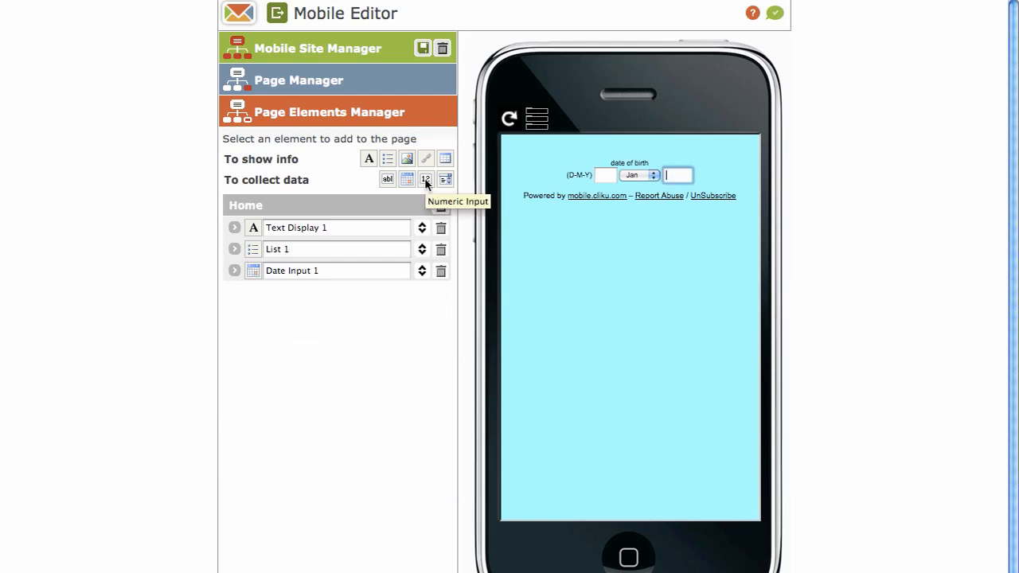
Add a Numeric Input captioned 'years surfing?' to the Home page
click(425, 179)
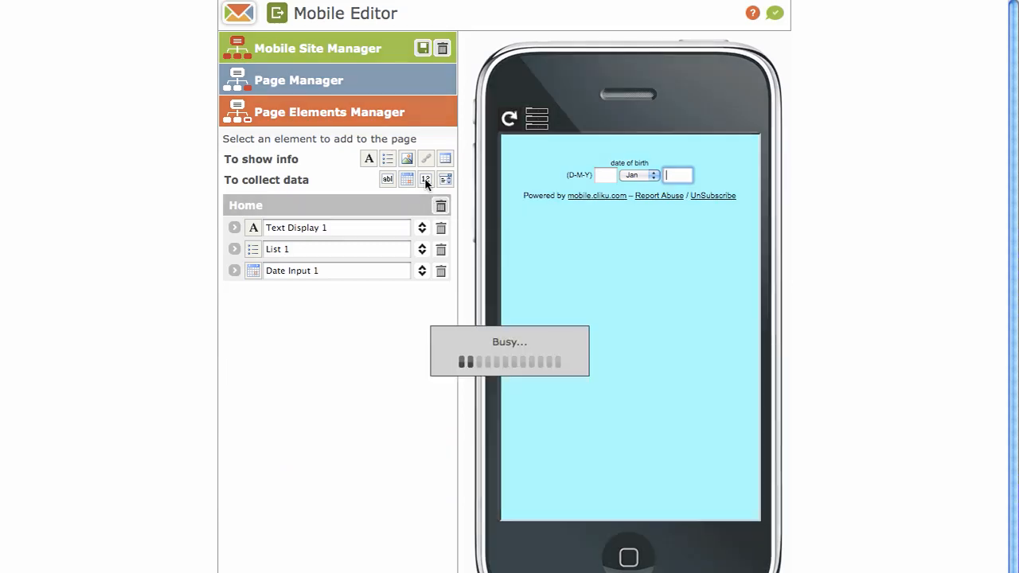
click(425, 179)
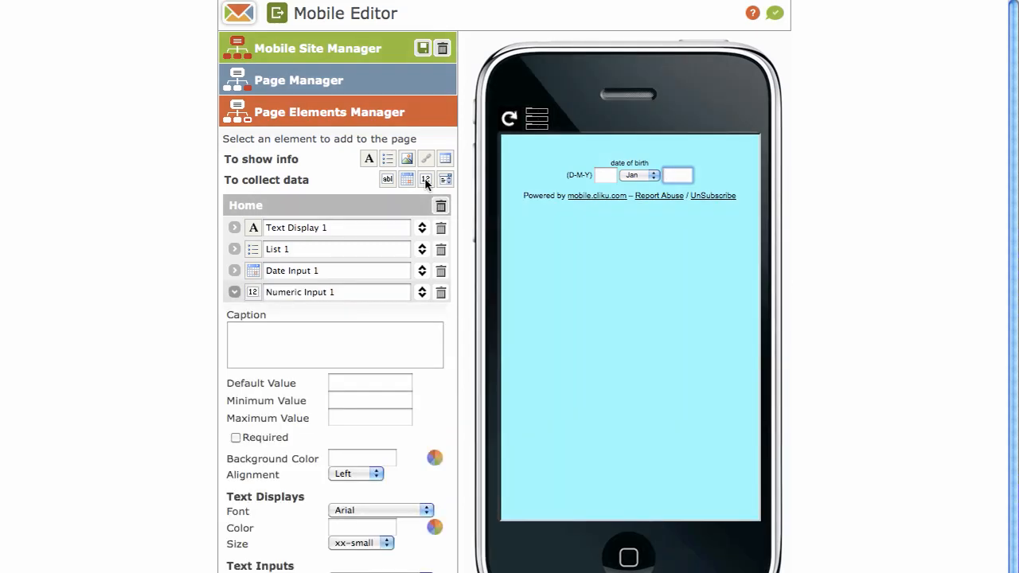
click(334, 343)
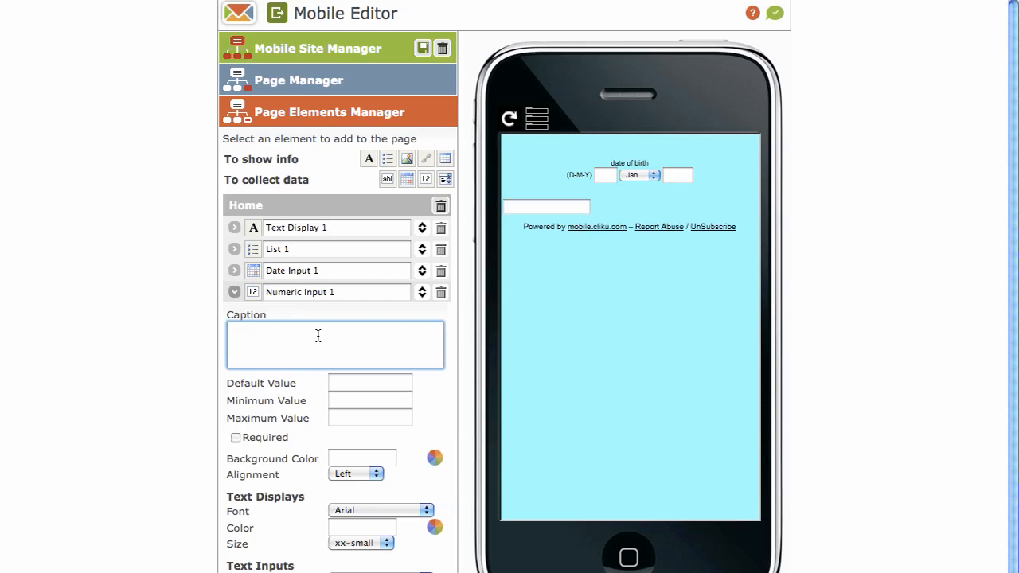
click(334, 344)
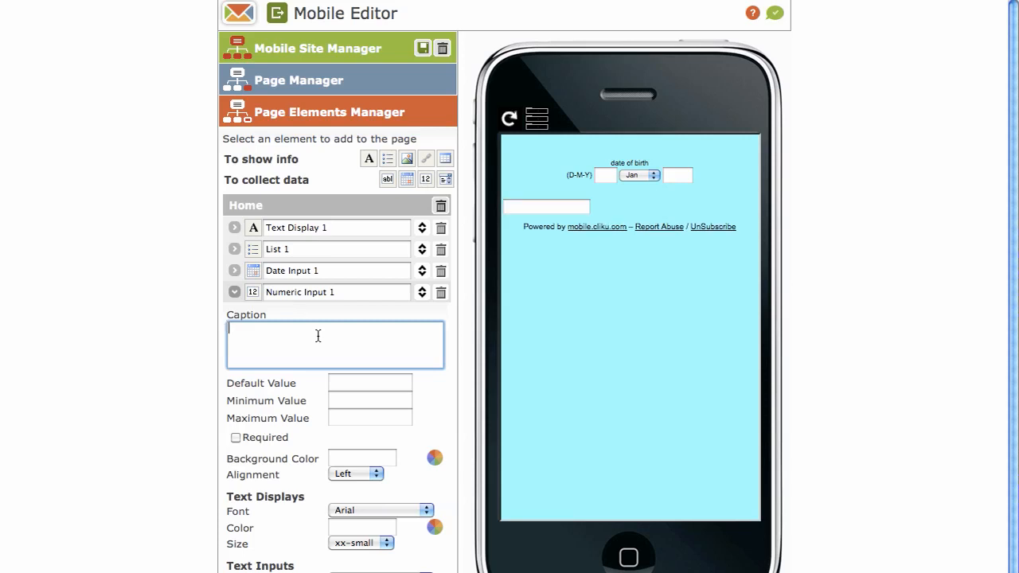
text(years surfing?)
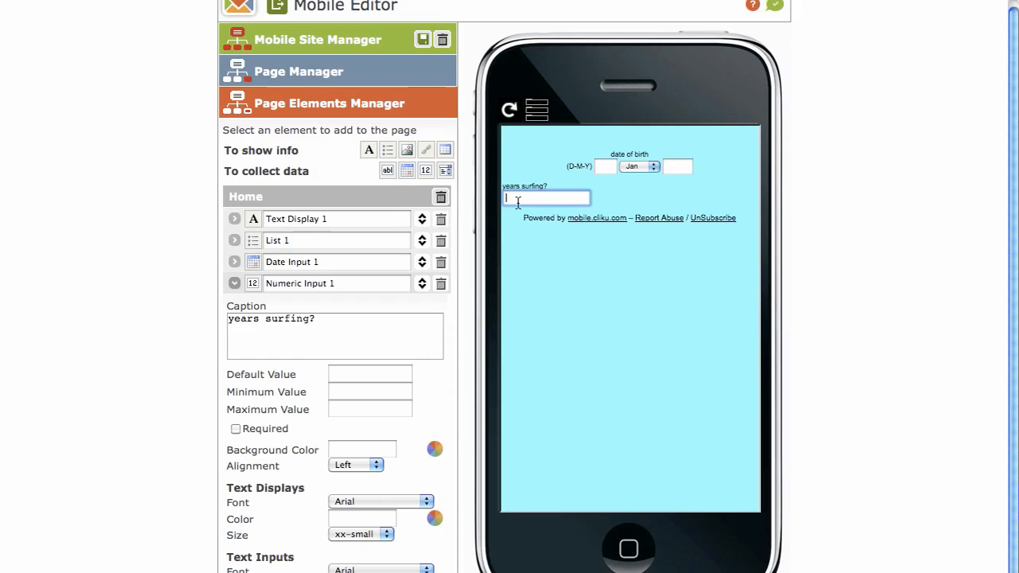
Center the numeric input and test it by entering 12 in the preview
click(356, 464)
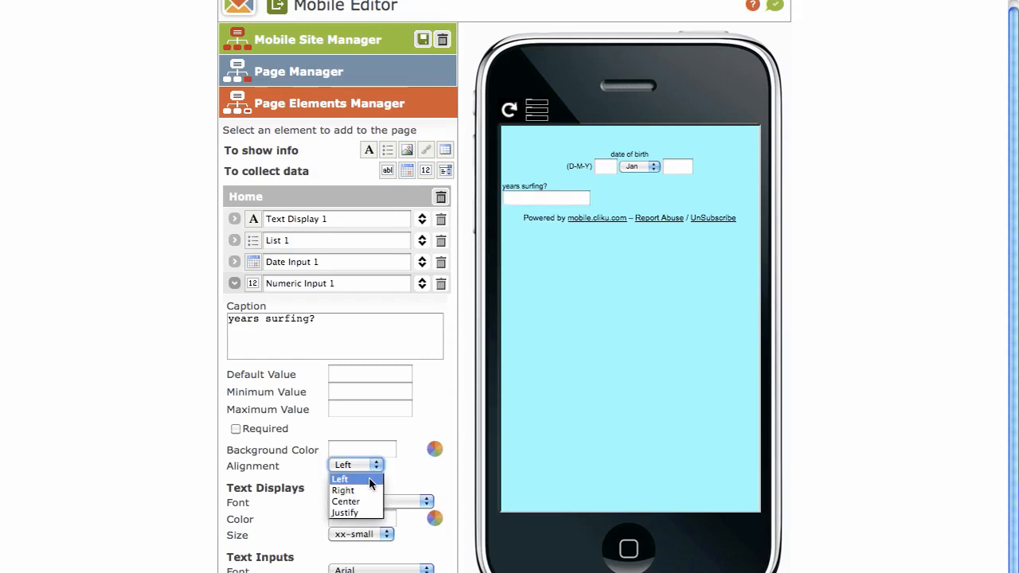
click(345, 501)
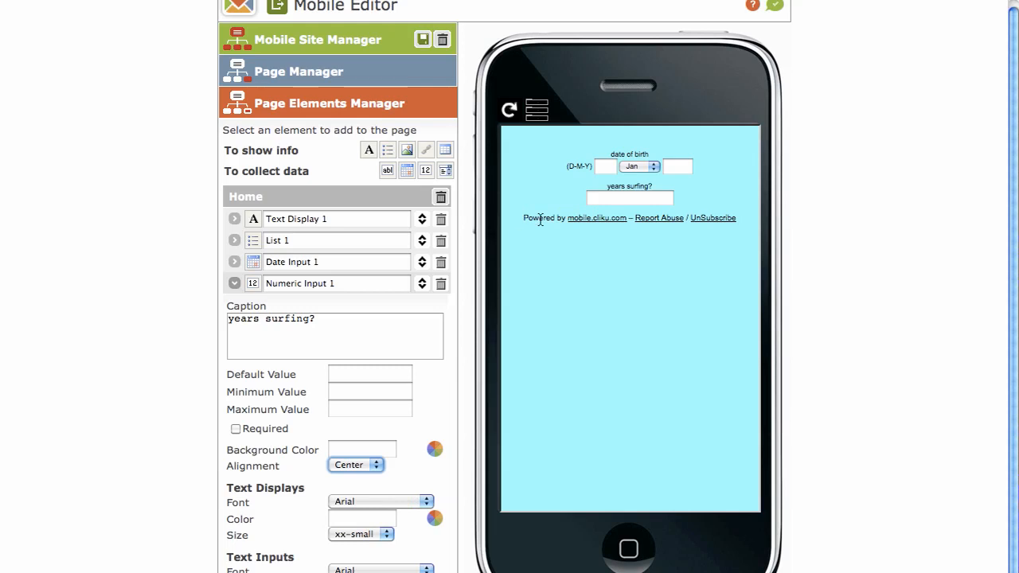
click(629, 198)
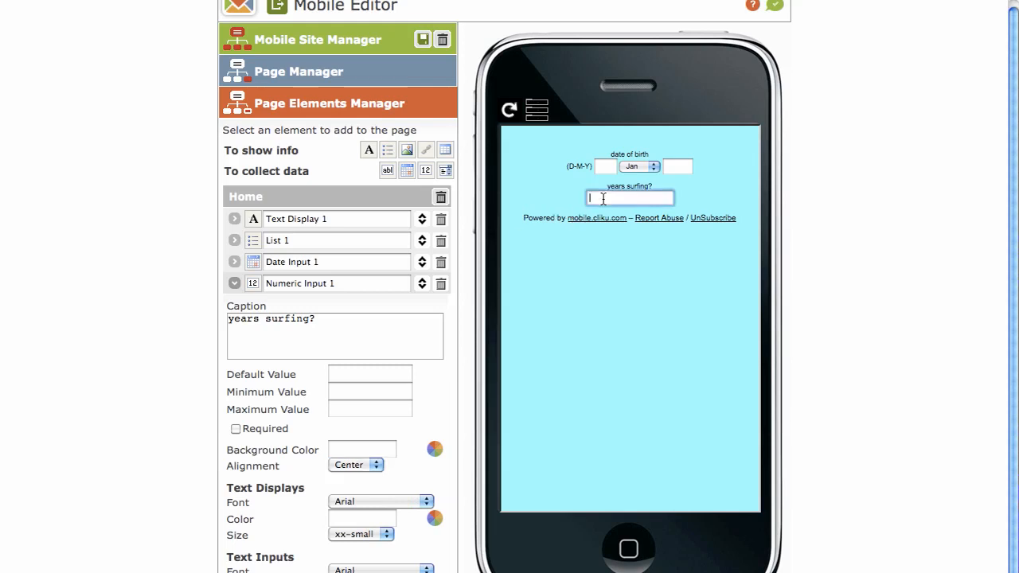
text(12)
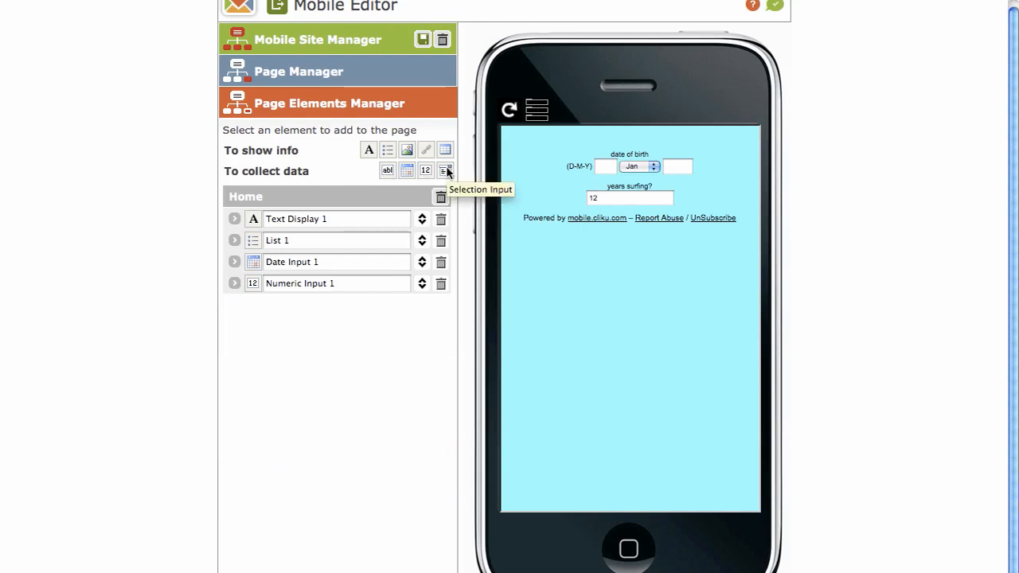
Add a Selection Input displayed as Dropdown, captioned 'Years surfing?'
click(445, 170)
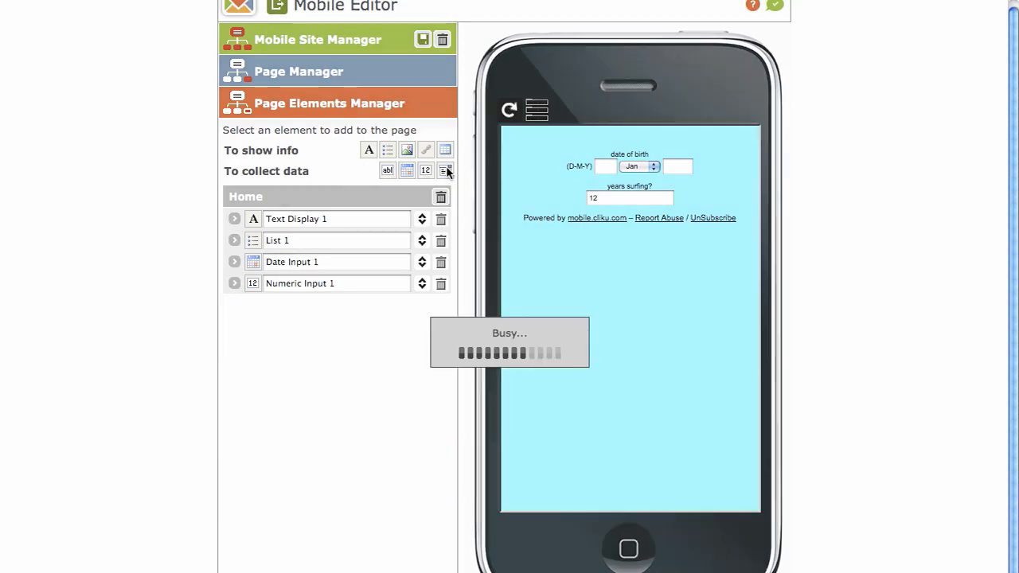
click(444, 171)
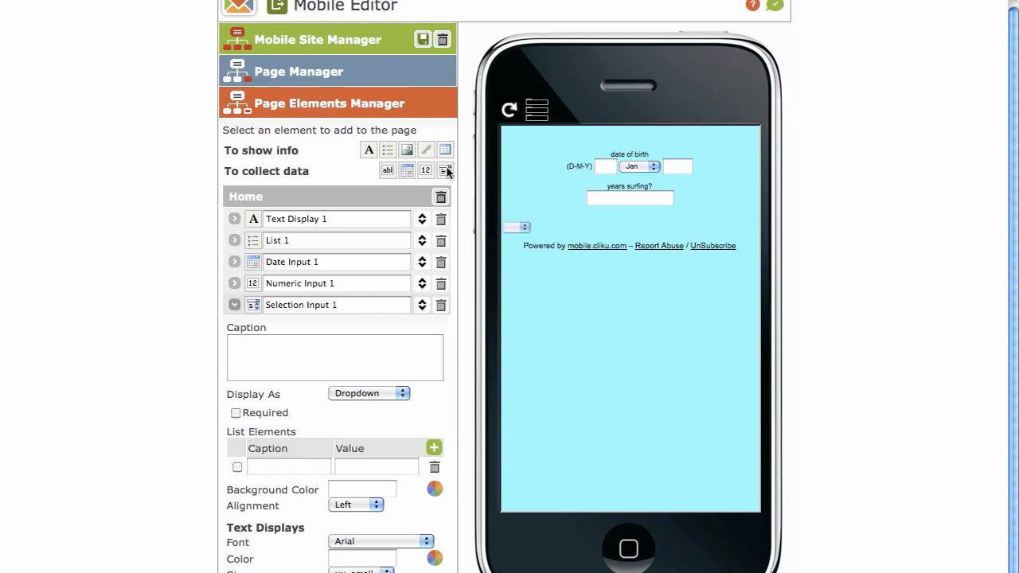
mouse_move(398, 404)
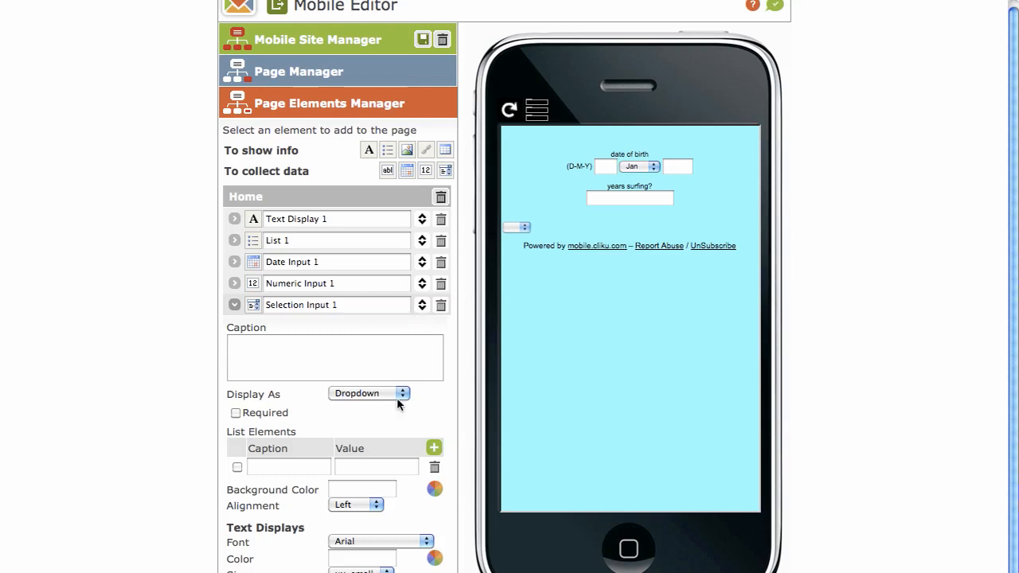
click(368, 392)
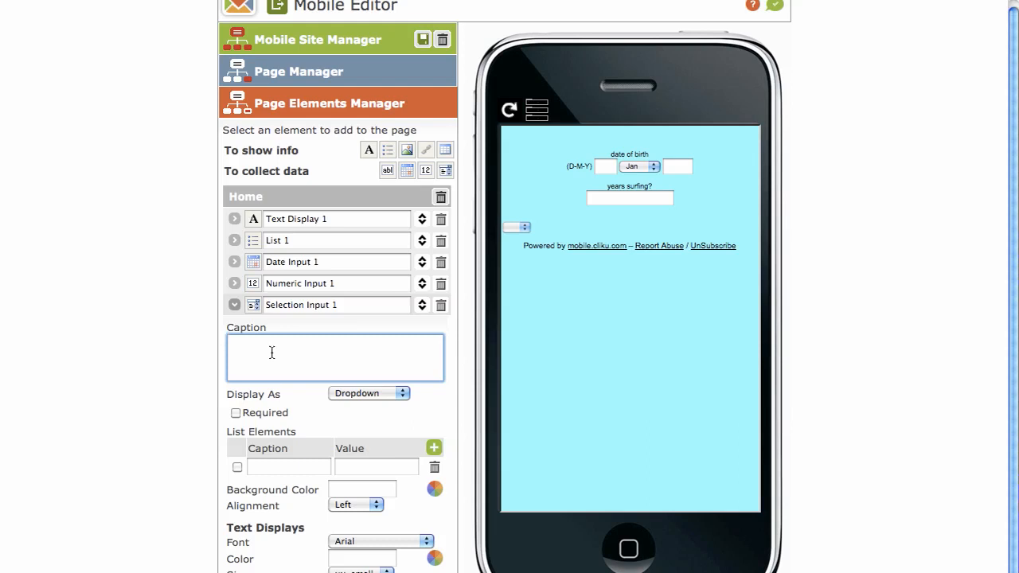
text(Years surf)
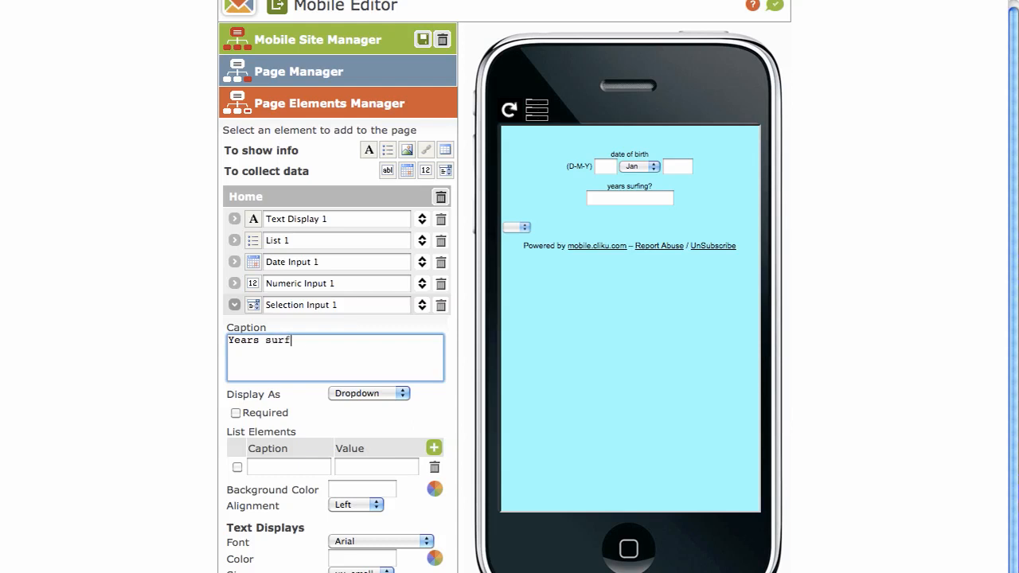
text(ing?)
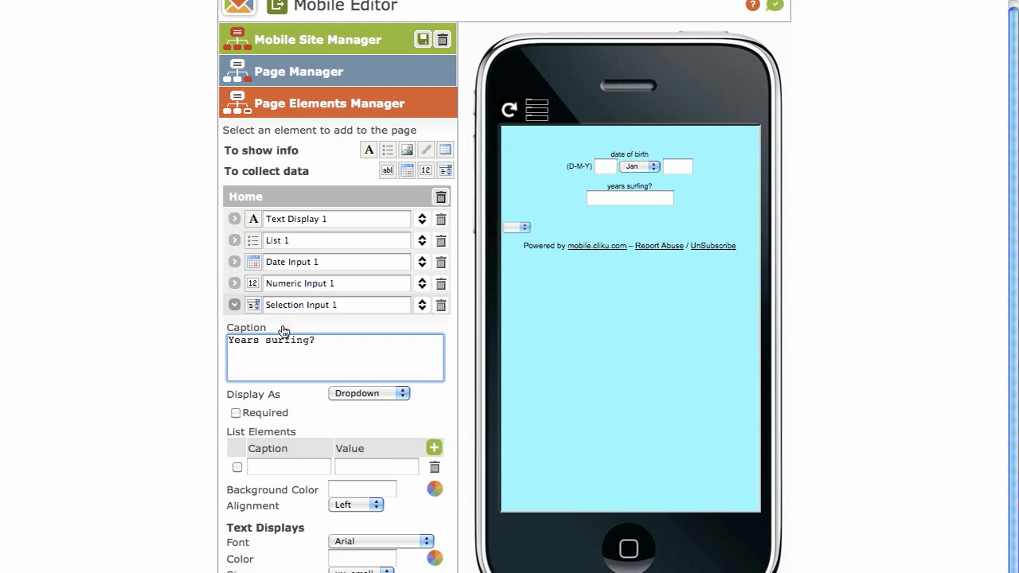
scroll(down, 3)
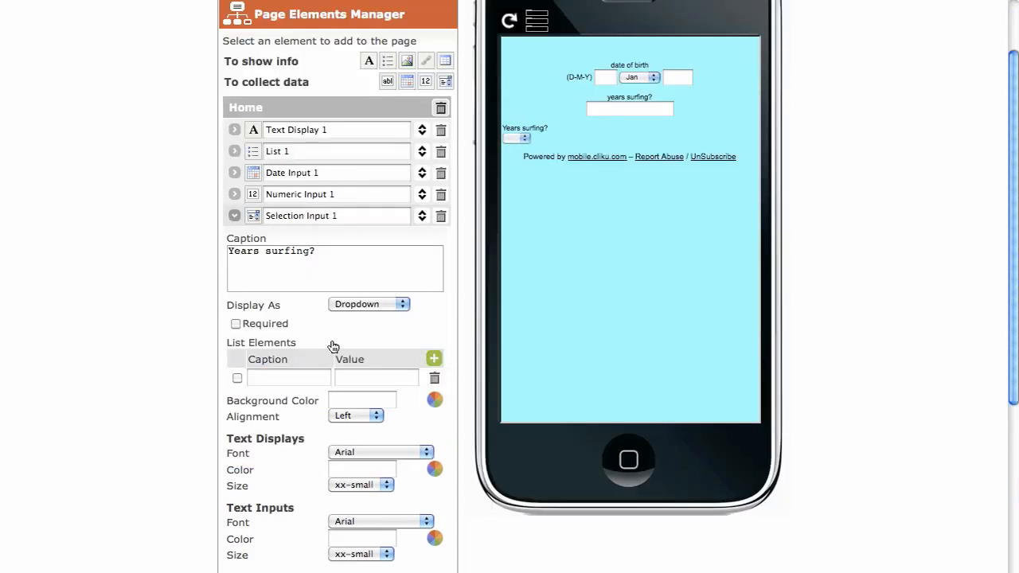
Add dropdown options '1 year', 'less than 6 months' and 'over 5 years', then check the preview
click(288, 377)
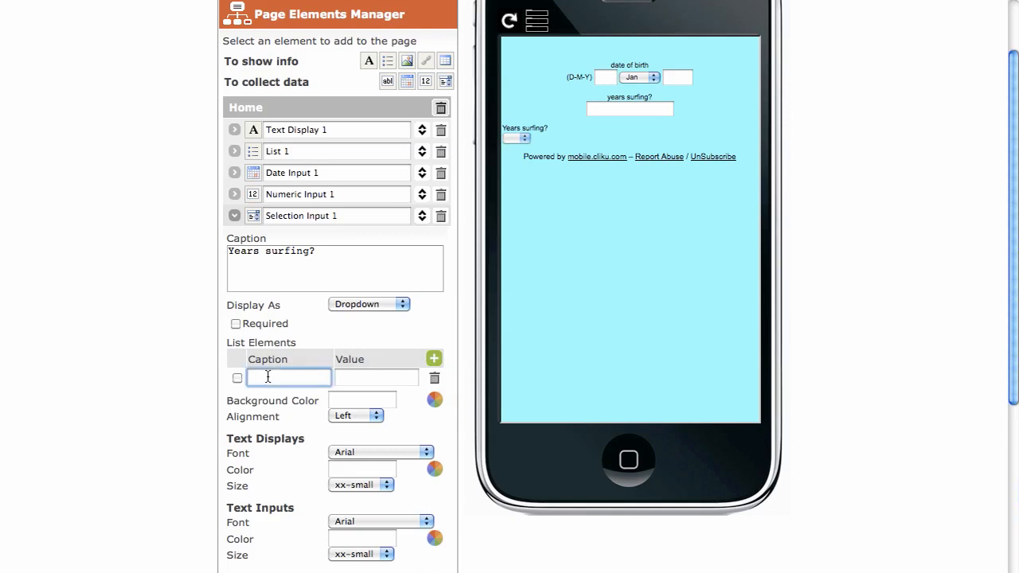
text(1 year)
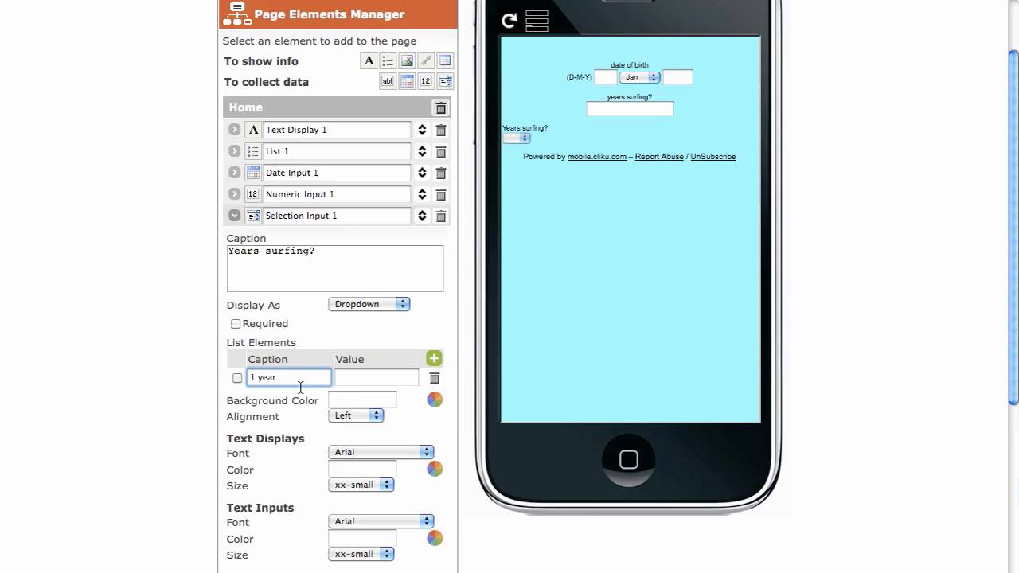
click(434, 358)
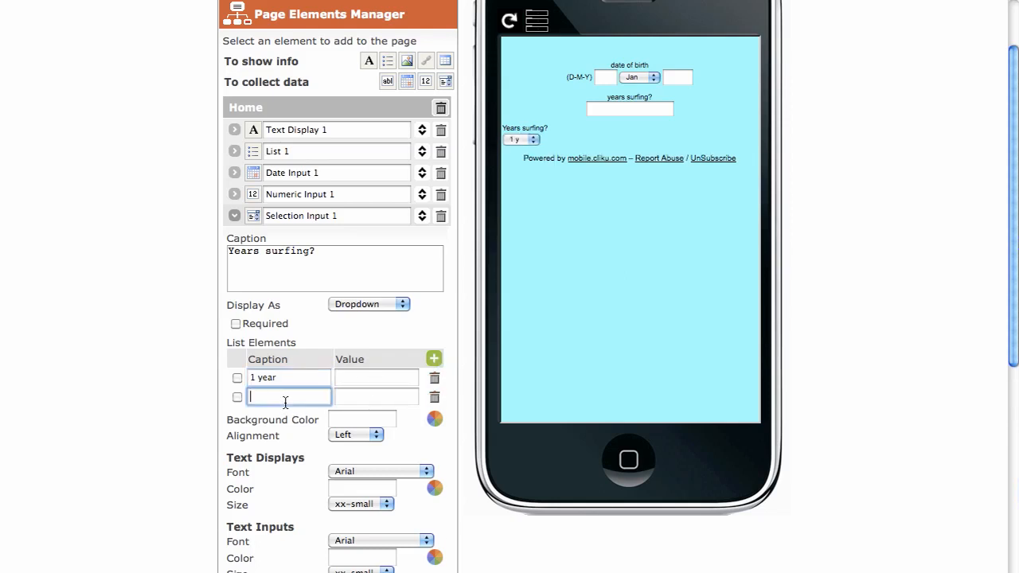
text(less)
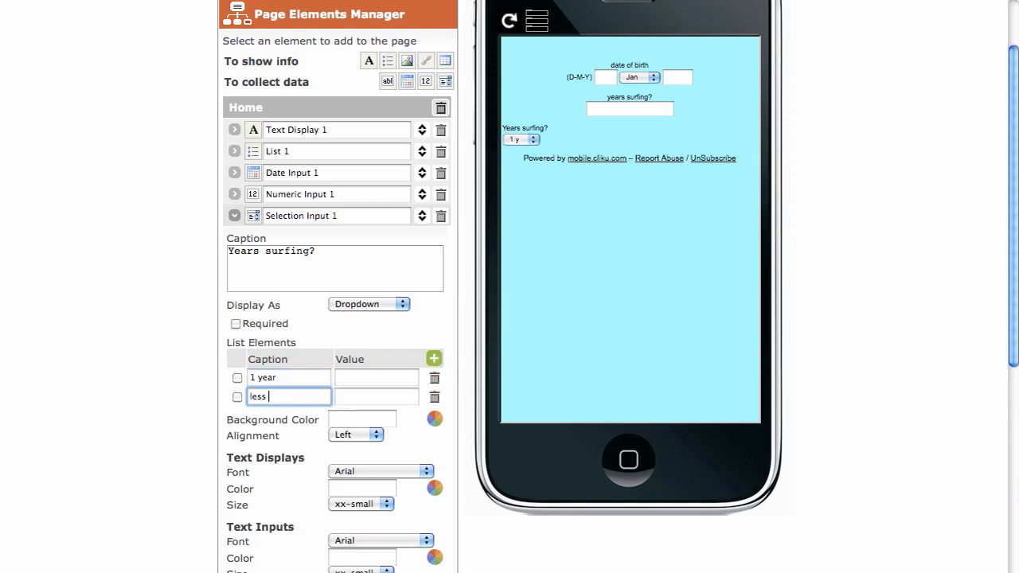
text(than 6 months)
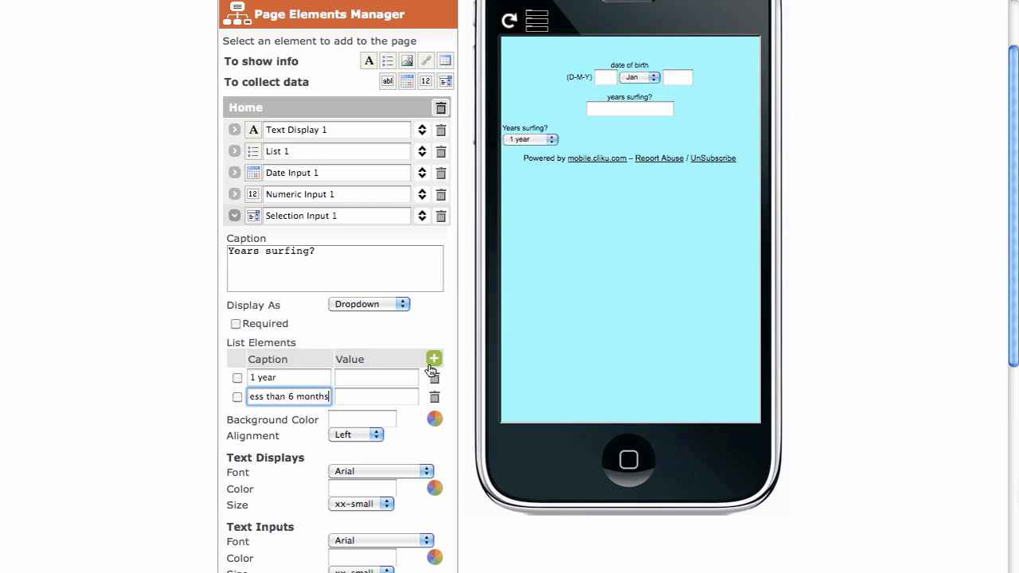
click(434, 358)
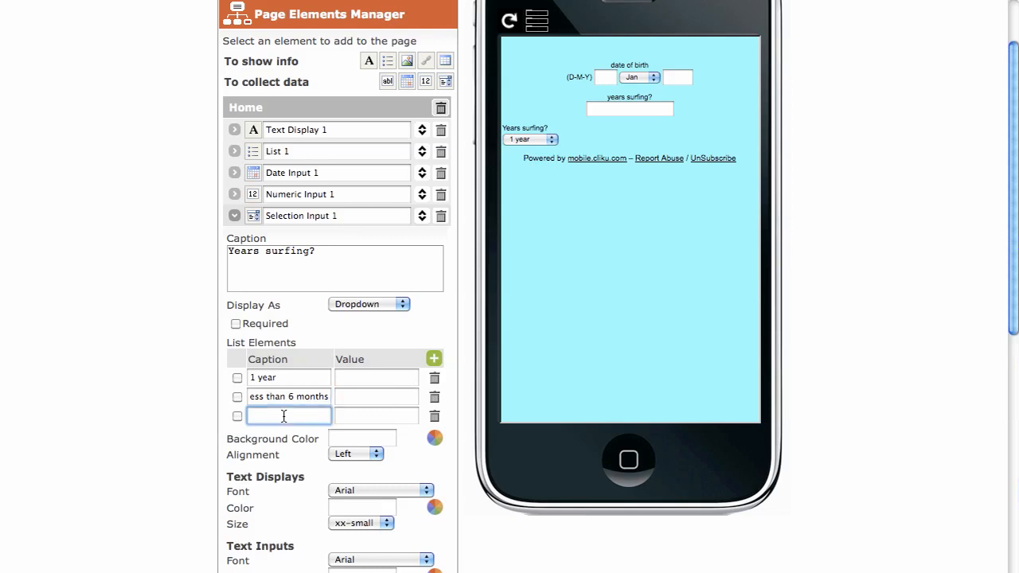
text(over 5 years)
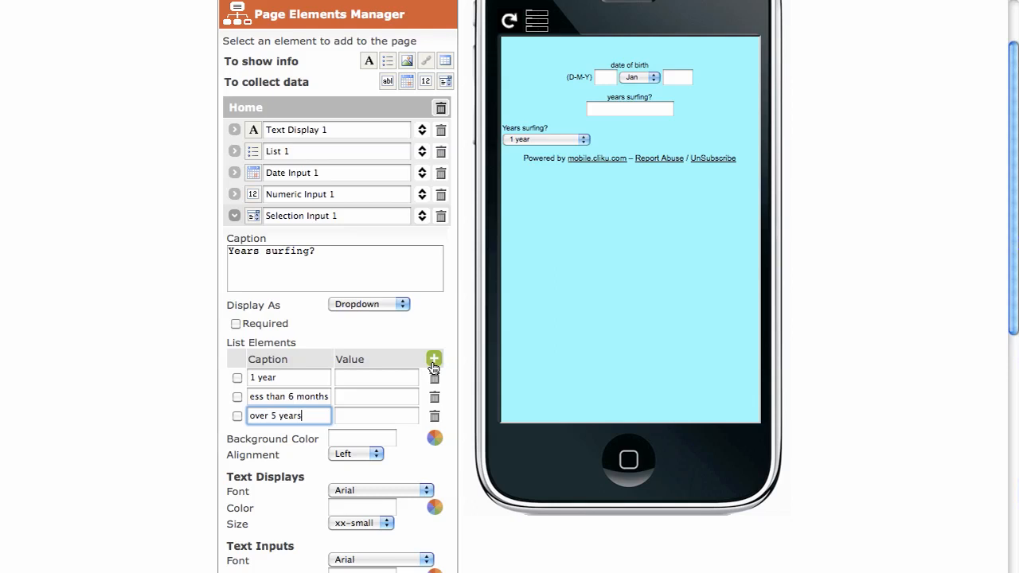
click(434, 358)
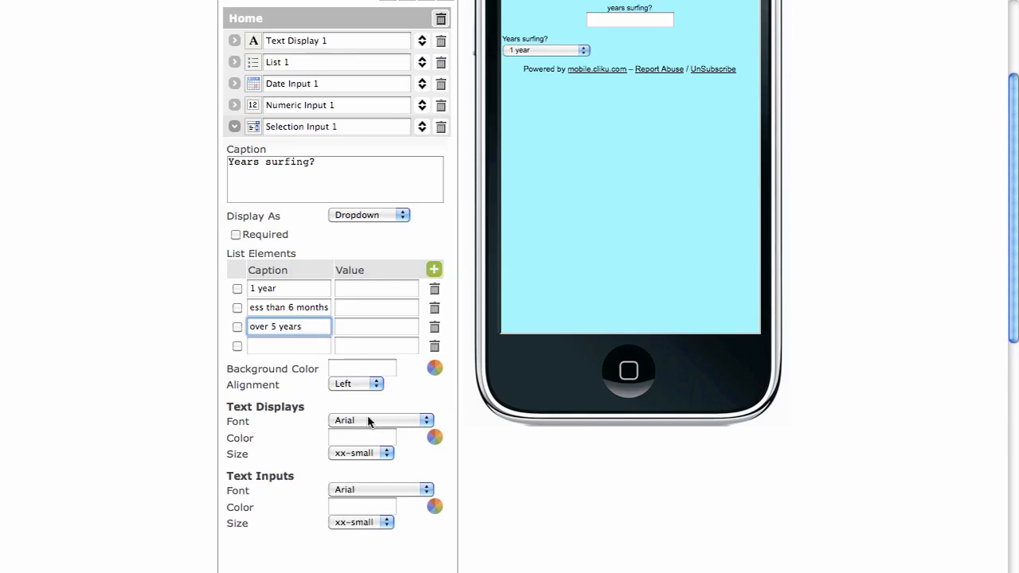
mouse_move(330, 454)
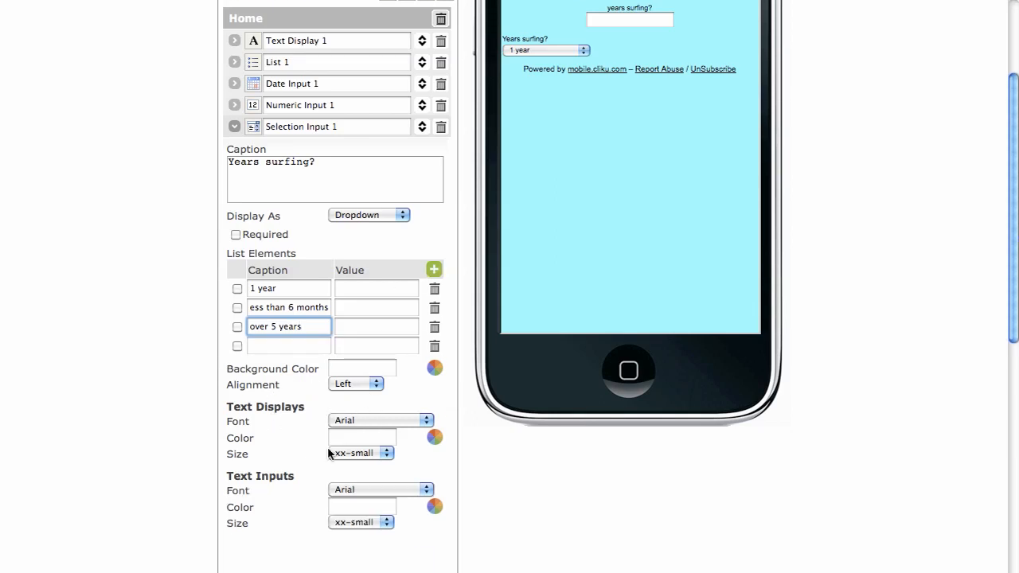
mouse_move(302, 452)
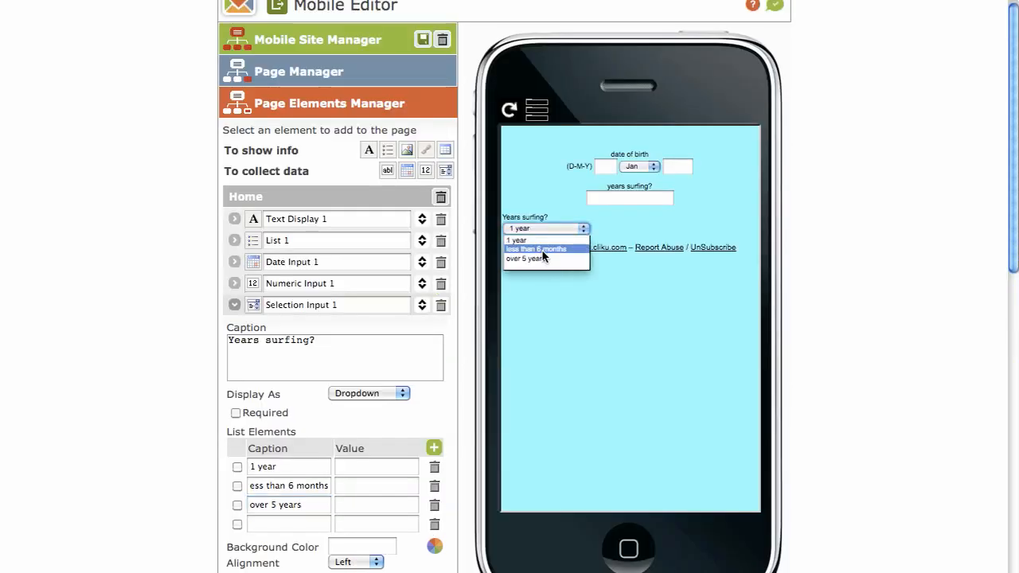
click(534, 249)
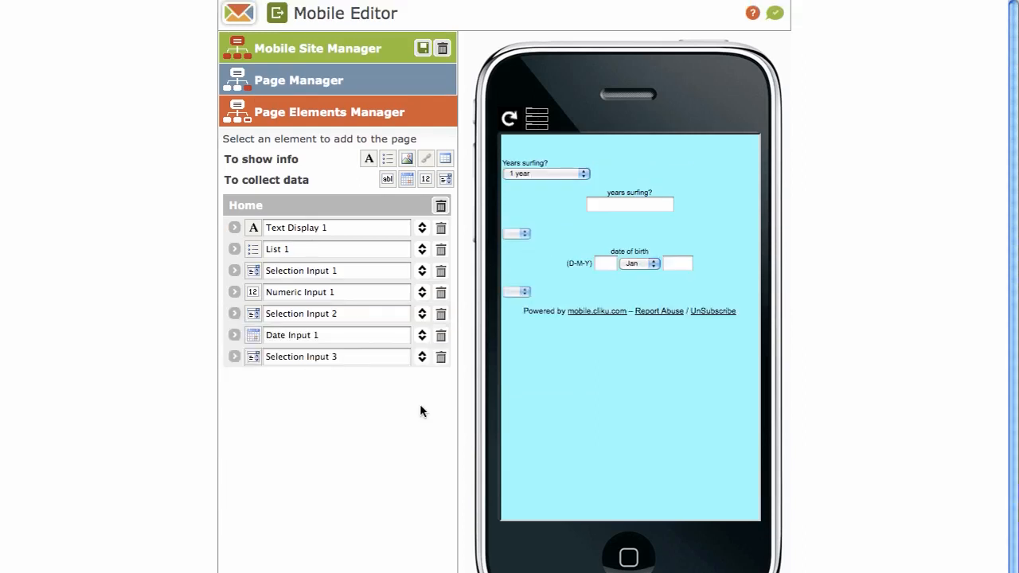
mouse_move(421, 293)
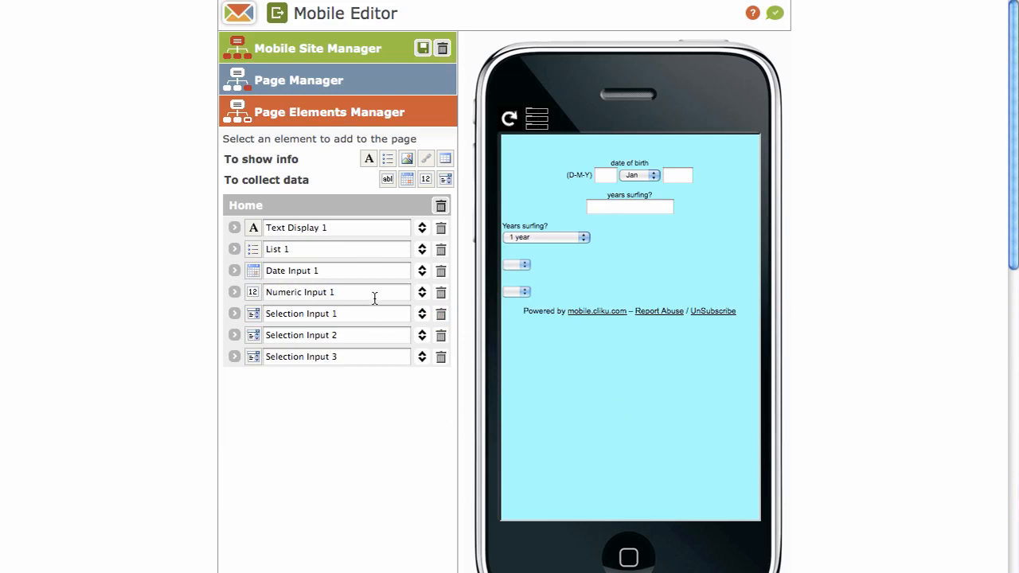
Save the mobile site from the Mobile Site Manager bar
click(423, 47)
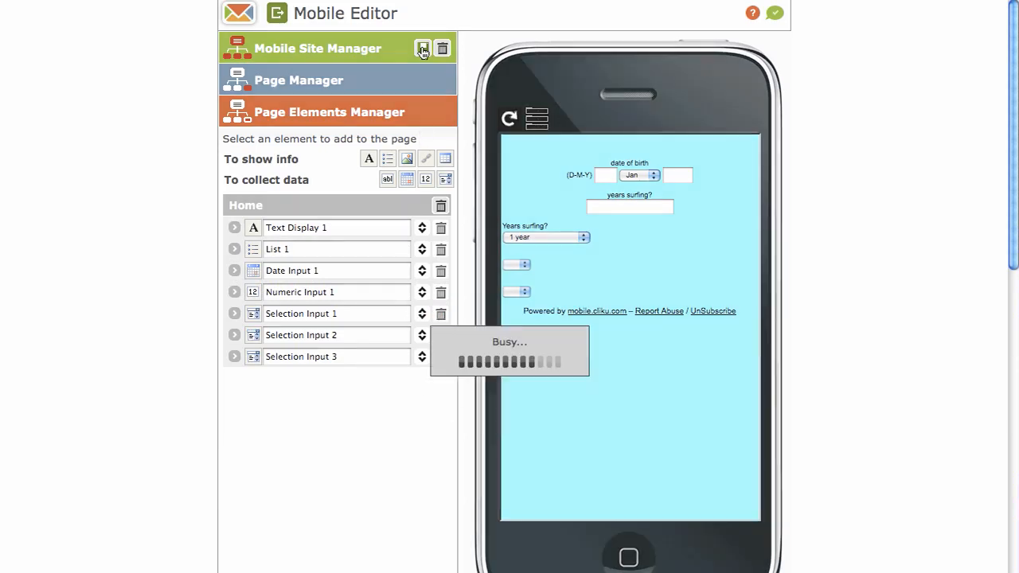
click(422, 49)
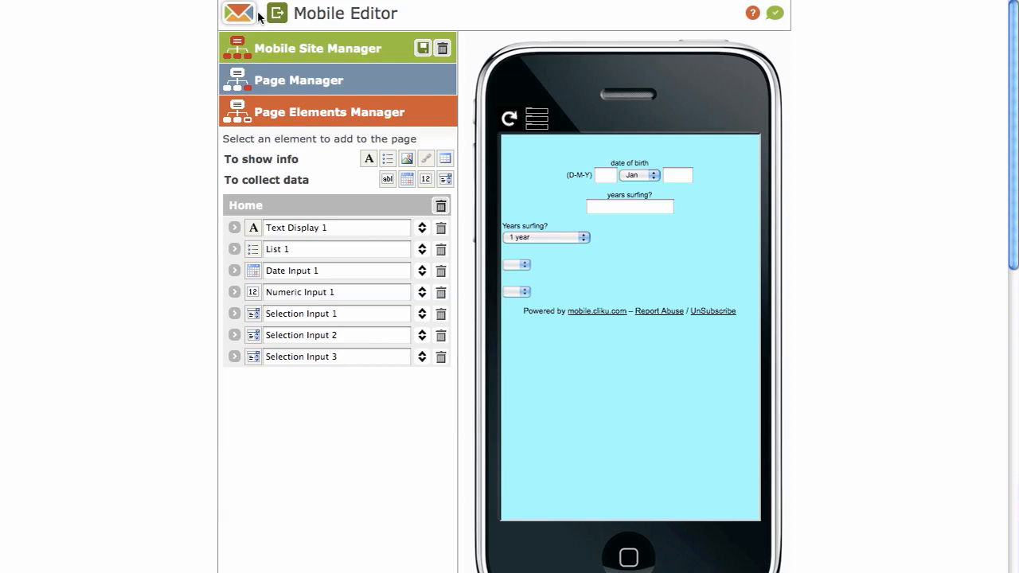
mouse_move(276, 15)
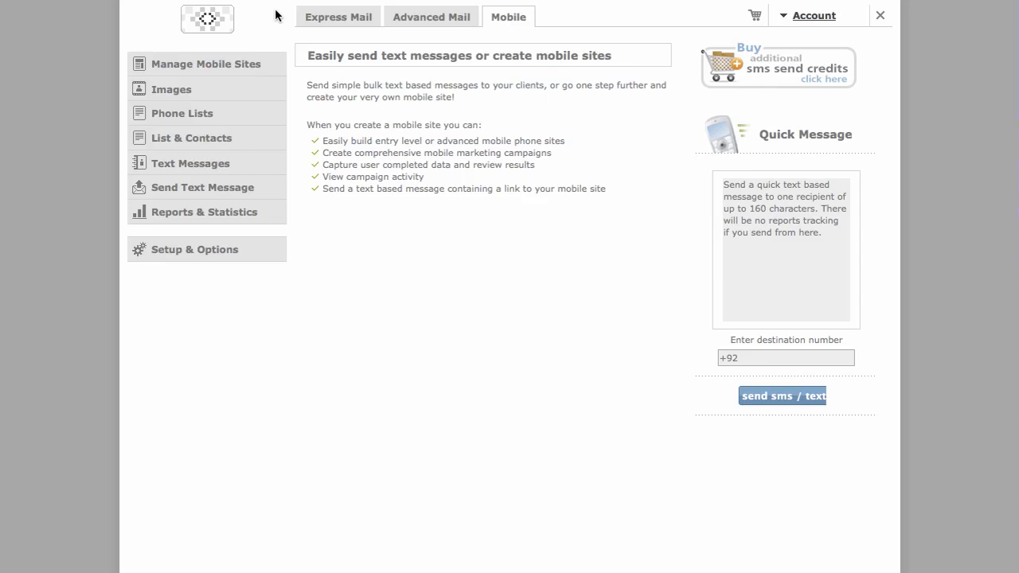
Open Configure site under Manage Mobile Sites
click(206, 64)
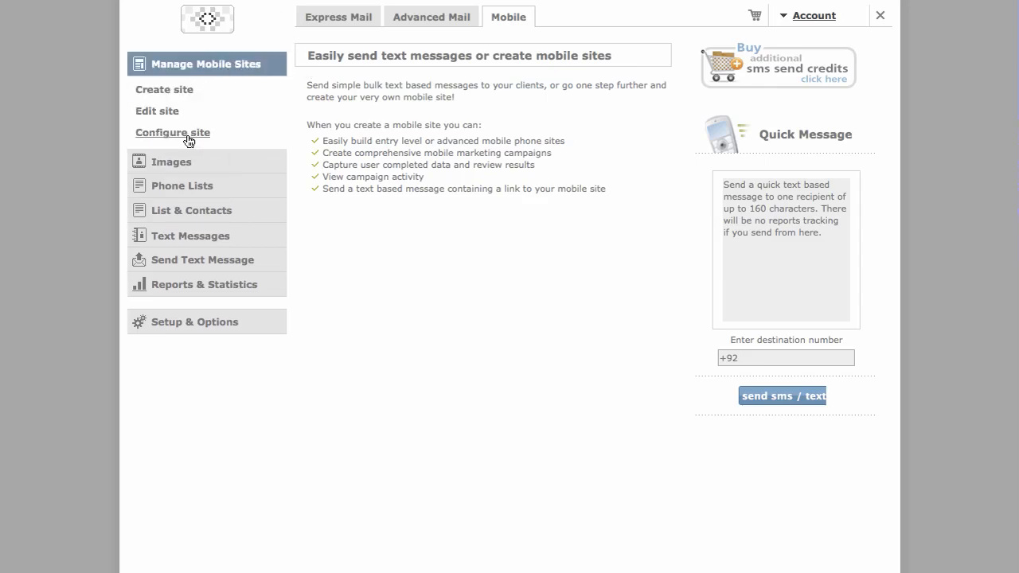
click(172, 132)
text(joe blogs)
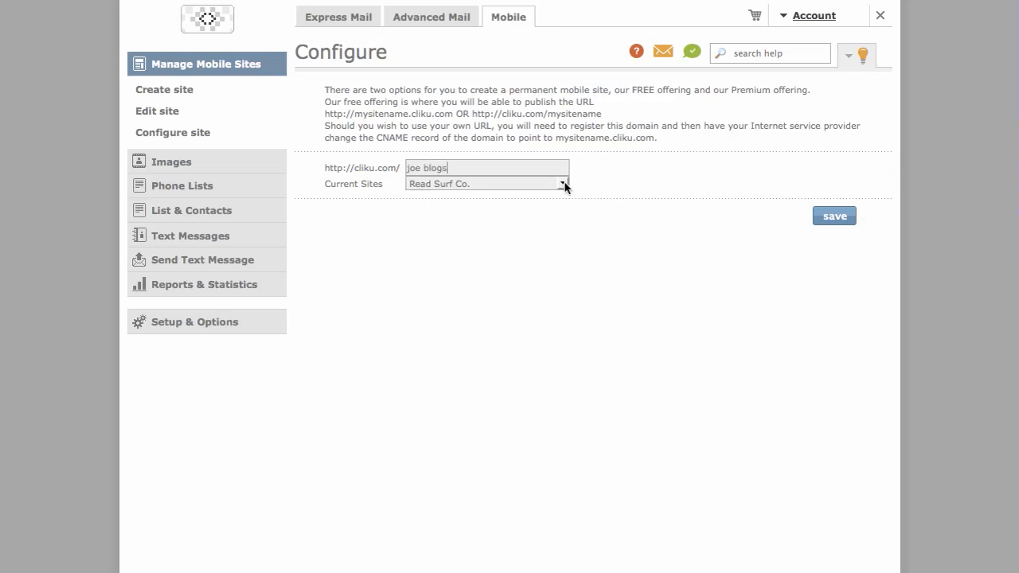
Choose Joe Blogs as the current site and save the 'joe blogs' cliku.com address
click(563, 183)
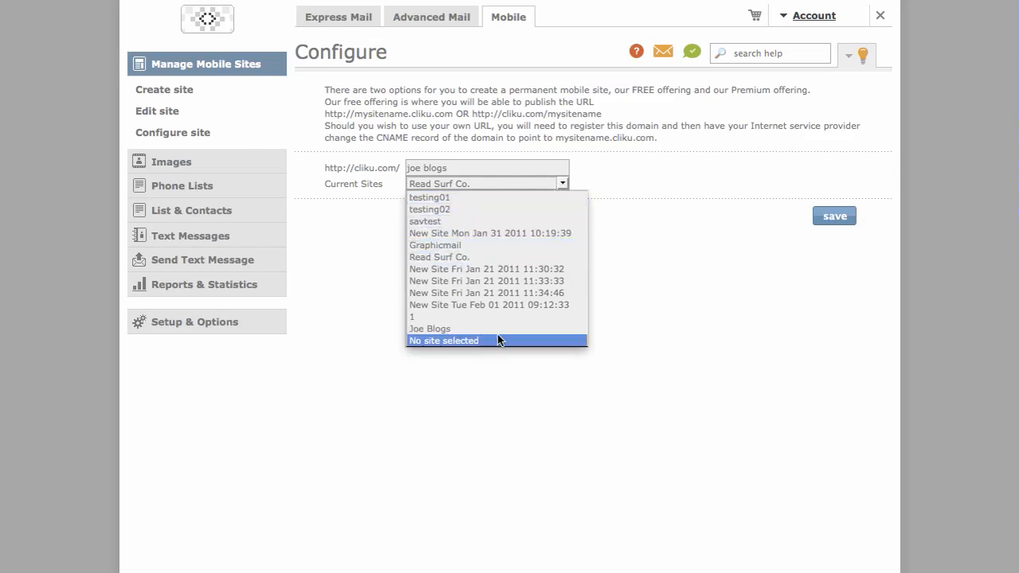
click(429, 329)
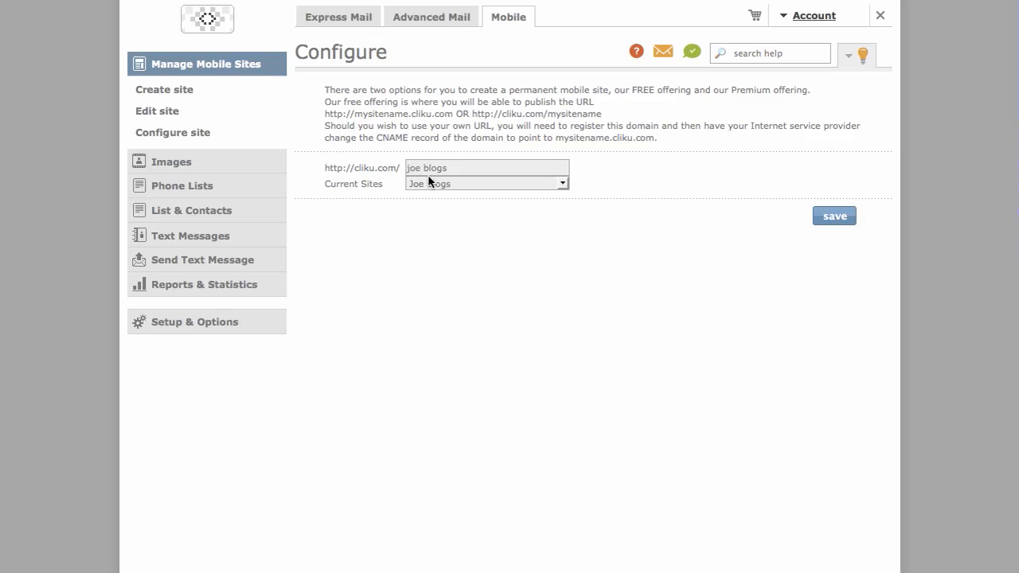
click(834, 216)
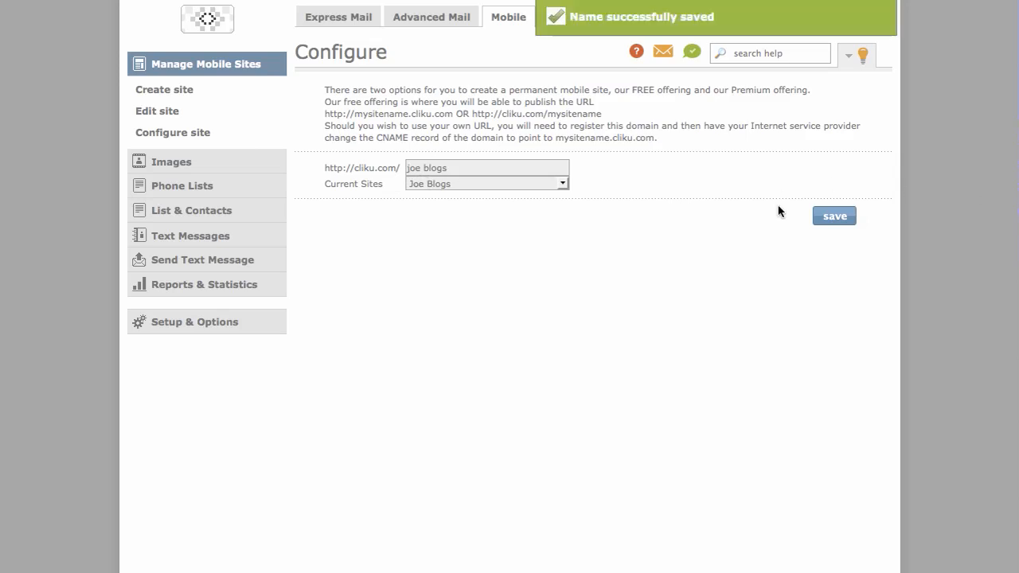